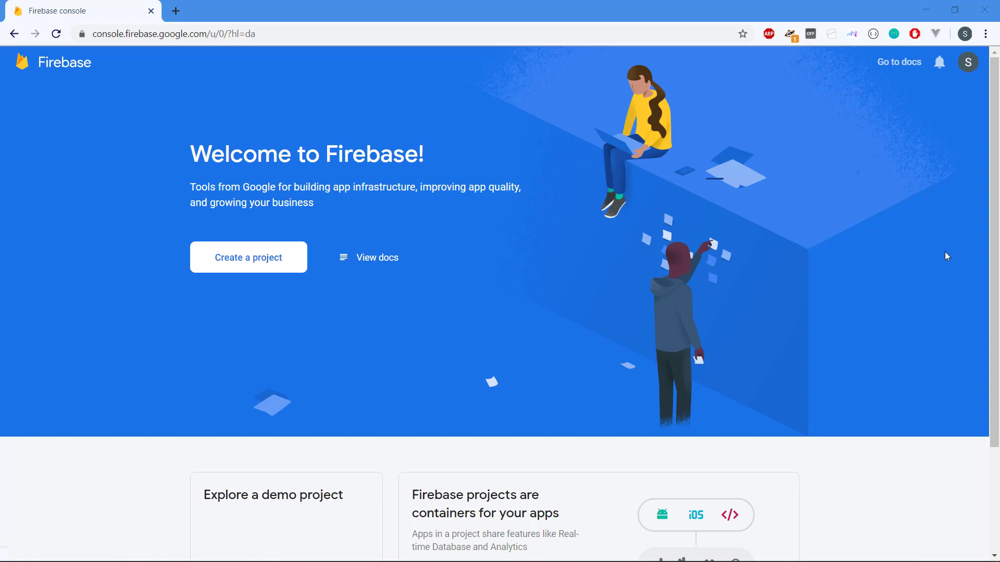
mouse_move(486, 226)
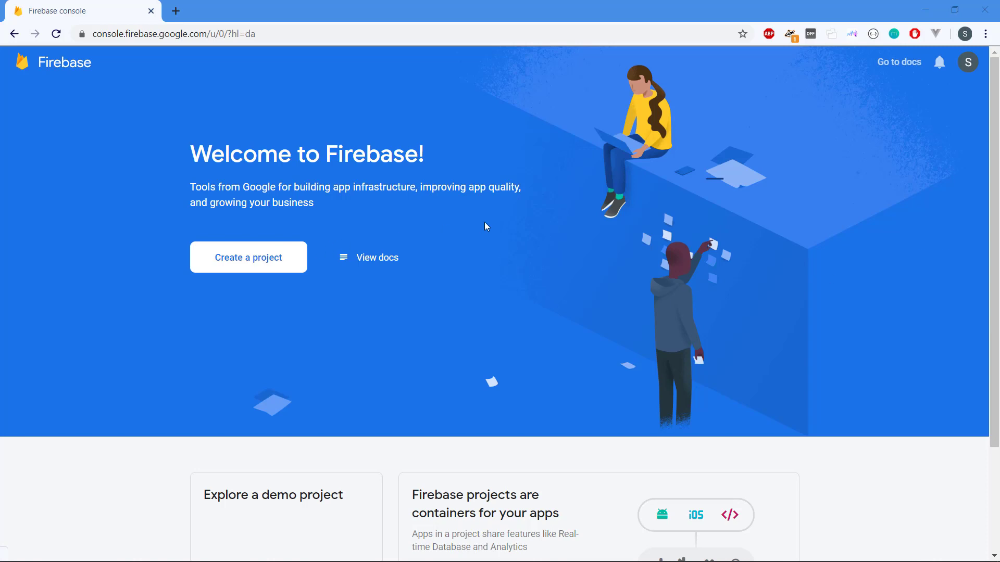
mouse_move(157, 199)
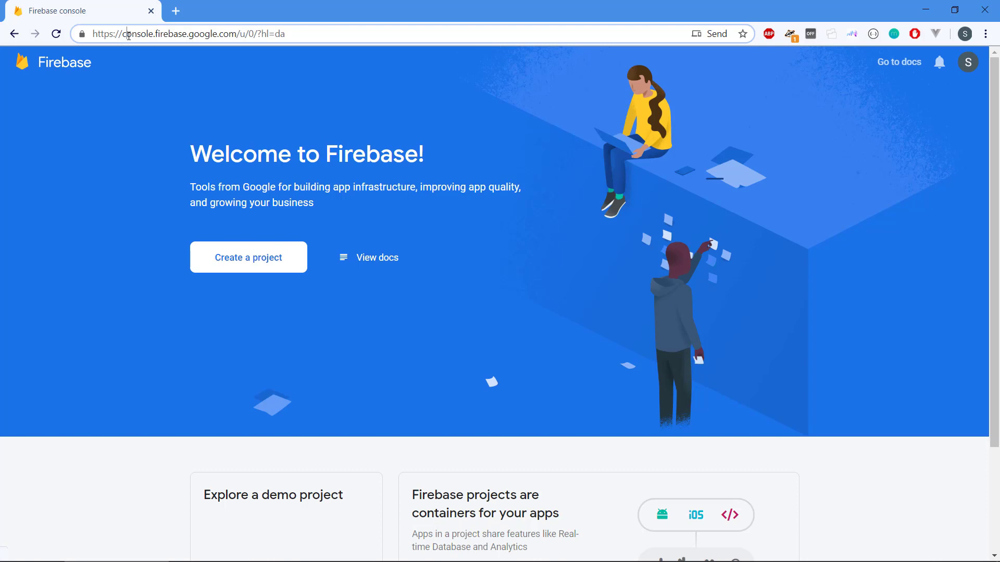
mouse_move(662, 140)
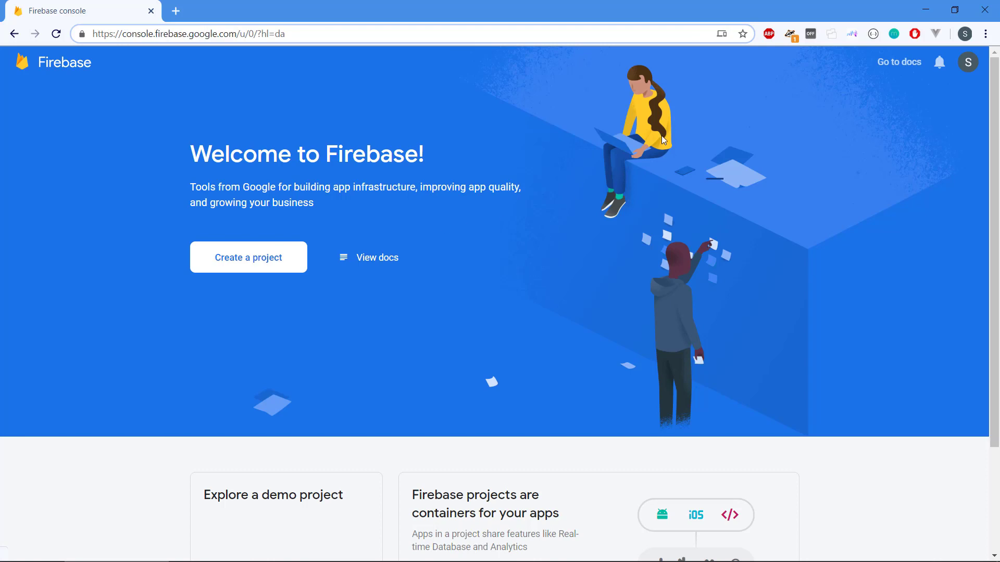
mouse_move(524, 109)
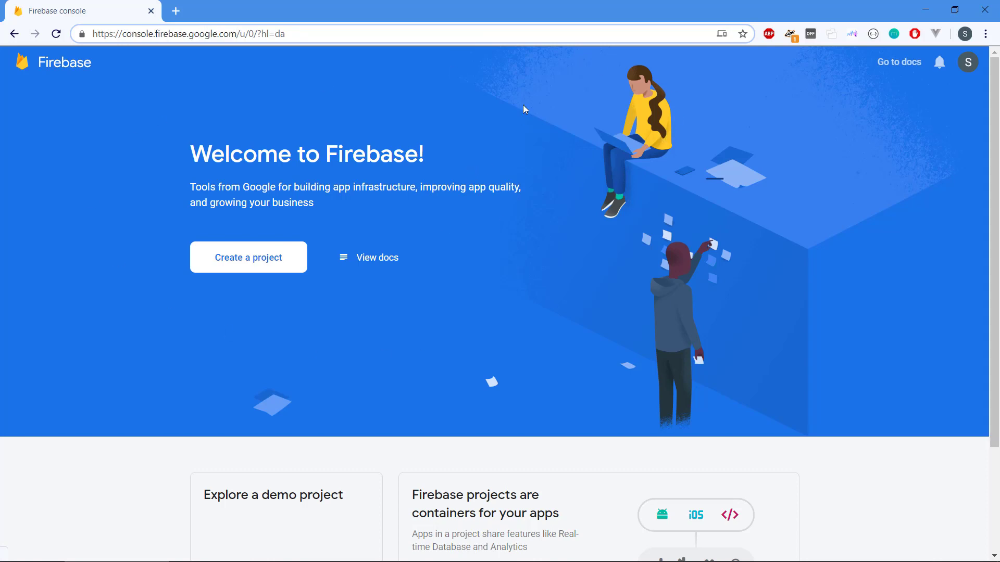
Start a new Firebase project named test-js-firebase-web-app.
click(966, 62)
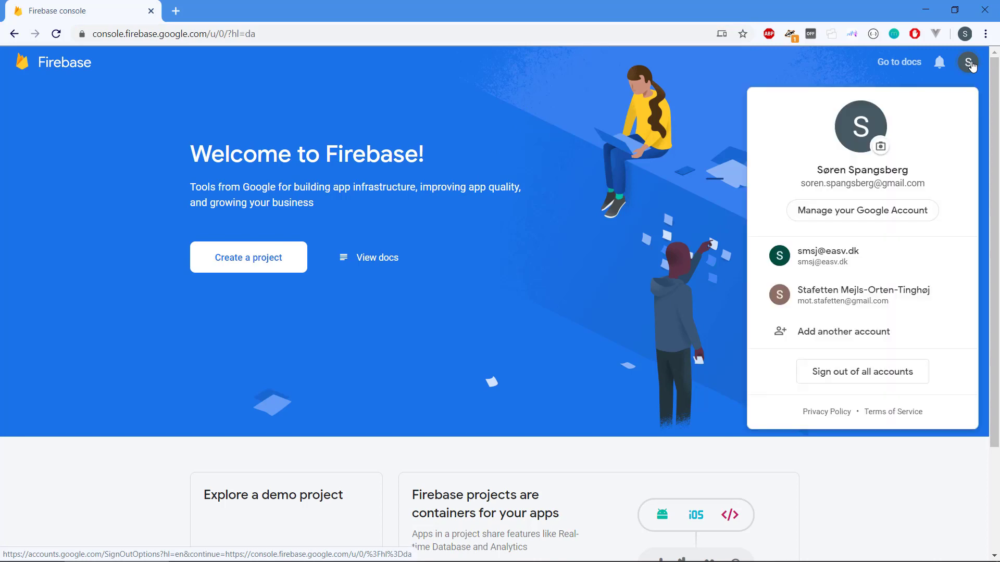
click(423, 176)
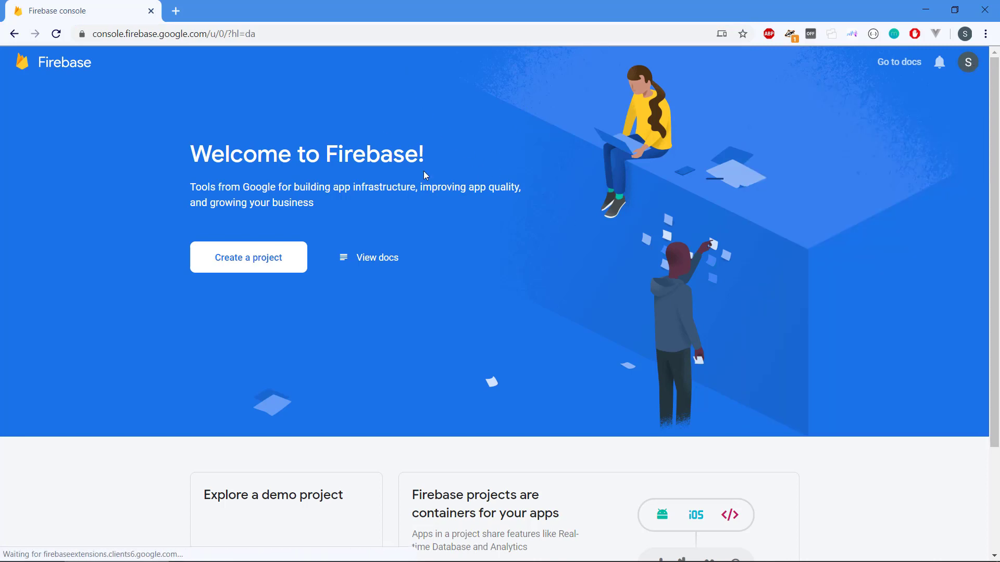
mouse_move(248, 256)
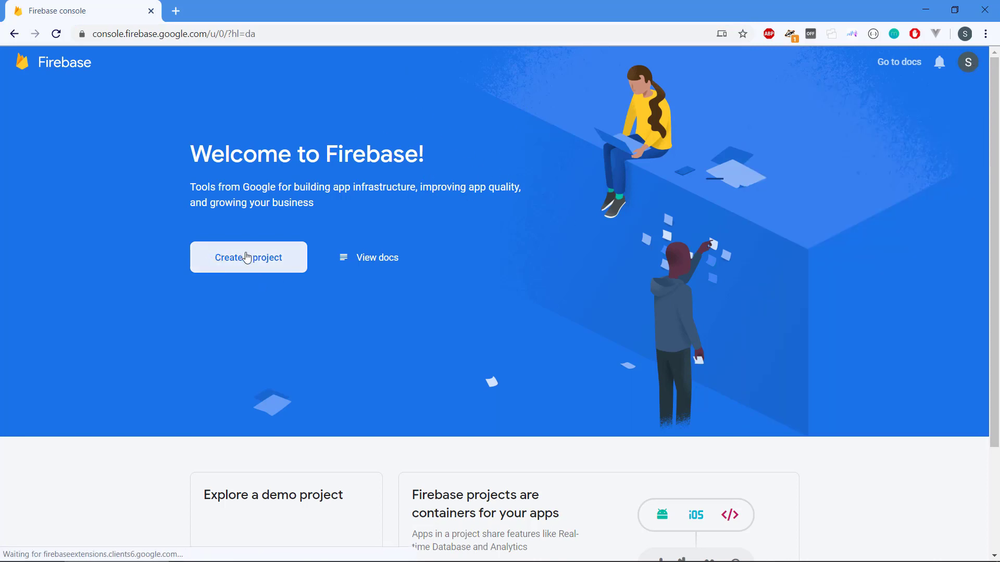
click(248, 257)
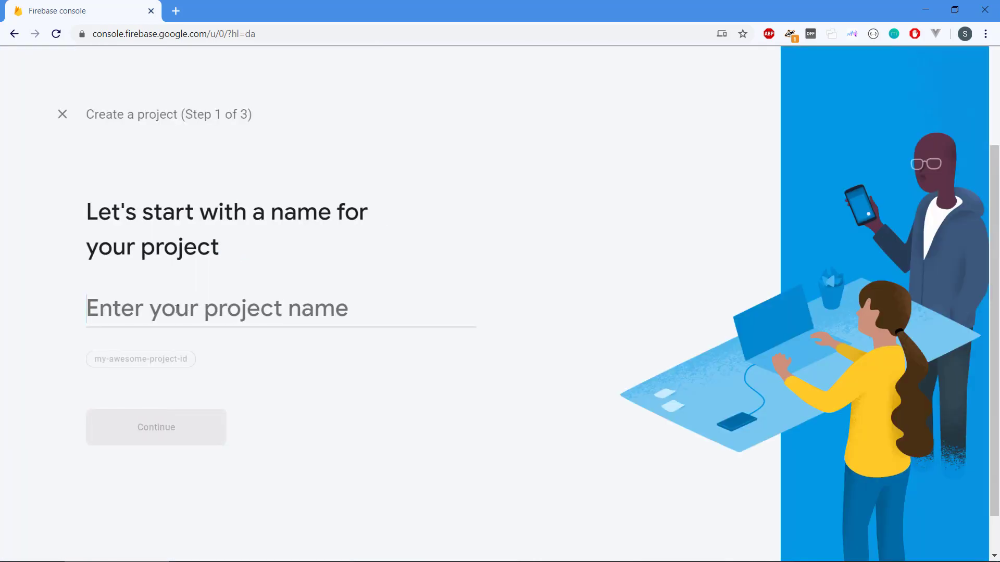
text(test-js-)
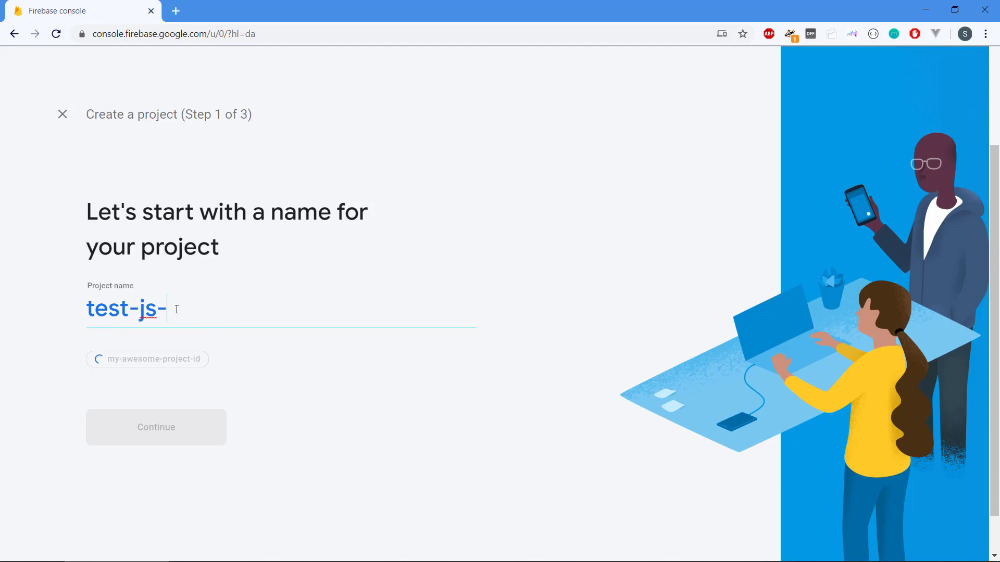
text(firebase-web)
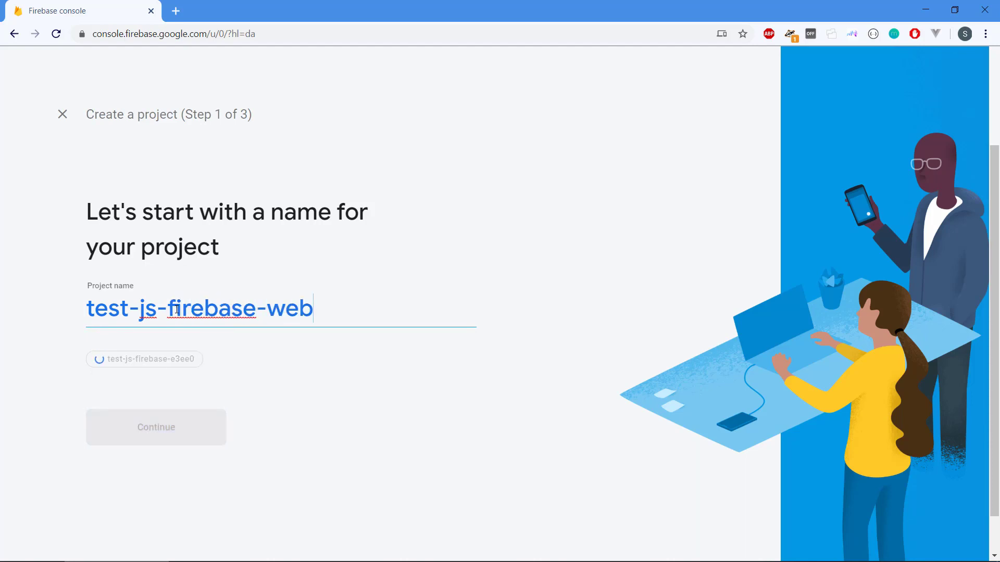
text(-app)
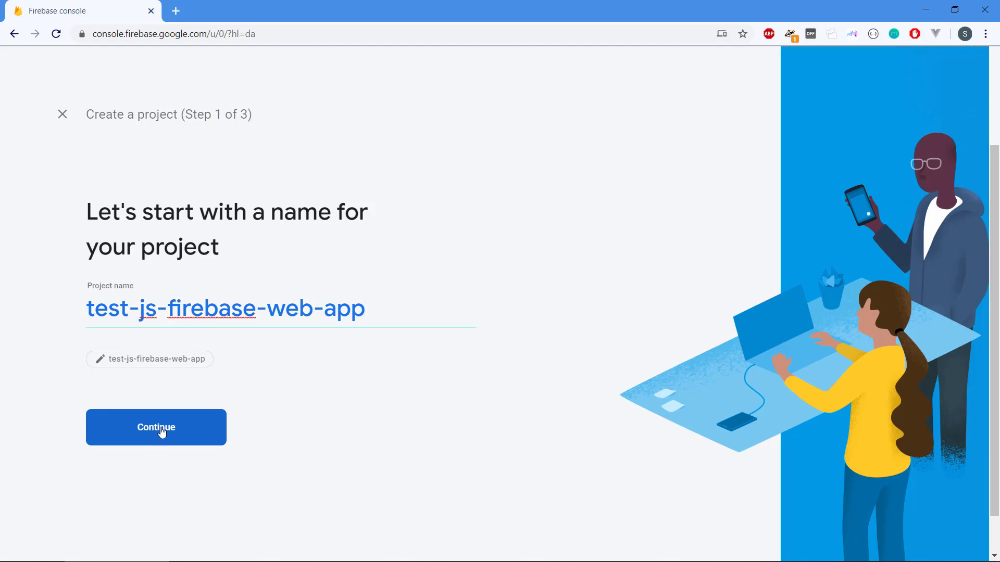
Accept the project name and turn off Google Analytics for the project.
click(156, 427)
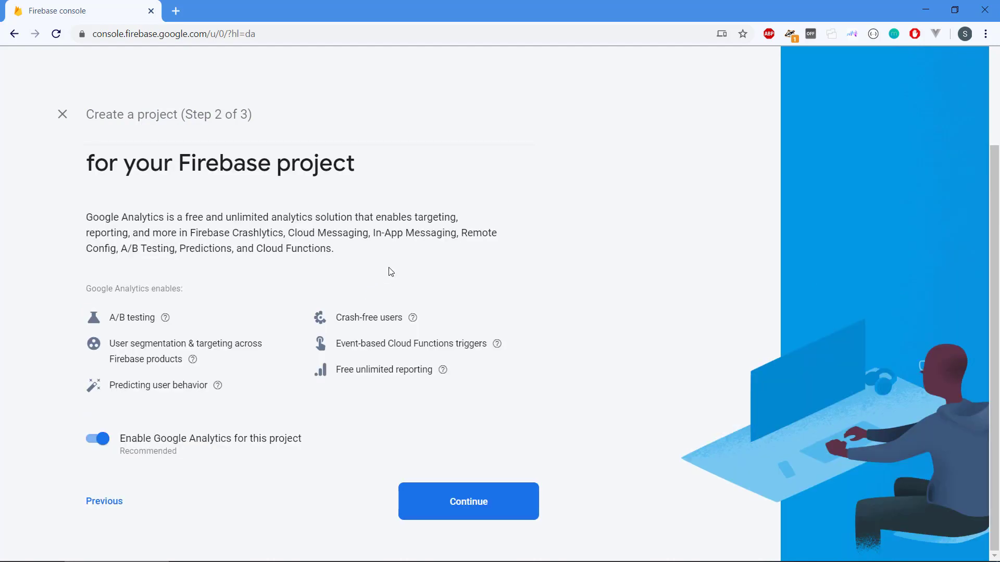
mouse_move(312, 273)
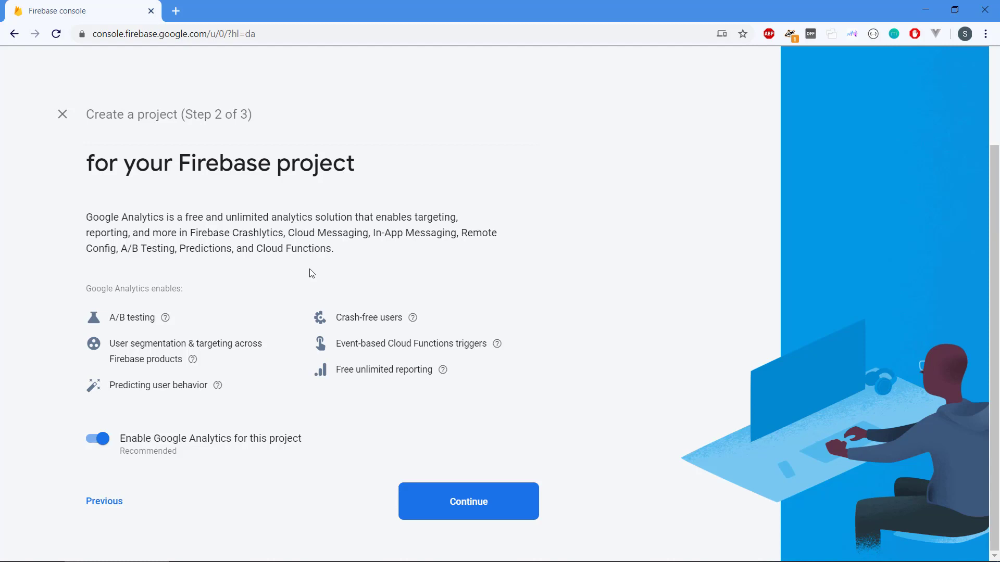
mouse_move(324, 238)
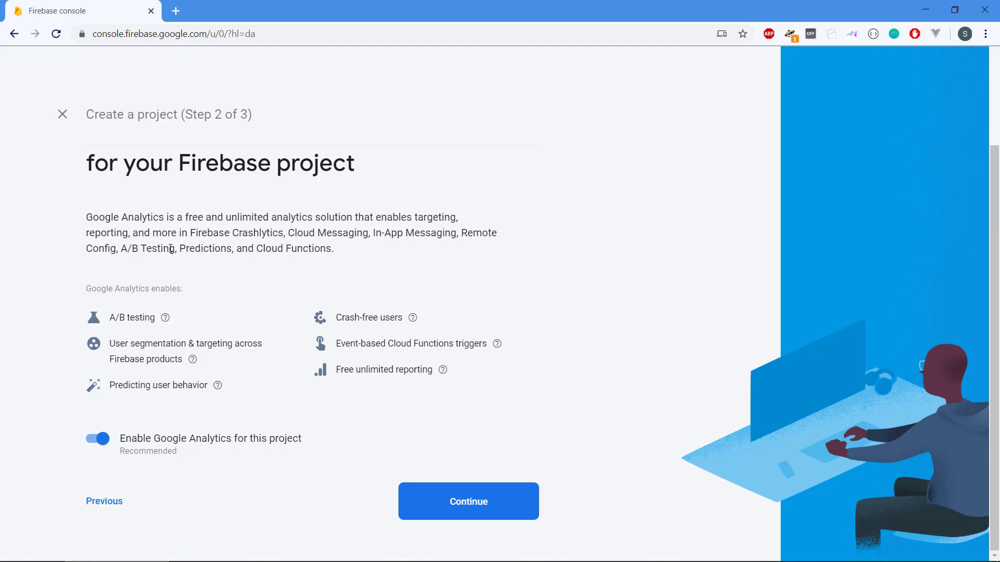
mouse_move(277, 265)
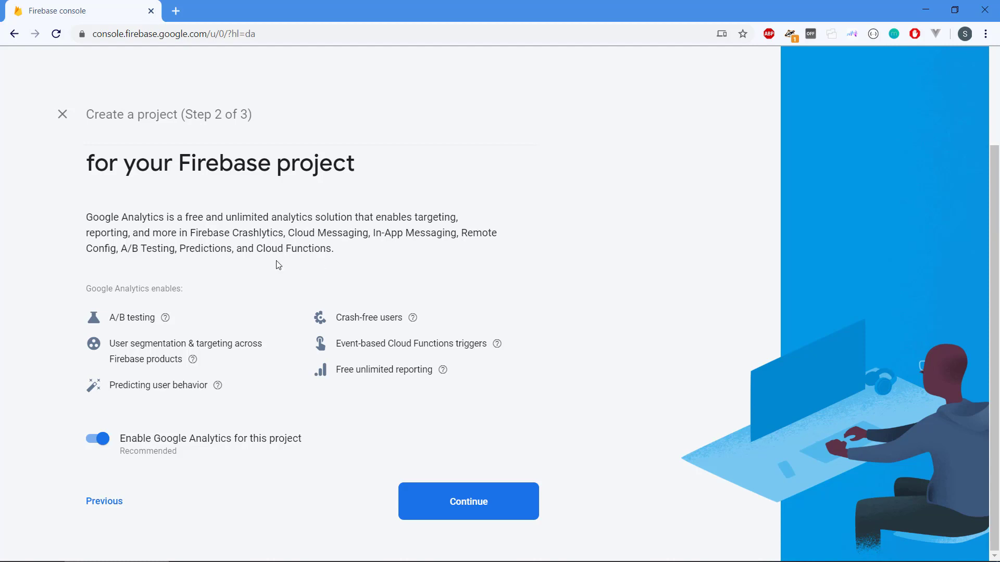
mouse_move(466, 340)
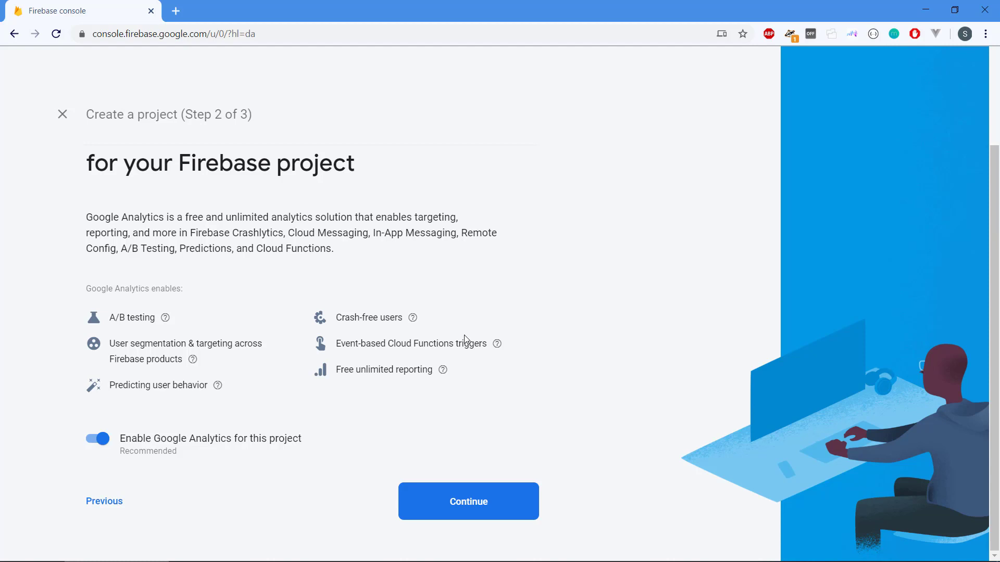
mouse_move(242, 273)
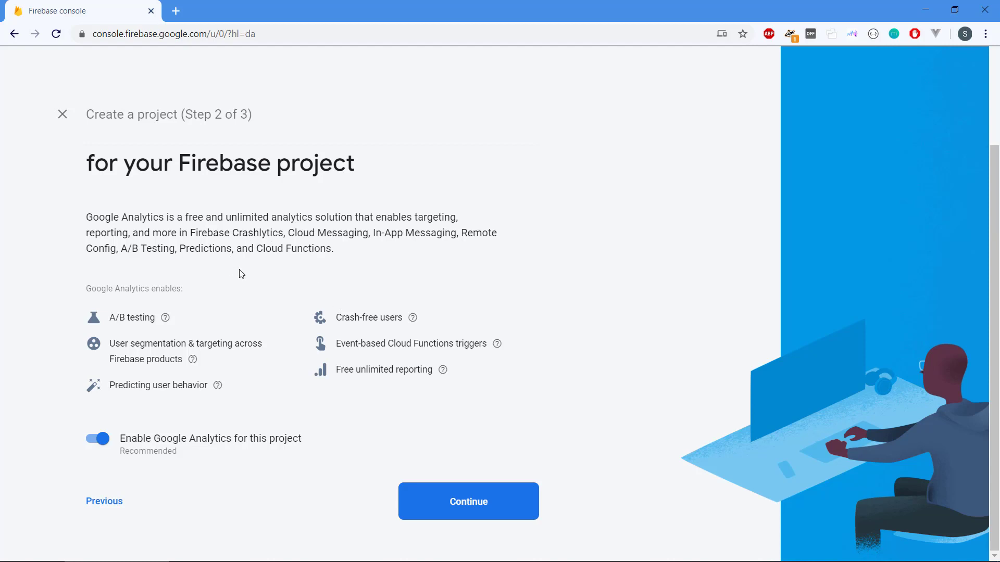
mouse_move(264, 221)
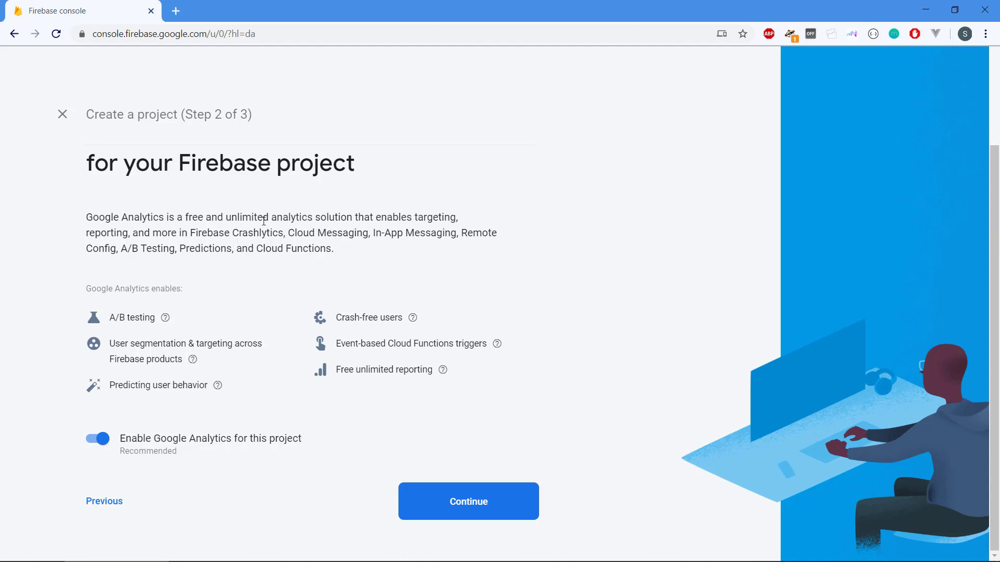
mouse_move(267, 280)
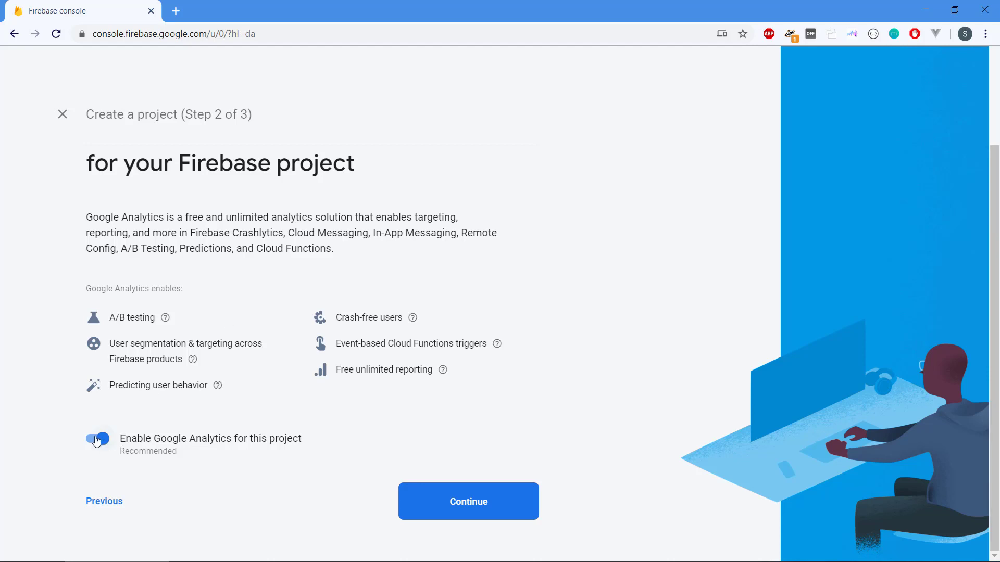
click(97, 438)
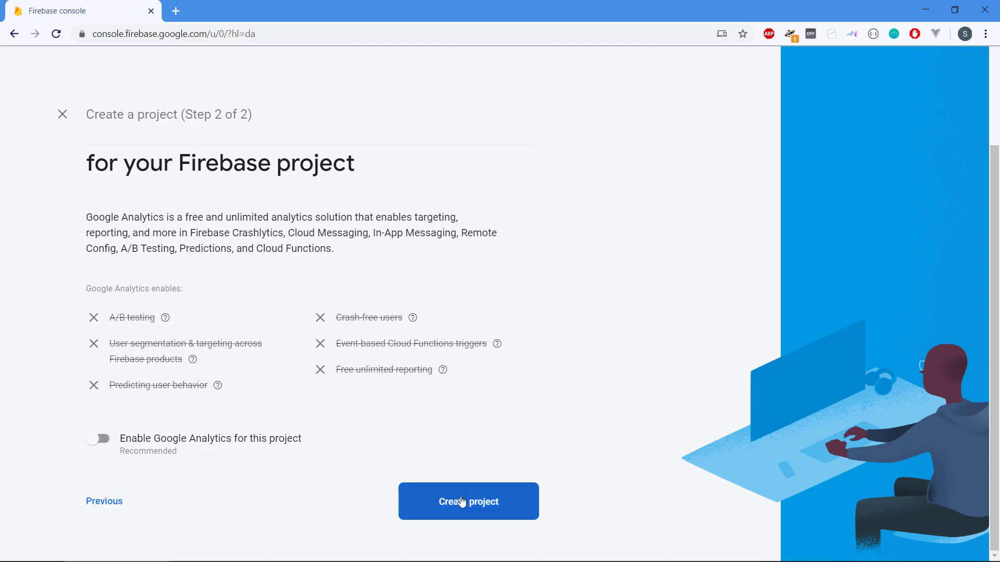
Create the test-js-firebase-web-app project and wait until it reports ready.
click(468, 502)
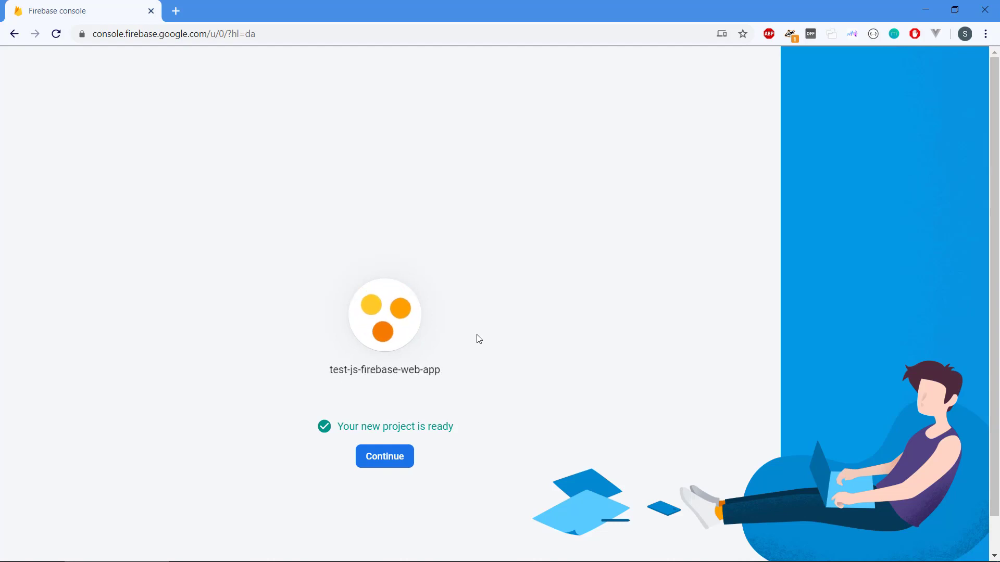
mouse_move(384, 457)
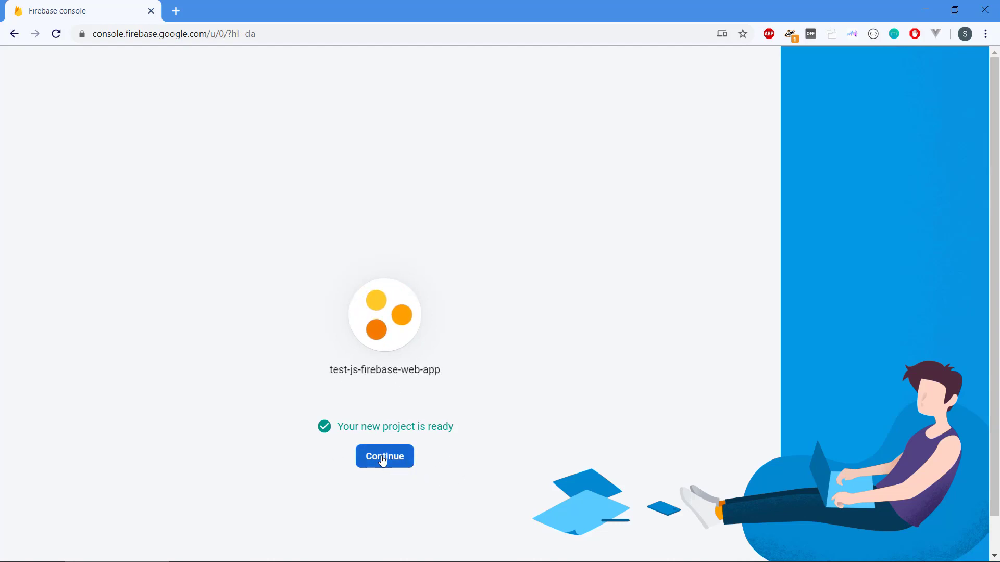
click(384, 456)
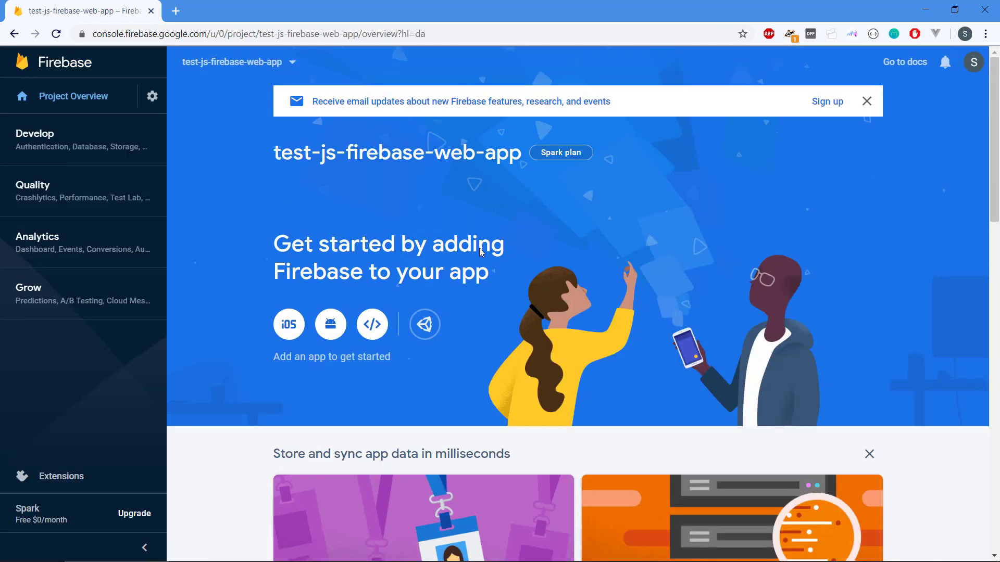
mouse_move(741, 136)
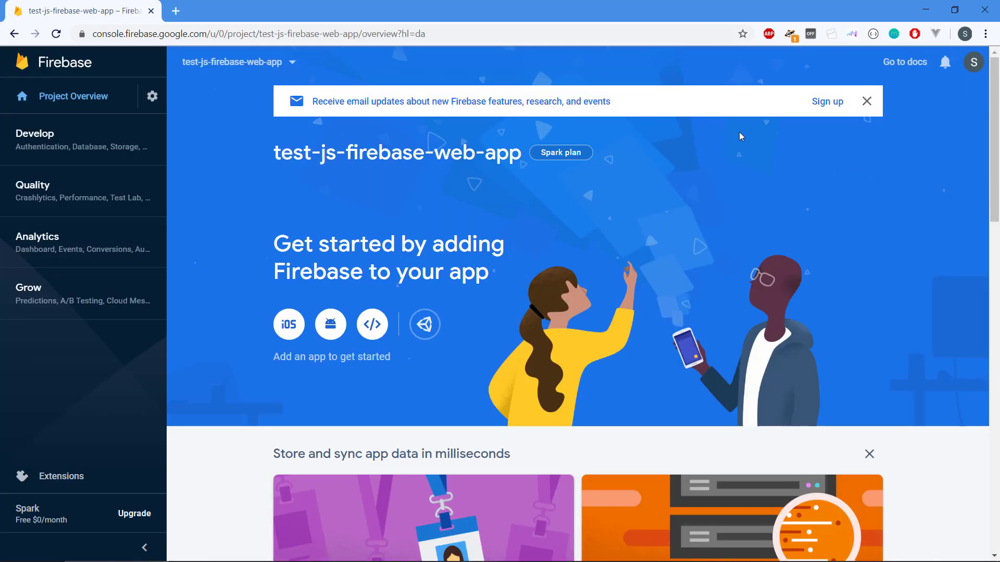
click(867, 101)
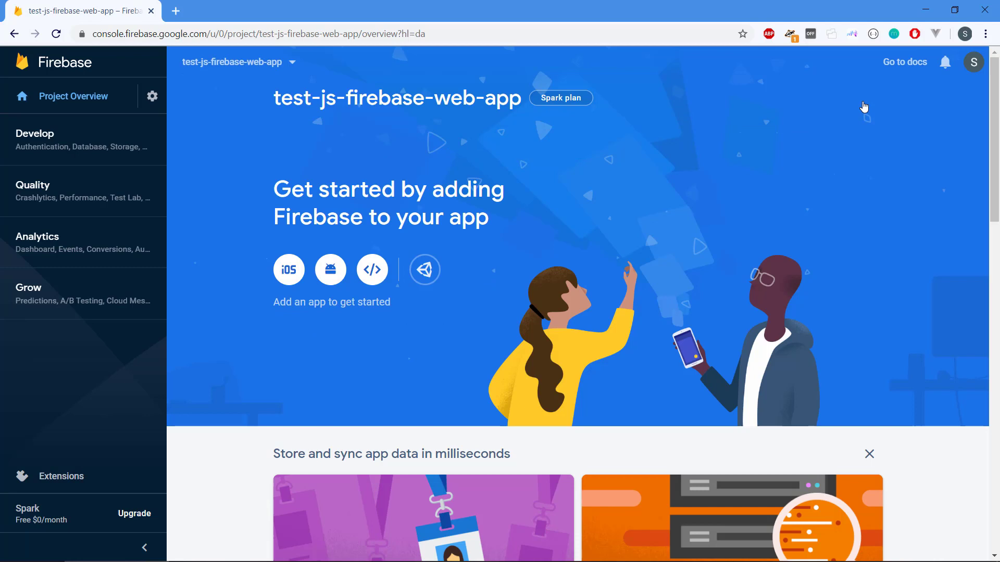
mouse_move(51, 235)
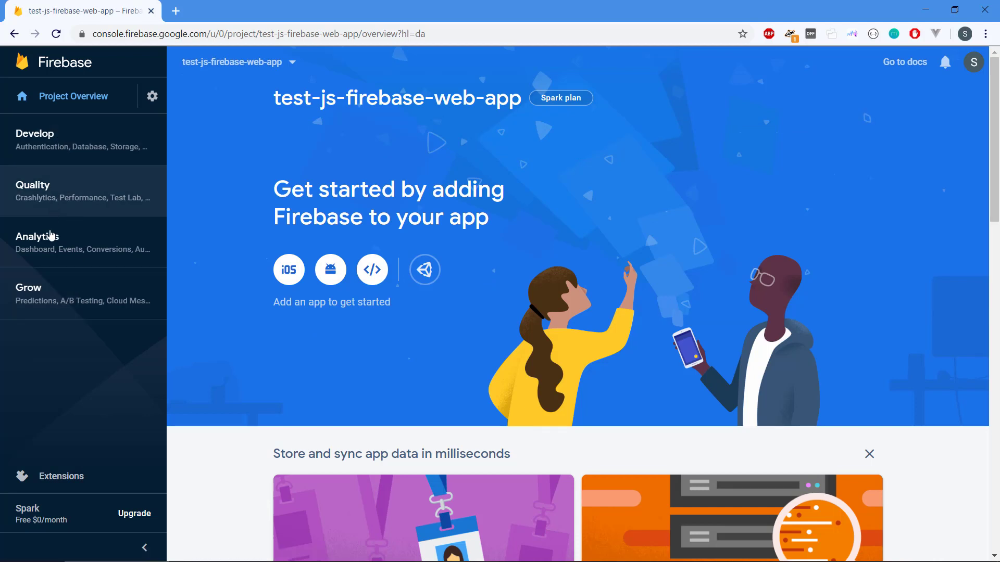
mouse_move(80, 147)
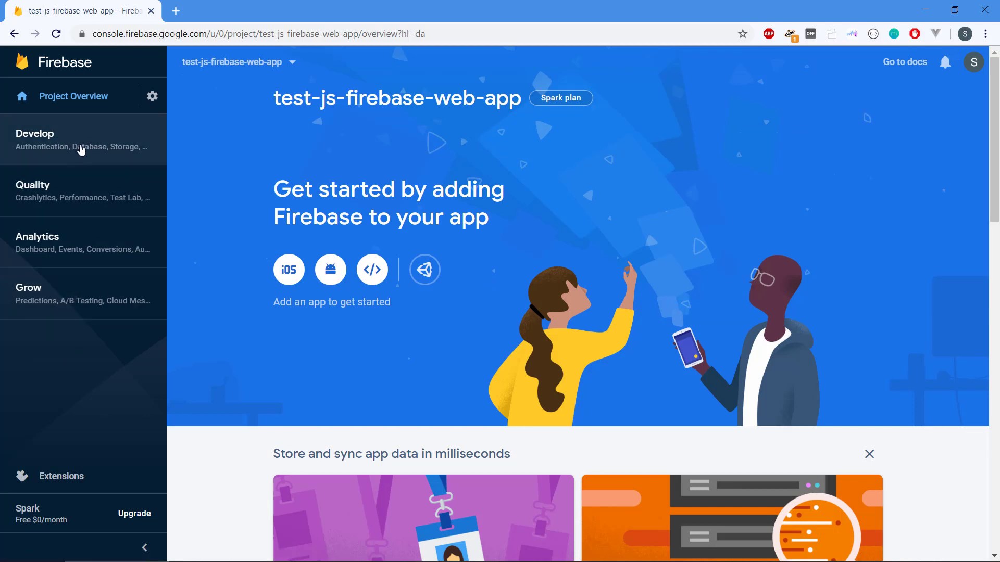
mouse_move(54, 241)
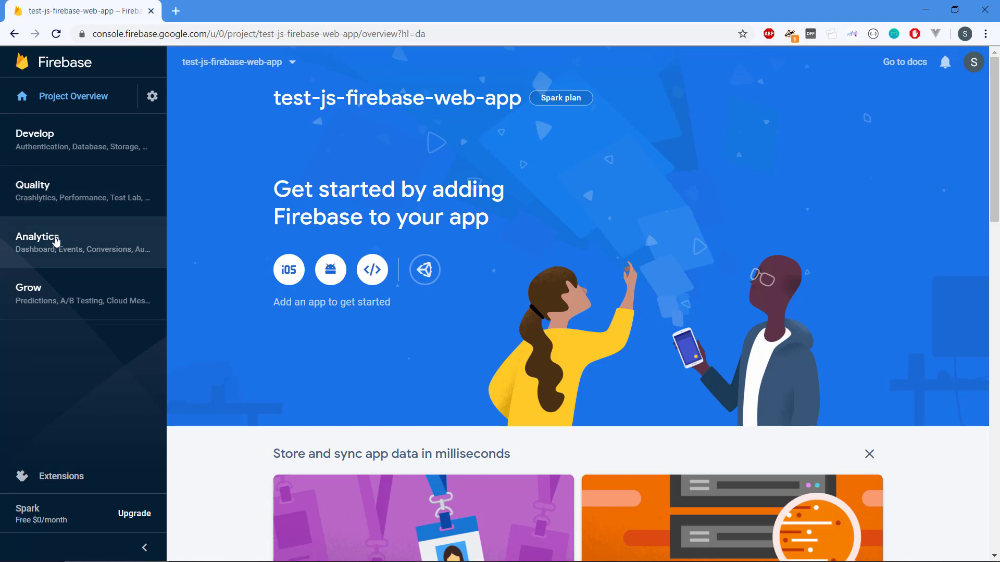
mouse_move(151, 96)
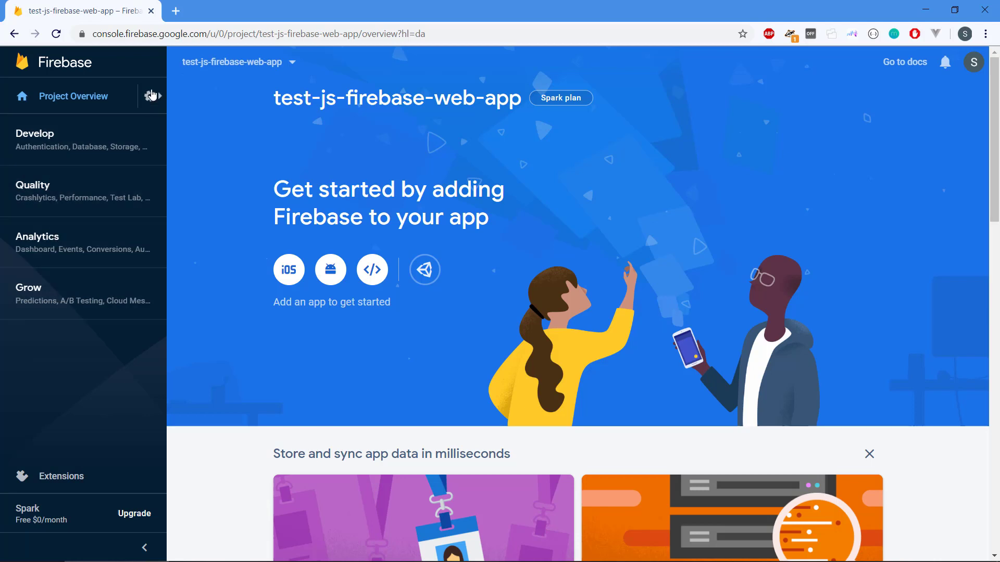
mouse_move(211, 338)
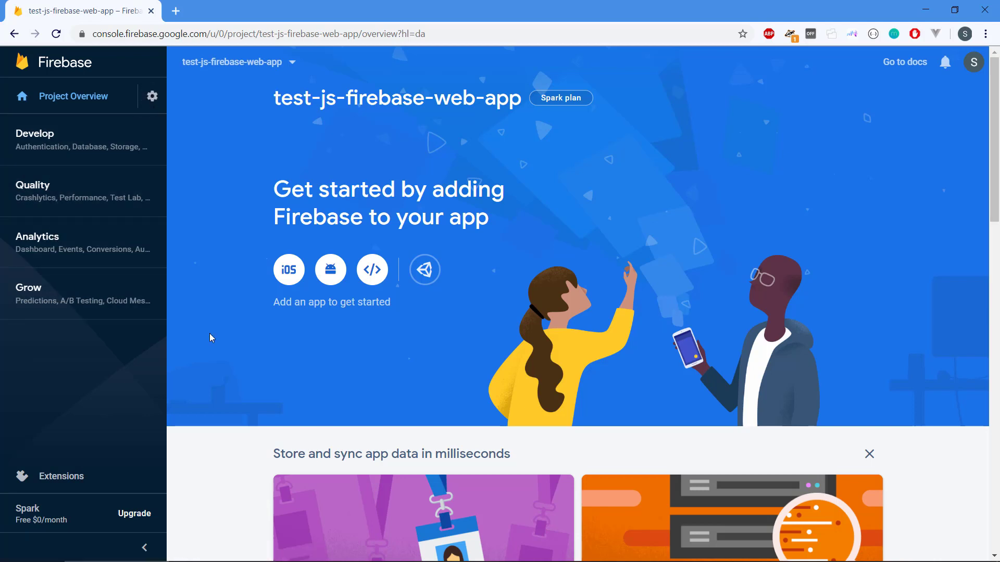
mouse_move(288, 269)
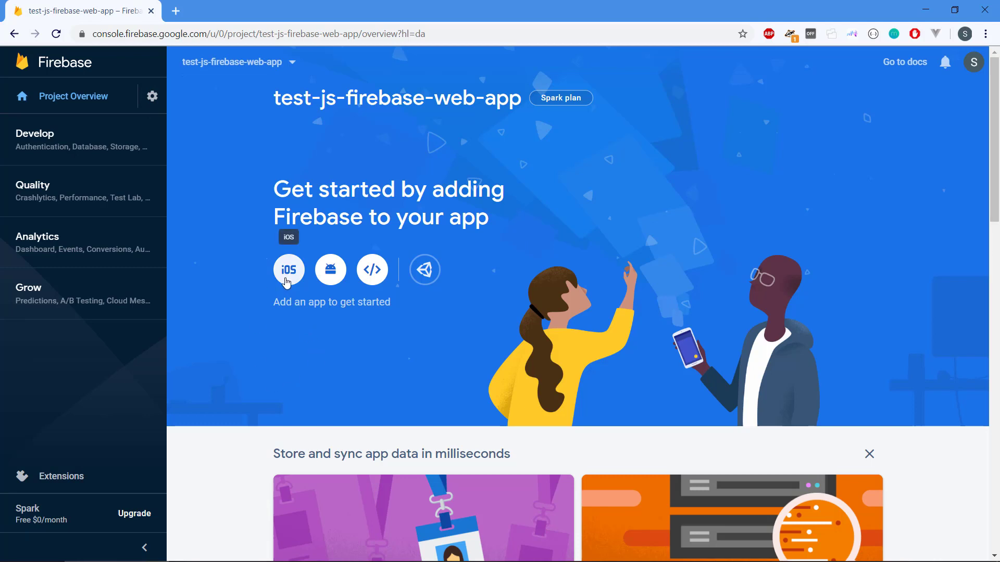
mouse_move(330, 269)
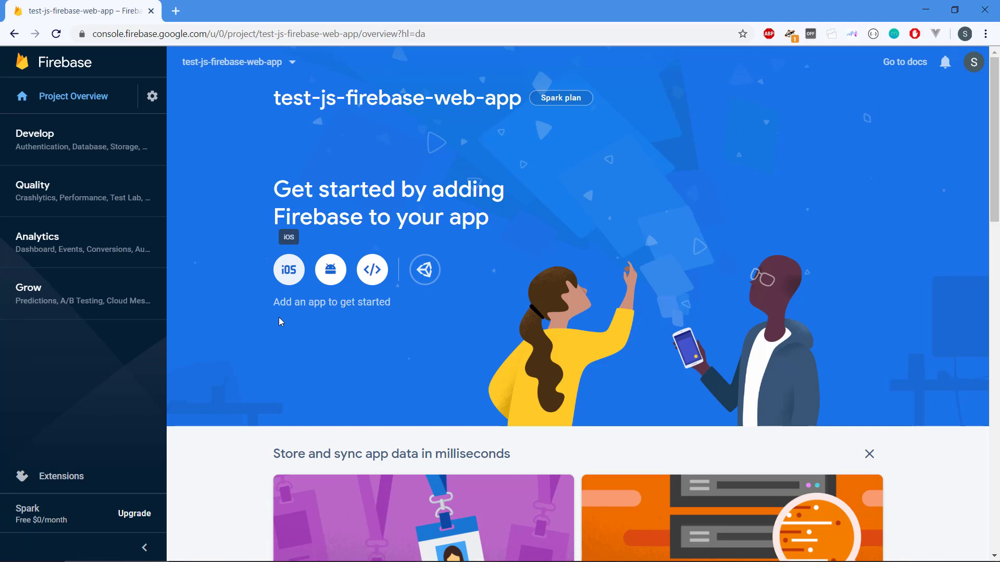
mouse_move(424, 269)
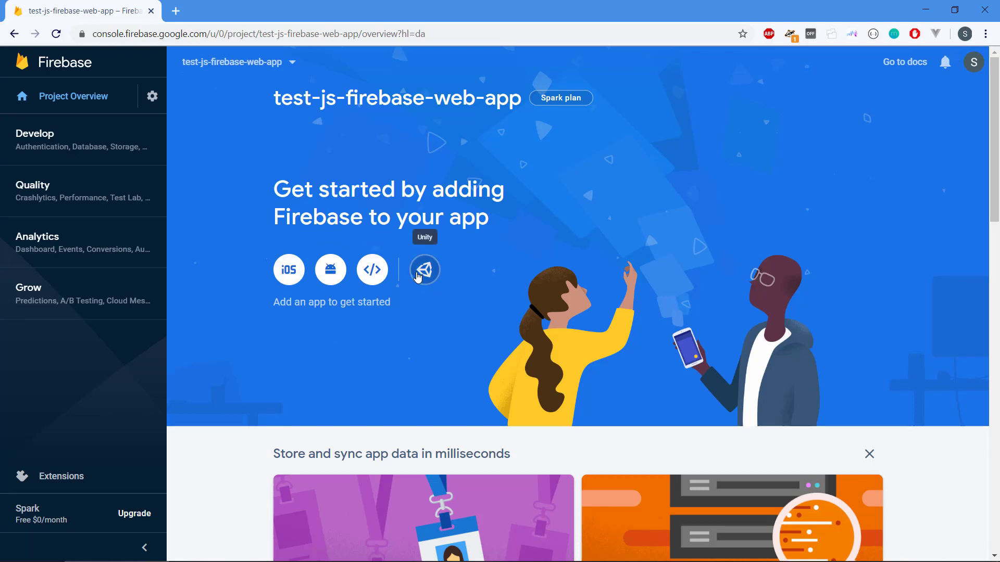
mouse_move(284, 344)
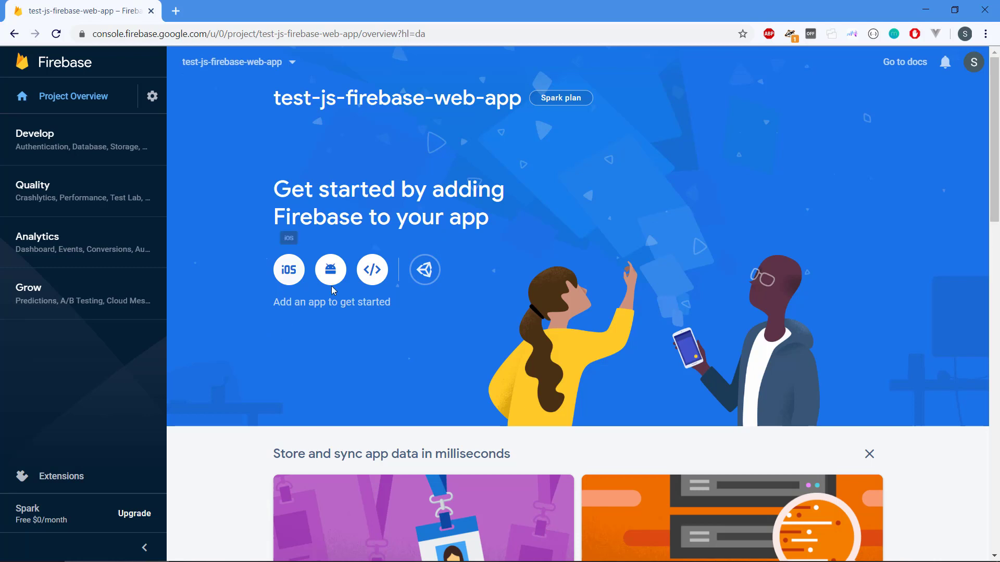
Expand the Develop group in the Firebase sidebar to list its products.
click(35, 133)
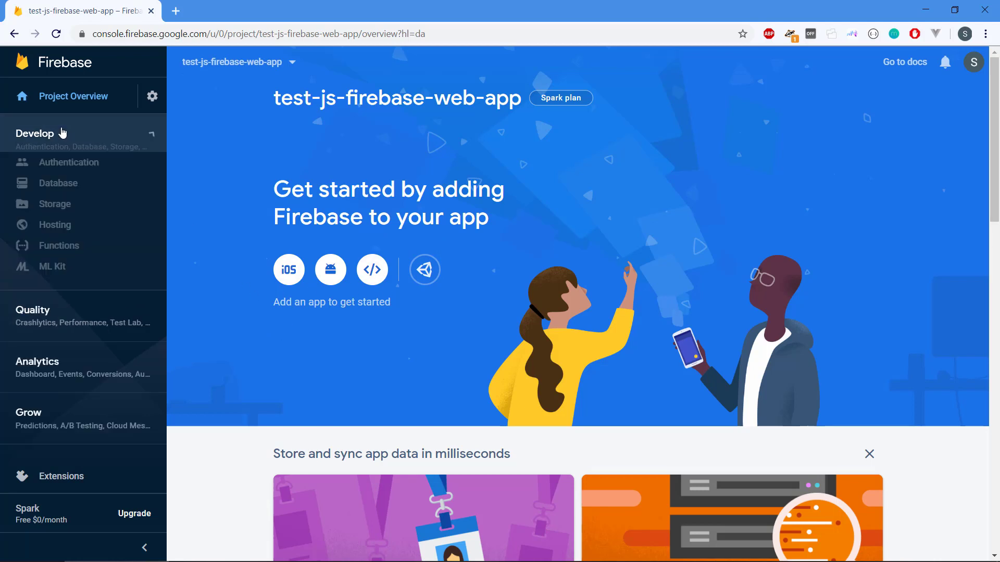
mouse_move(69, 162)
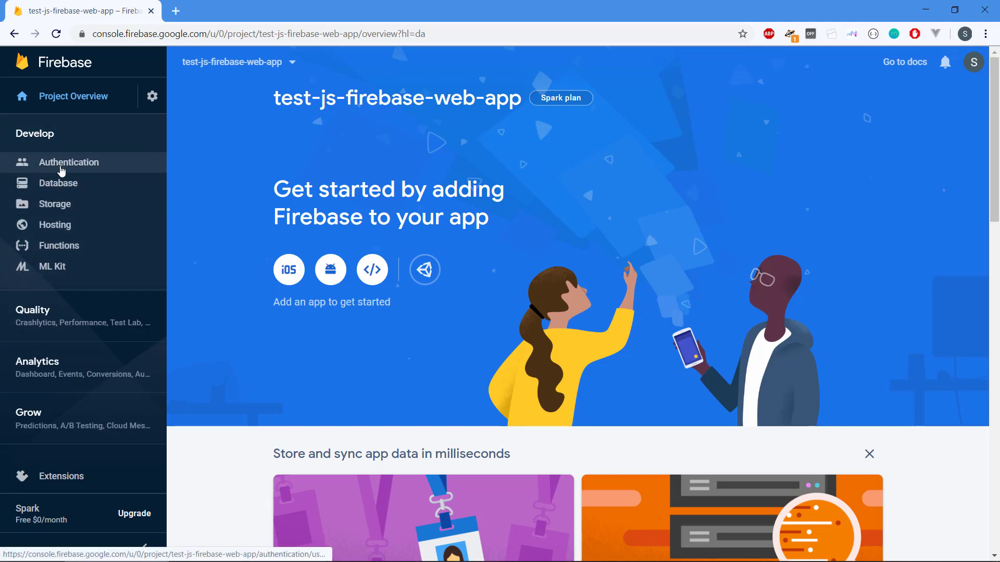
mouse_move(55, 224)
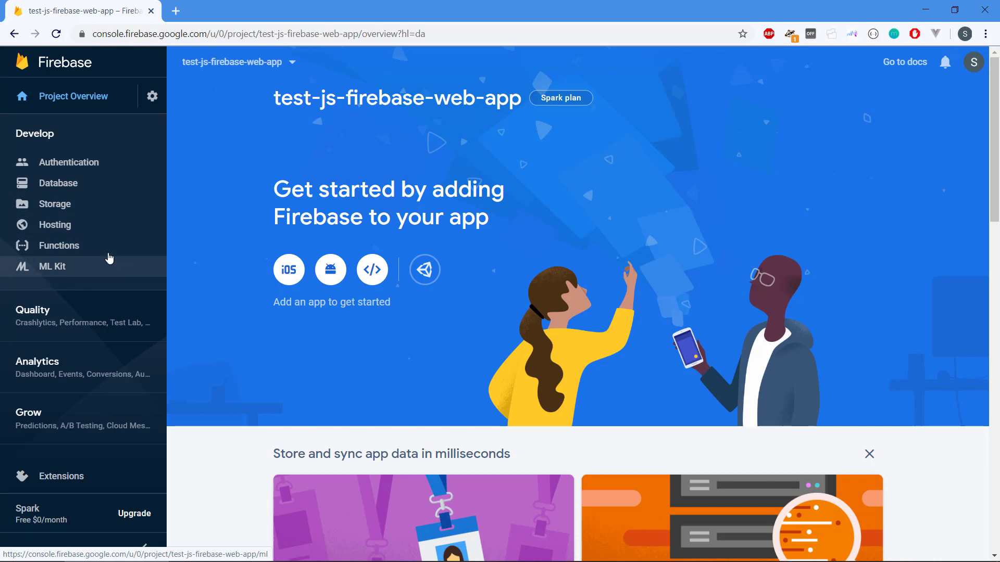
mouse_move(69, 162)
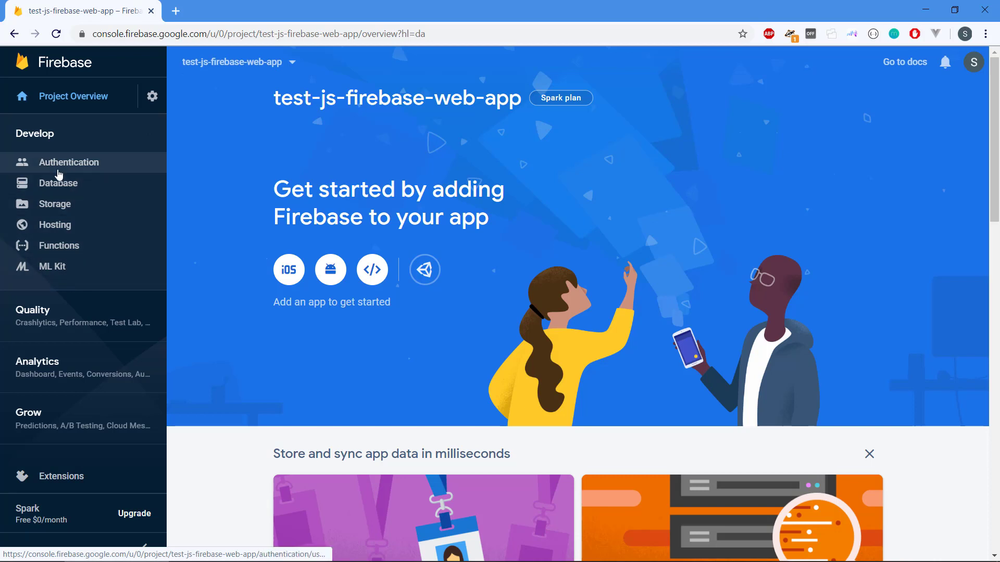
mouse_move(224, 155)
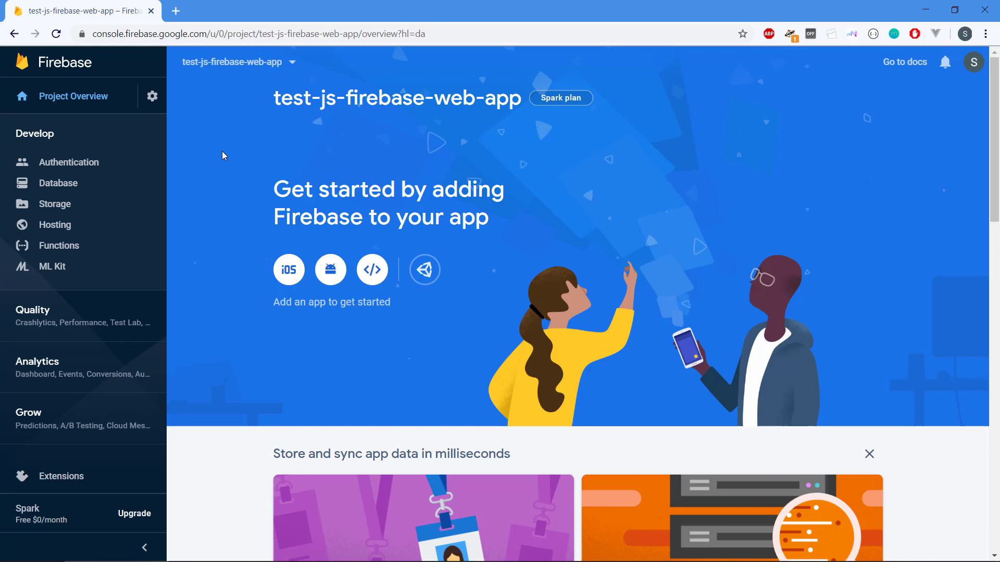
mouse_move(371, 269)
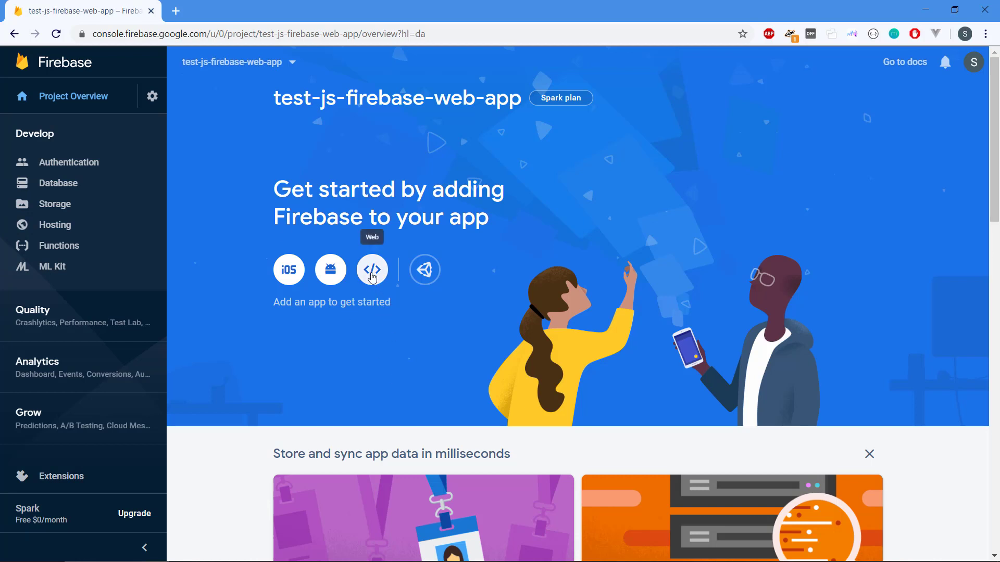
Register a web app nicknamed test-js-app without Firebase Hosting.
click(372, 269)
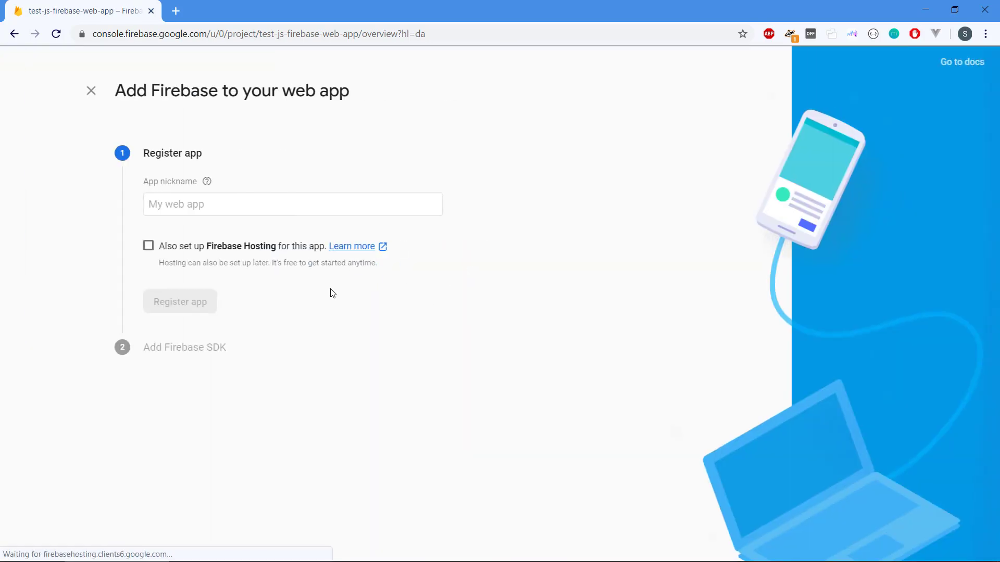
click(292, 204)
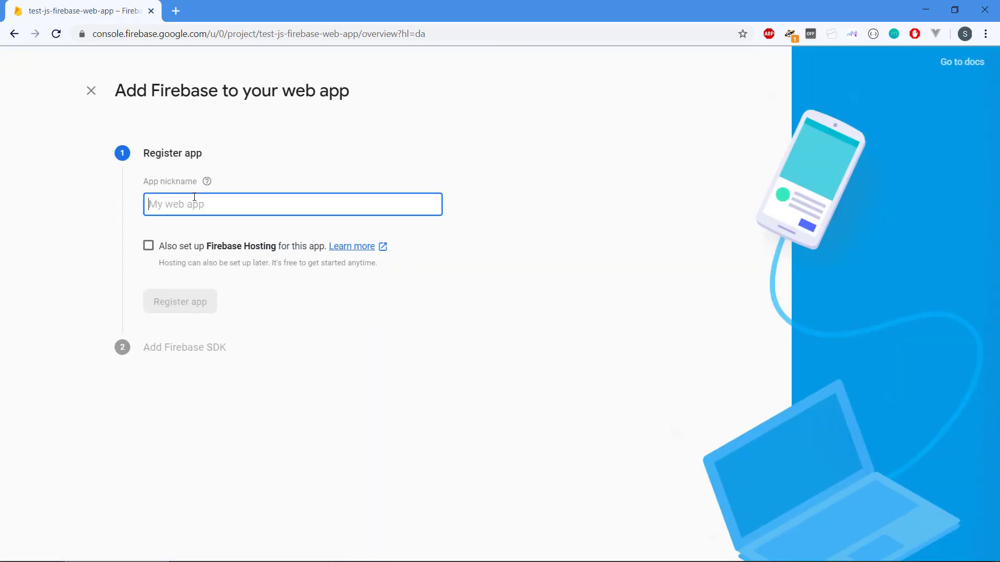
text(test)
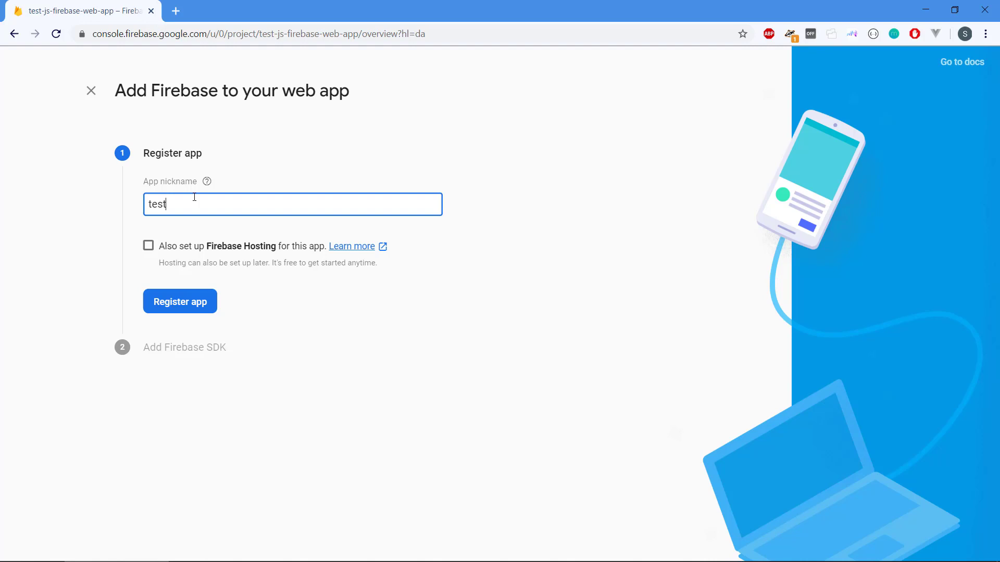
text(-jsa)
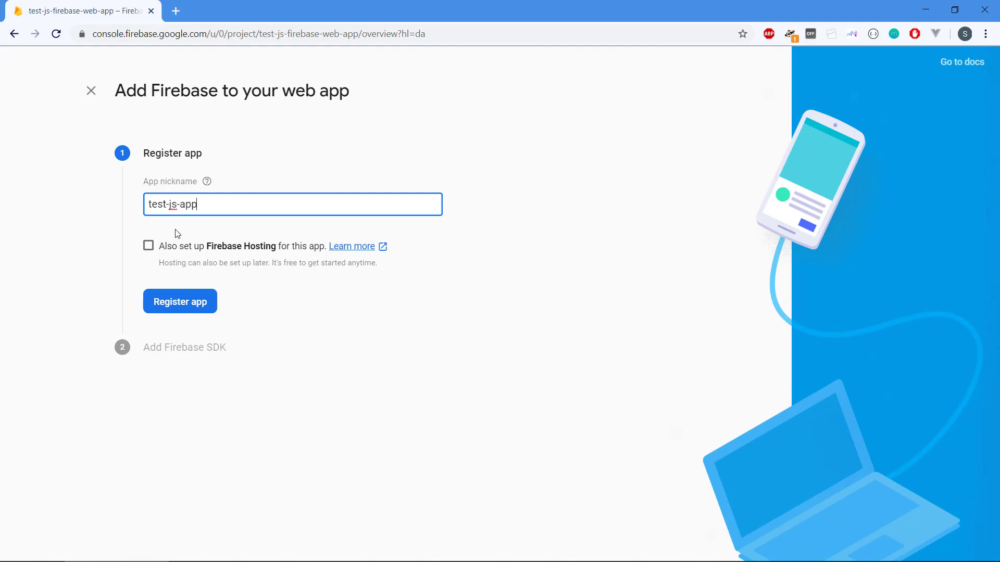
mouse_move(255, 254)
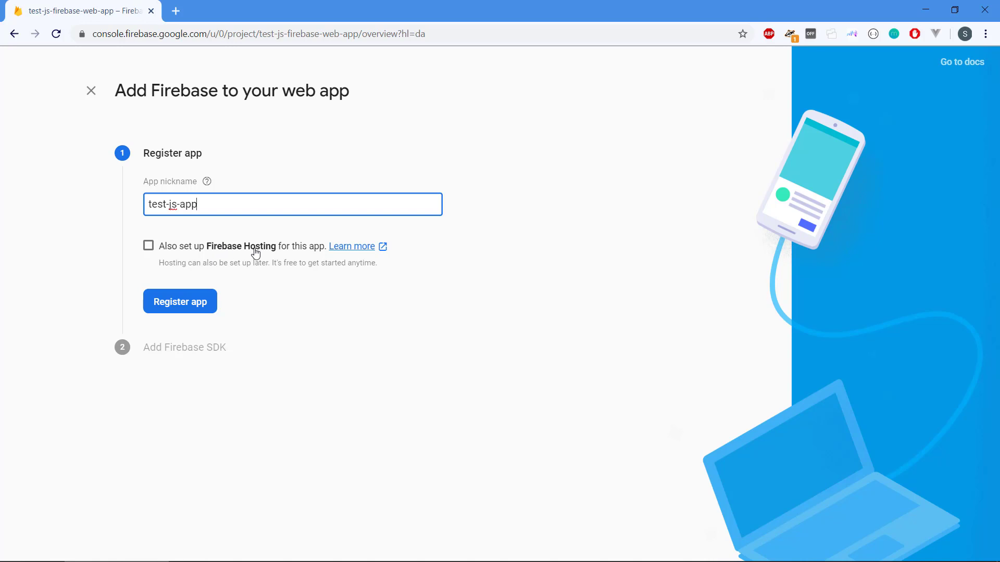
click(179, 301)
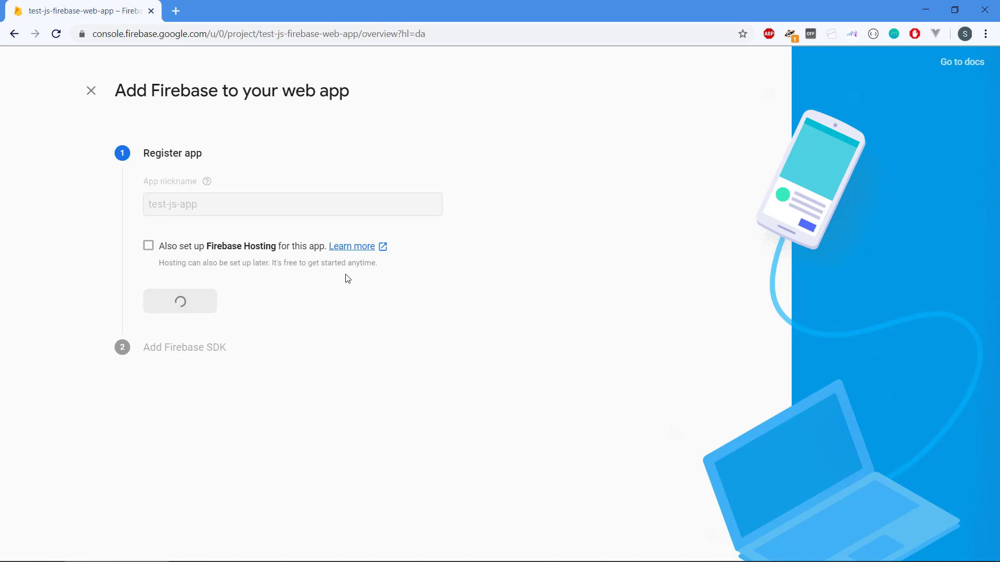
Review the Firebase SDK config snippet and continue back to the project overview.
click(180, 300)
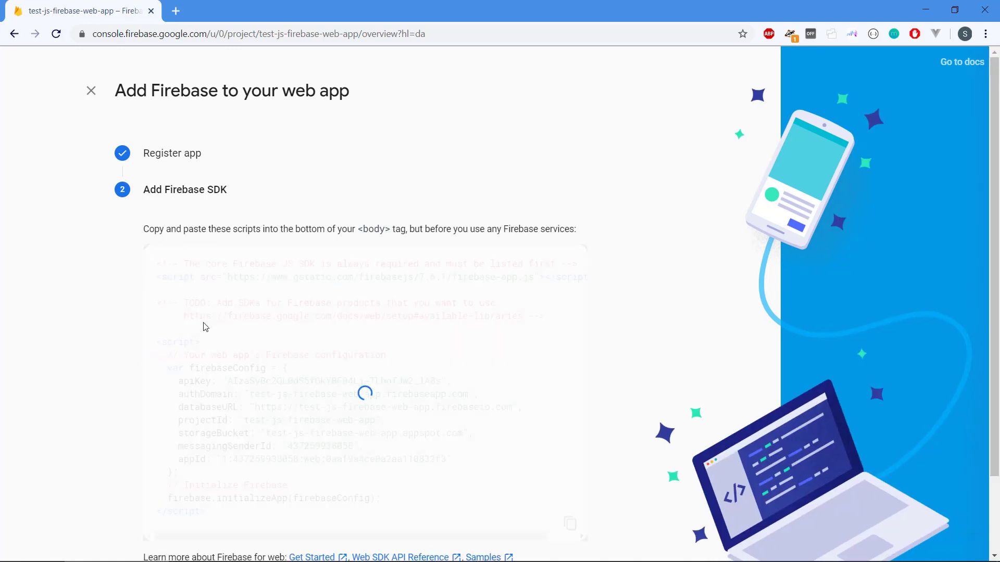
scroll(down, 3)
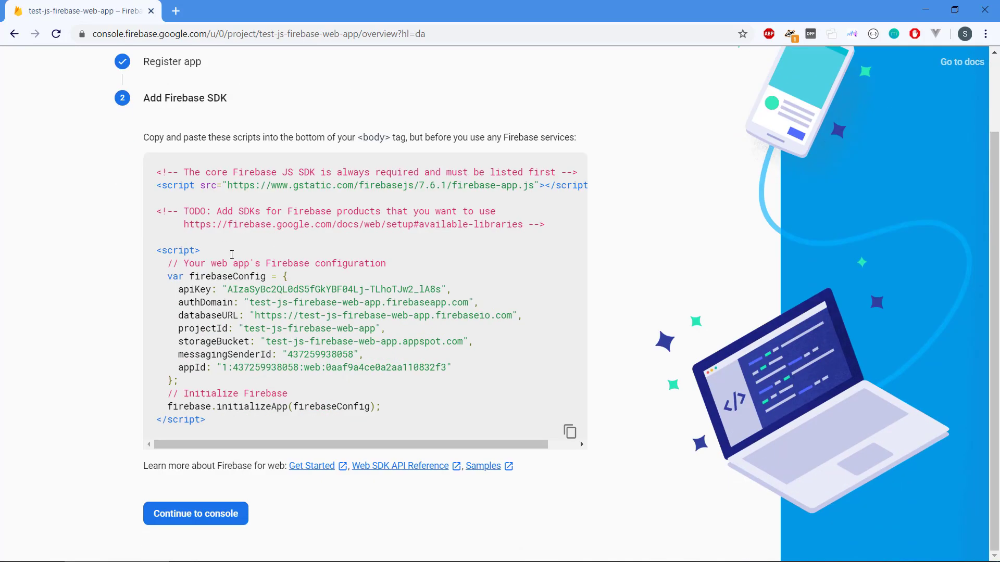
mouse_move(259, 249)
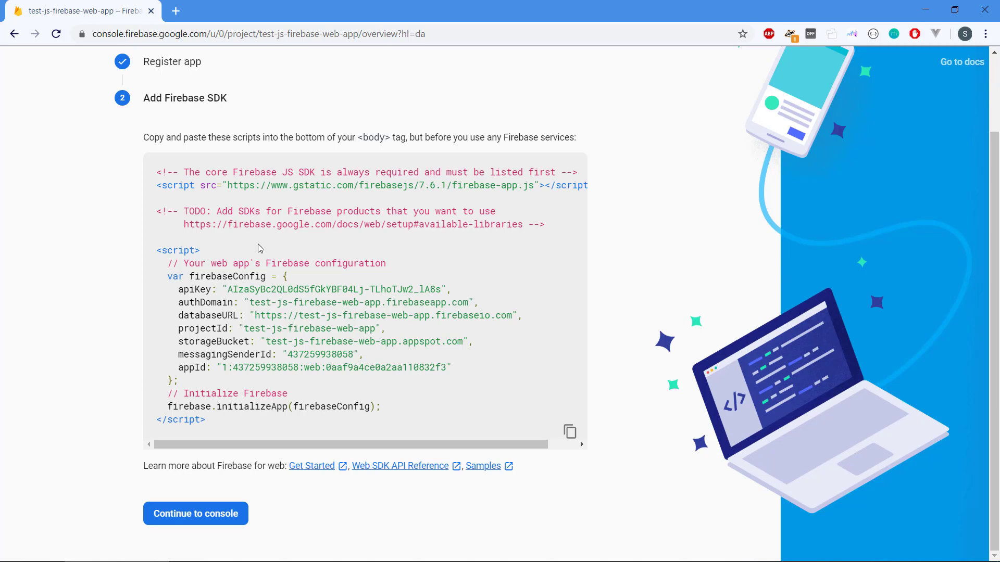
mouse_move(427, 197)
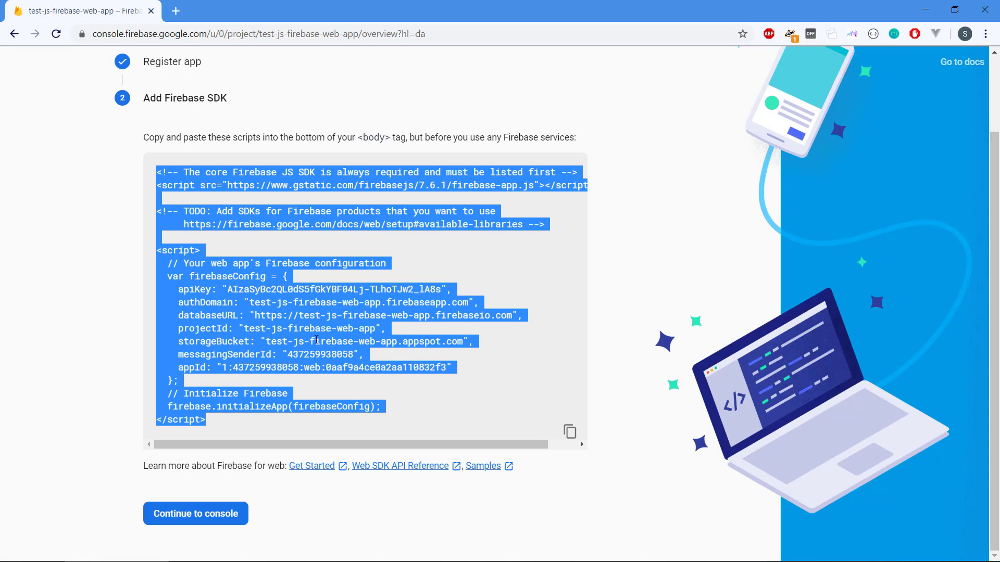
click(438, 203)
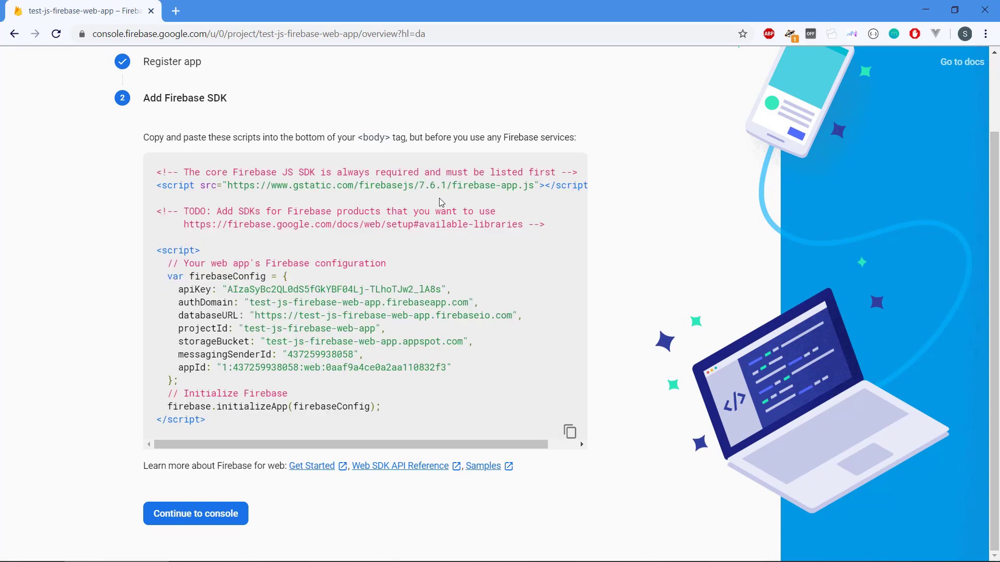
mouse_move(438, 206)
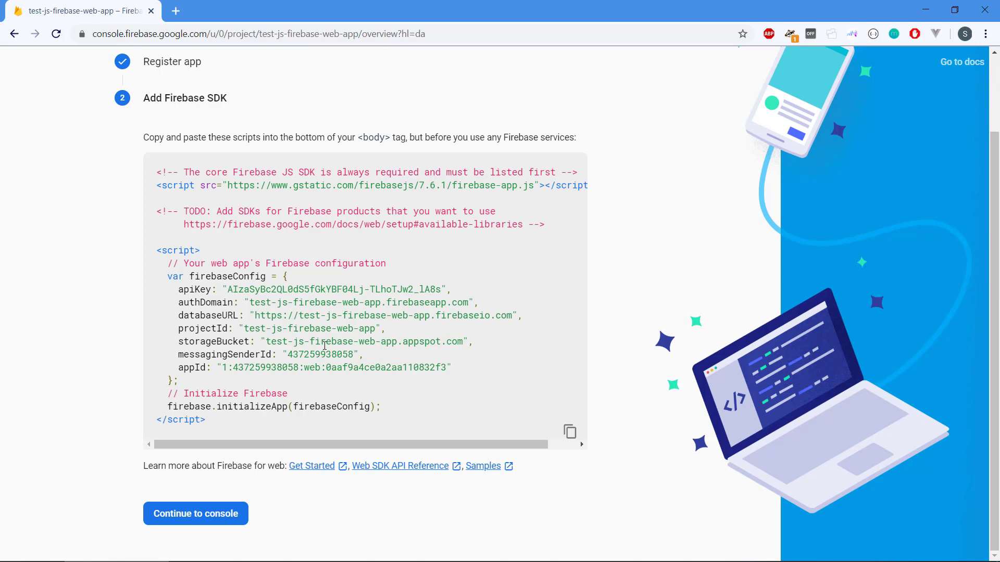
mouse_move(204, 308)
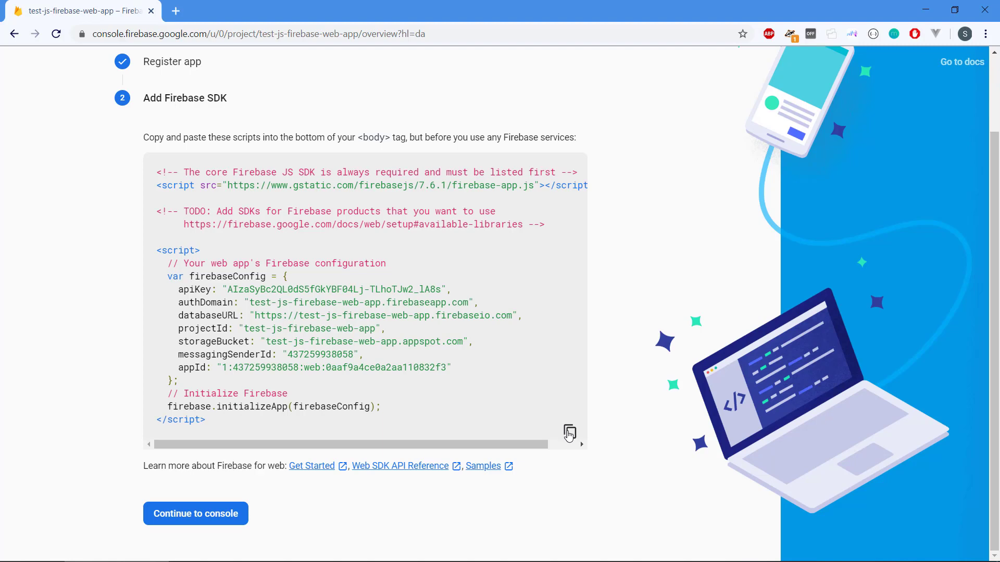
mouse_move(196, 513)
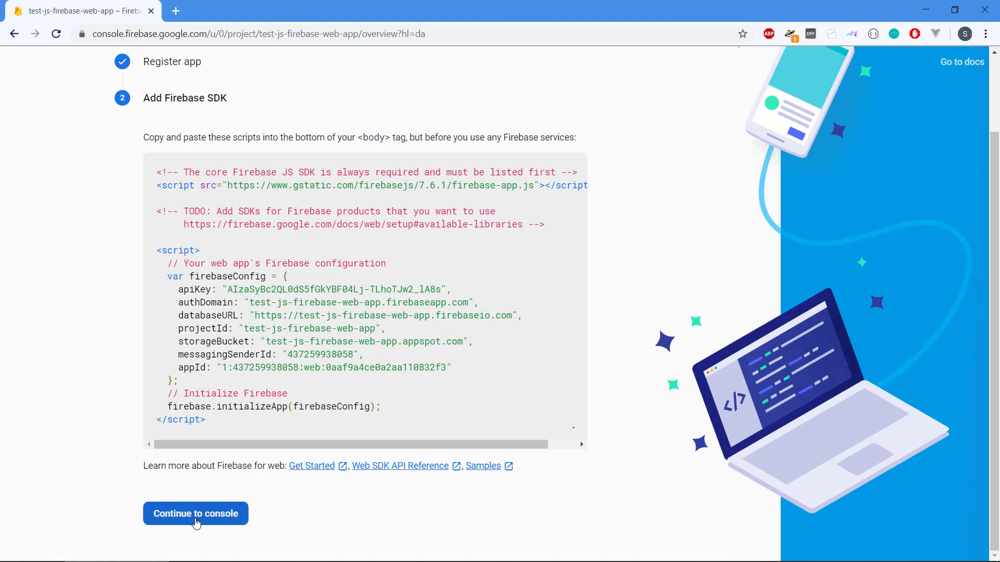
click(195, 513)
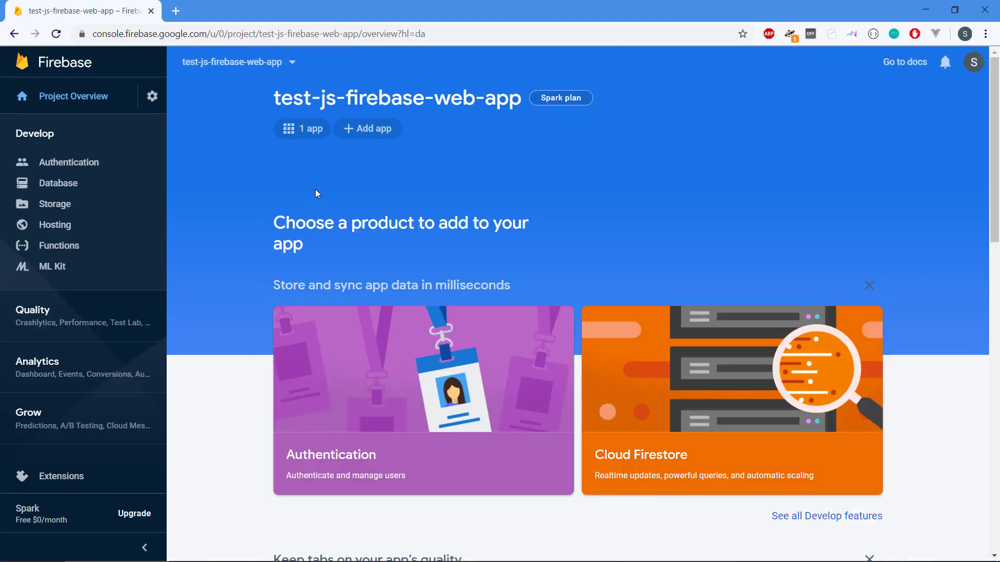
mouse_move(267, 194)
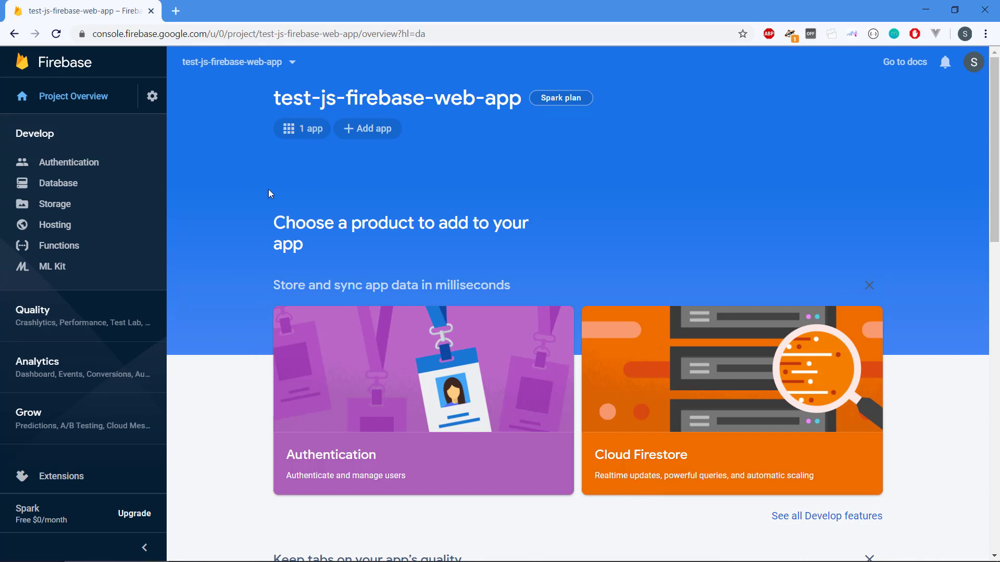
mouse_move(114, 495)
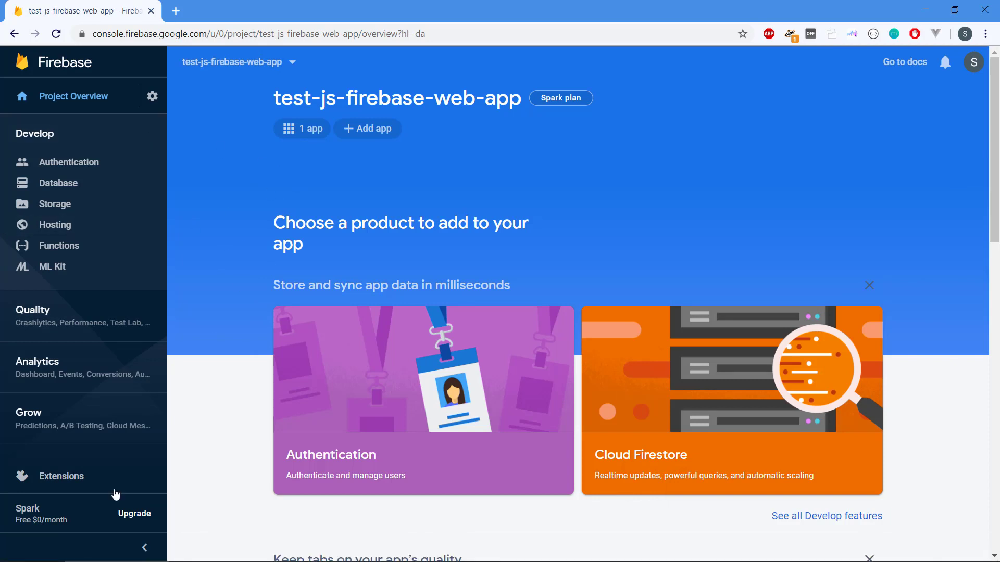
Launch VS Code and save a new file as index.html in Desktop\web.
text(code)
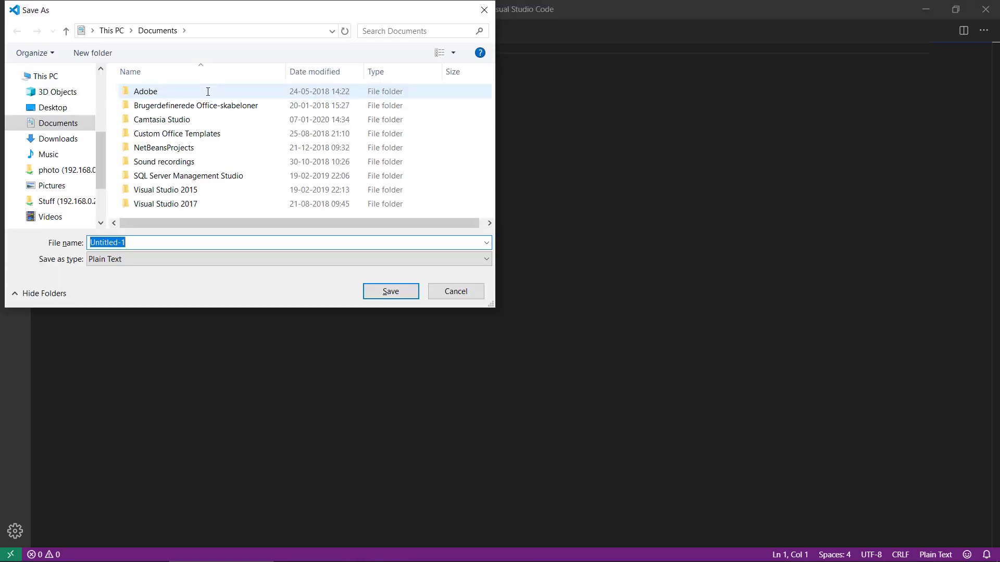
click(52, 107)
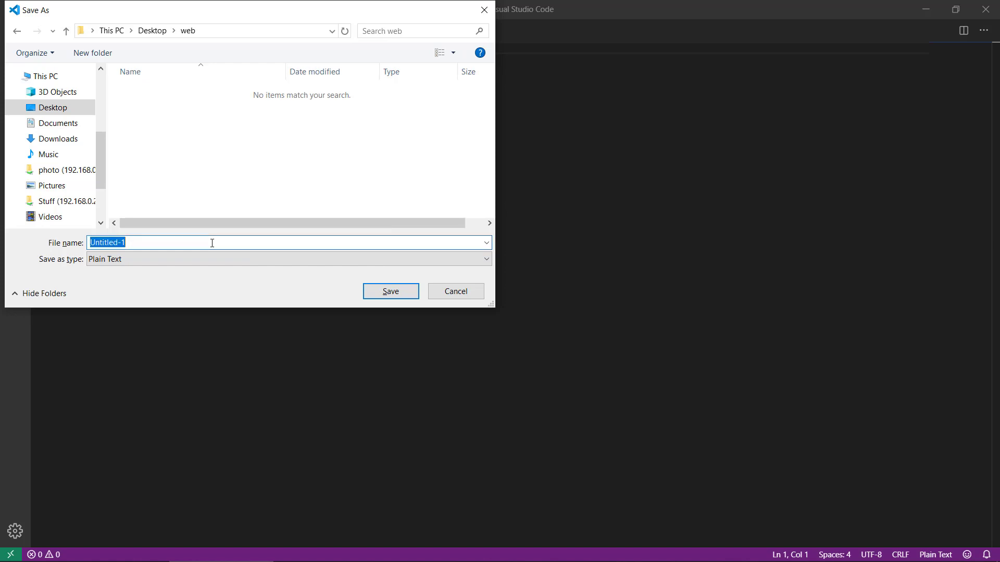
text(index.html)
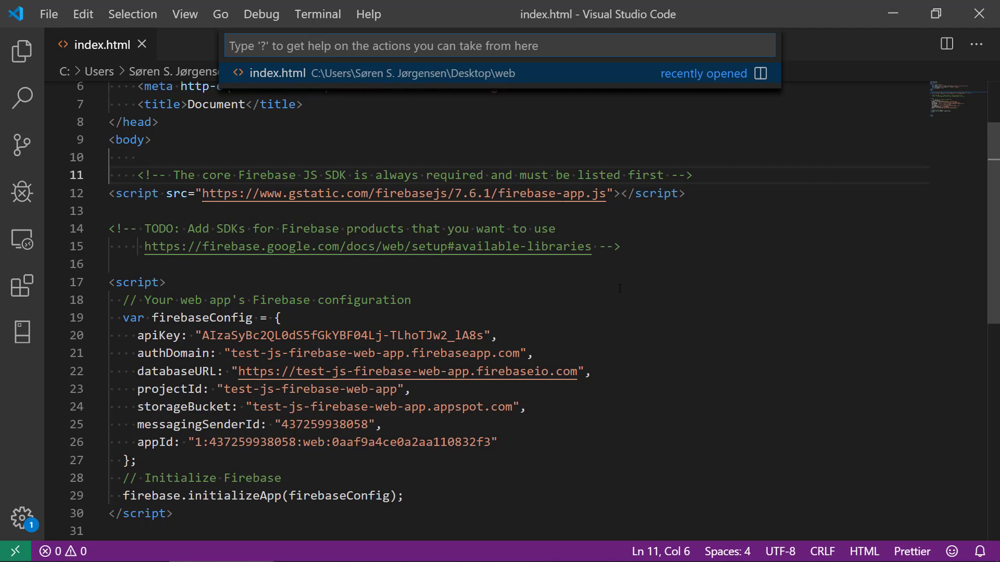
Reformat index.html with the Format Document command from the palette.
text(>form)
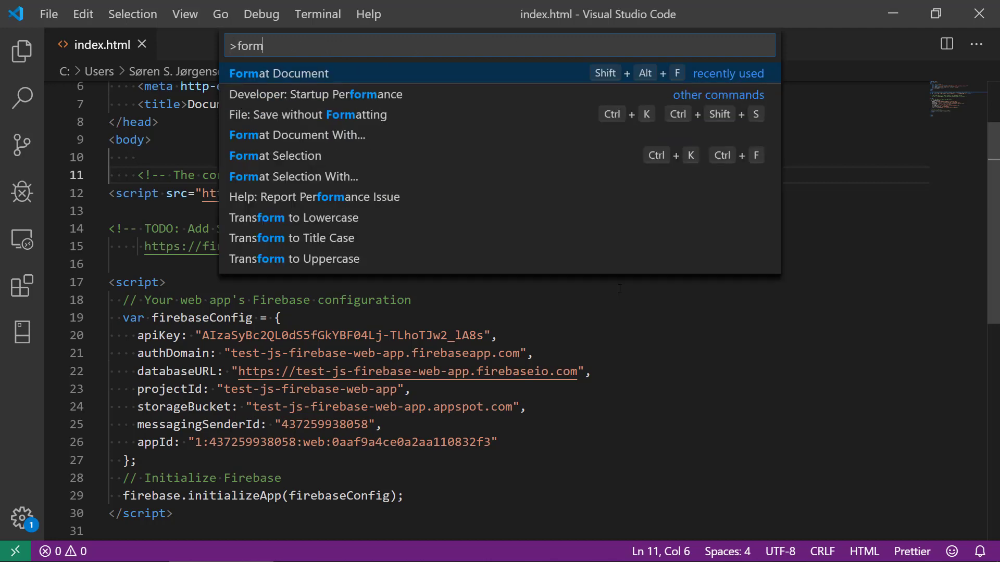
click(278, 74)
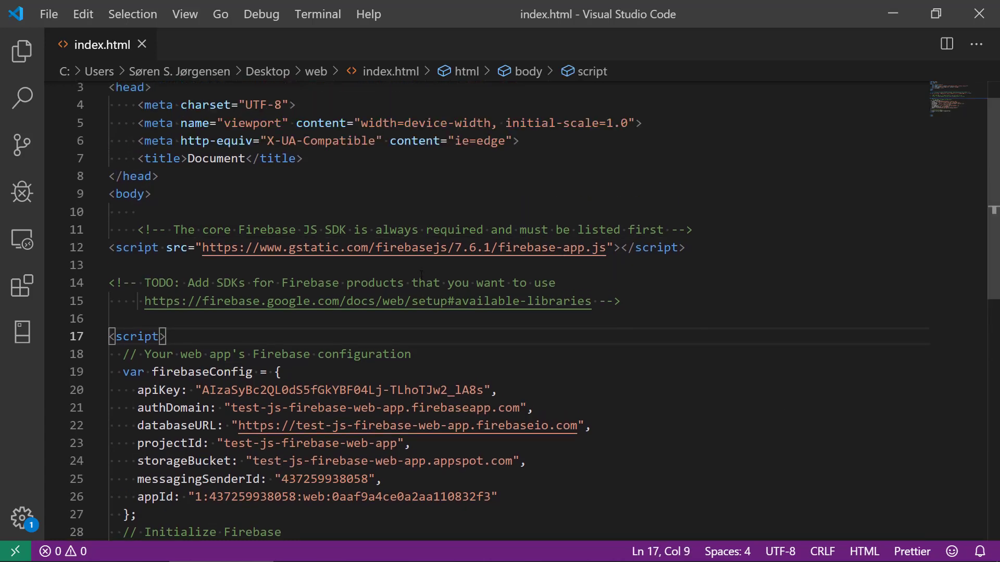
Add a firebase-database.js 7.6.1 script tag below the firebase-app script.
scroll(down, 3)
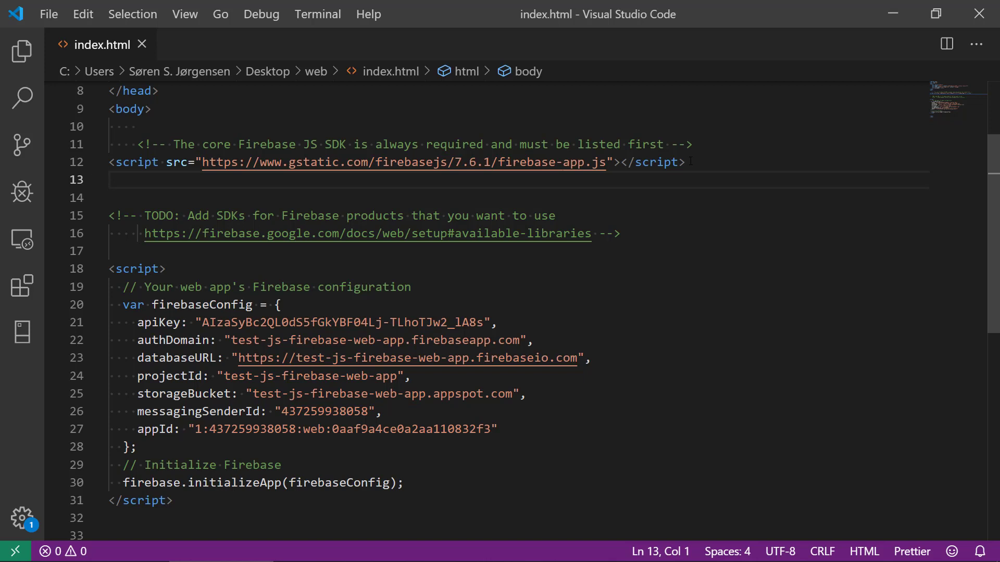
click(112, 180)
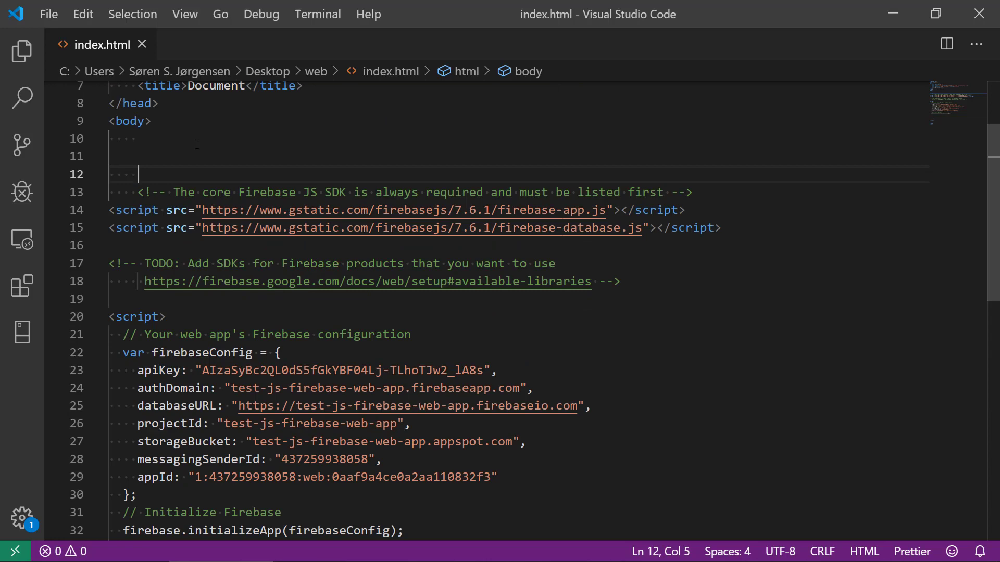
Add an h1 with id "bigOne" to the body, with blank lines after initializeApp.
scroll(down, 3)
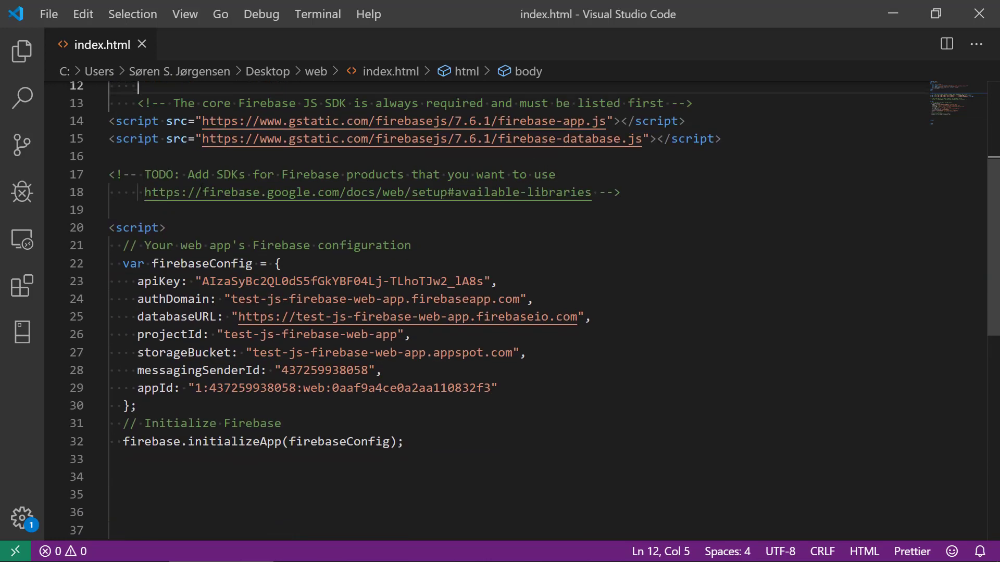
scroll(up, 3)
text(<h1></h1>)
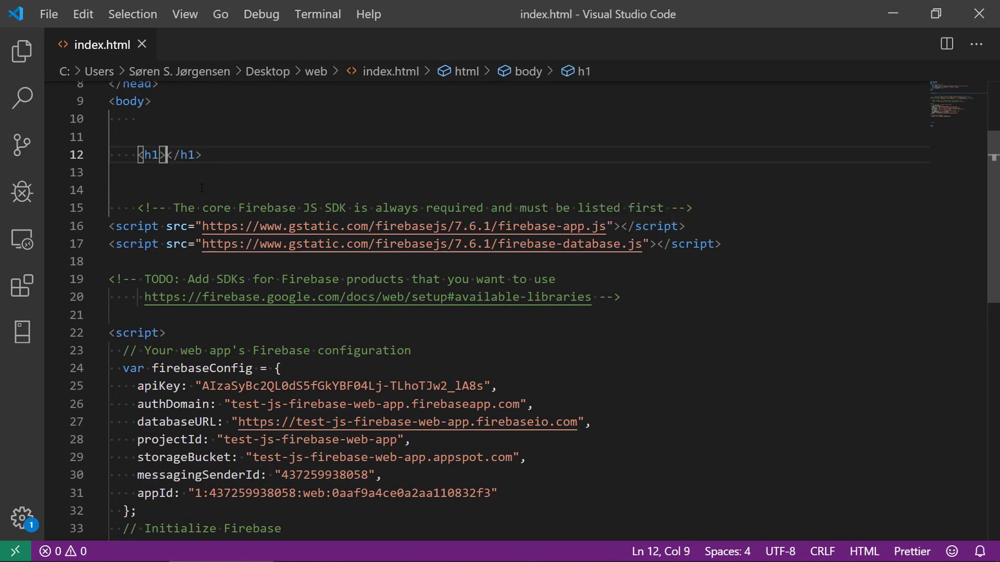
text(i)
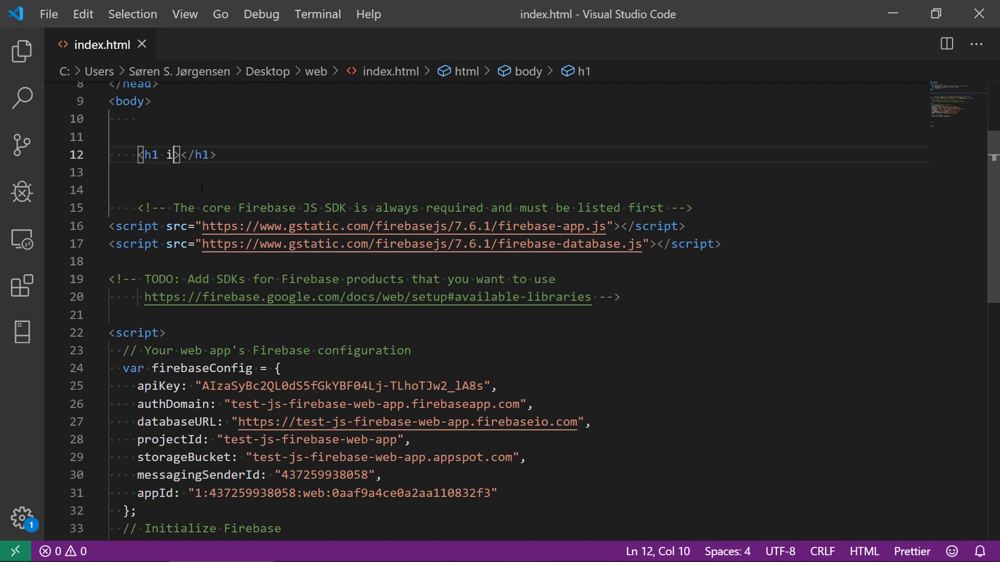
text(d="")
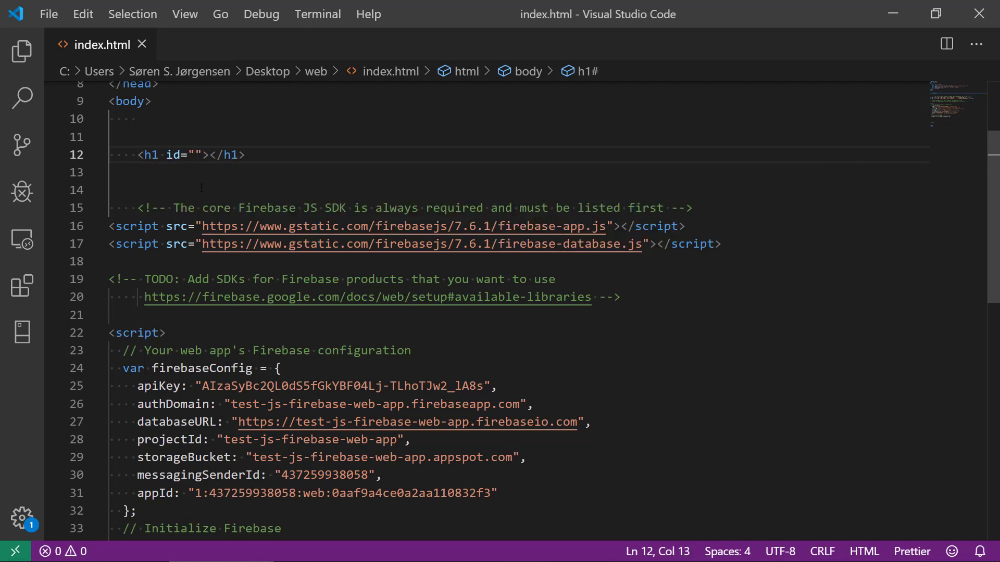
text(bigO)
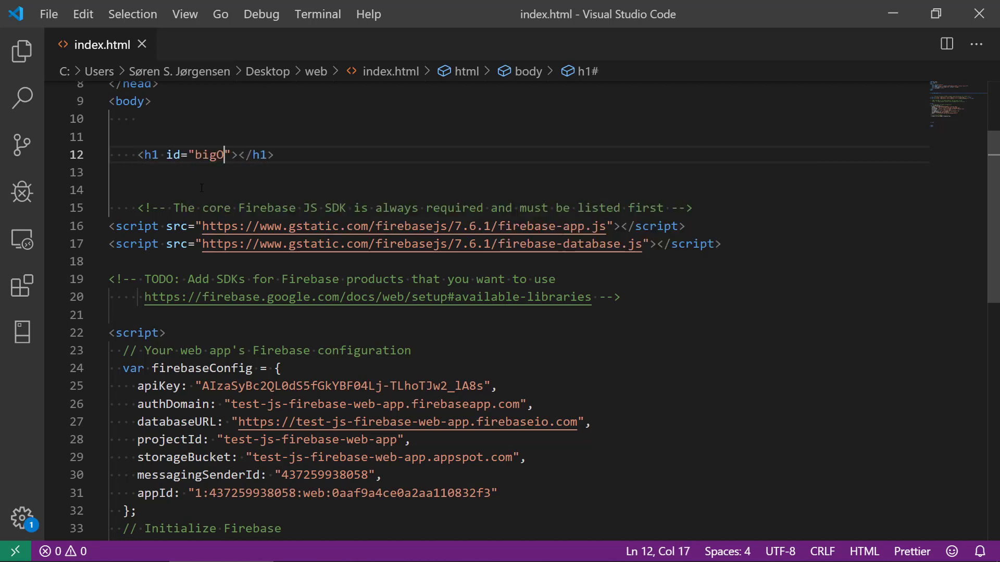
text(ne)
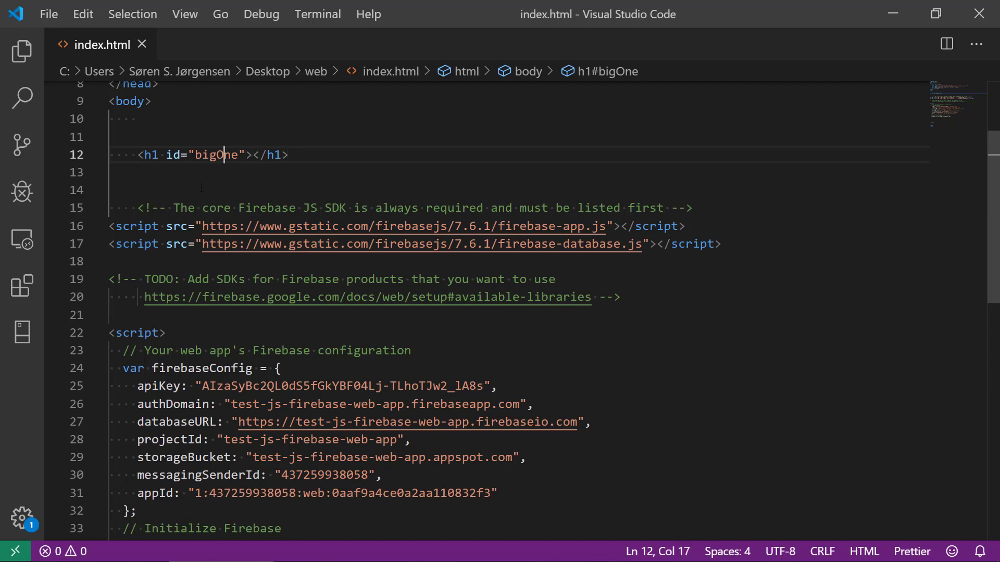
scroll(down, 3)
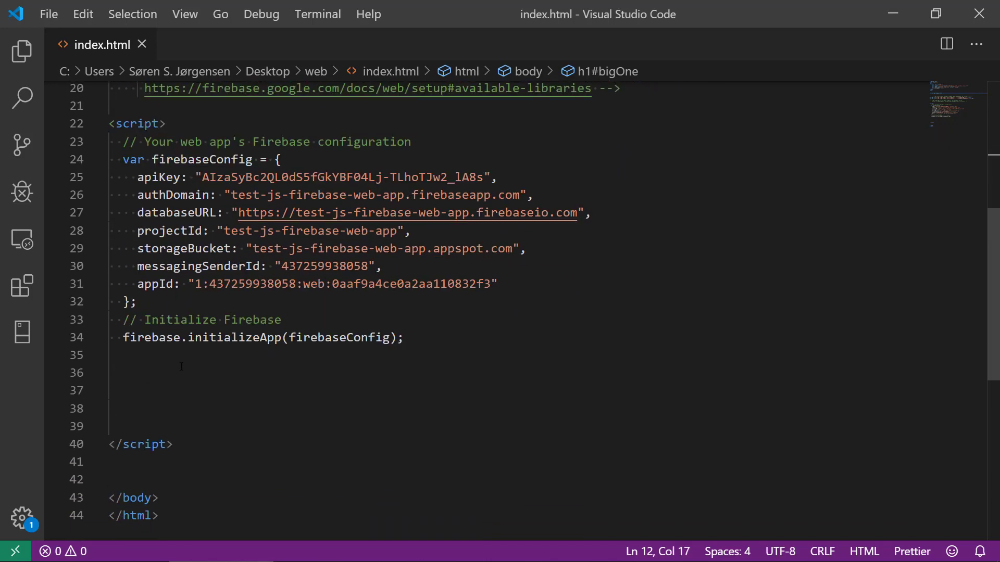
scroll(up, 3)
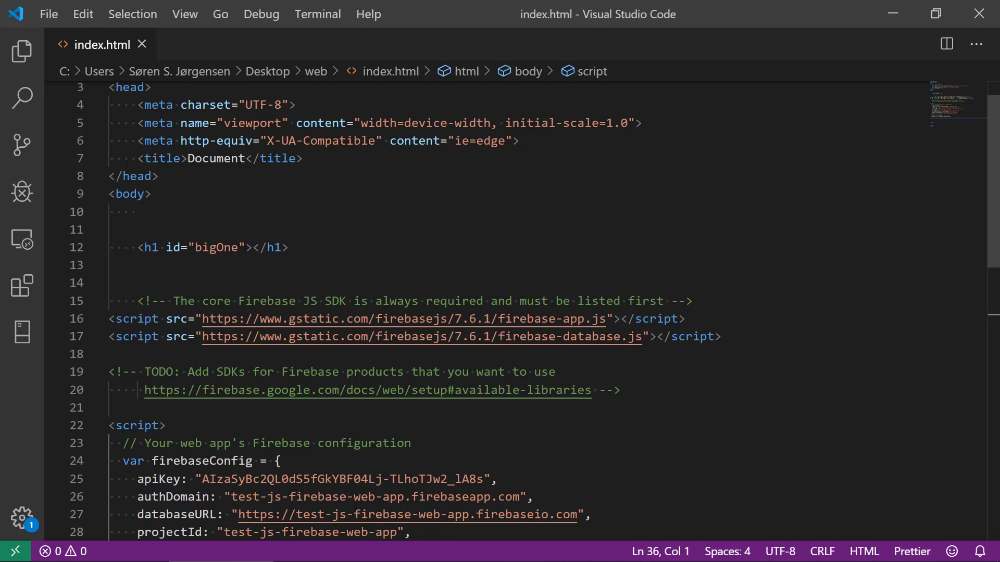
scroll(down, 3)
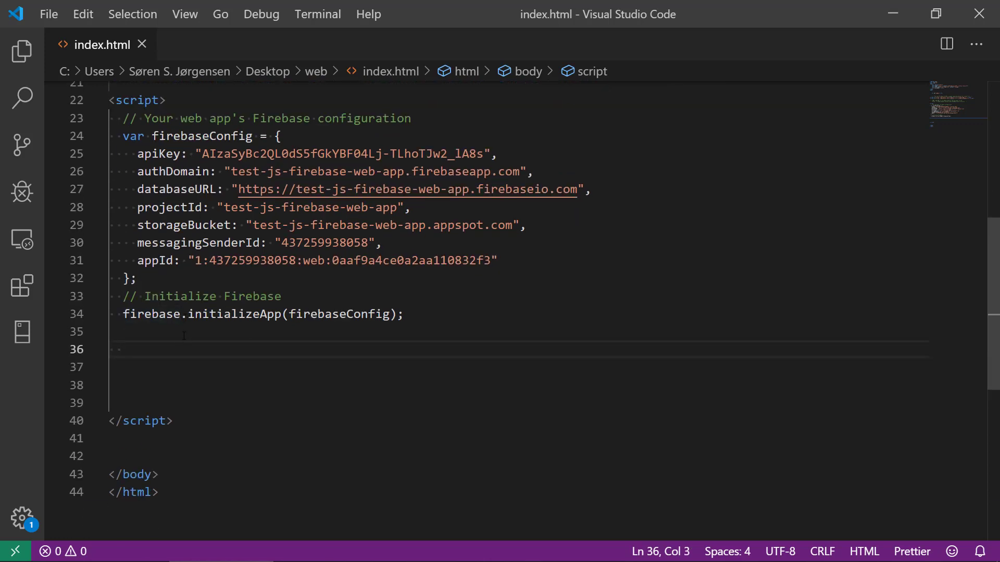
Declare var bigOne = document.getElementById(...) for the heading element.
text(var)
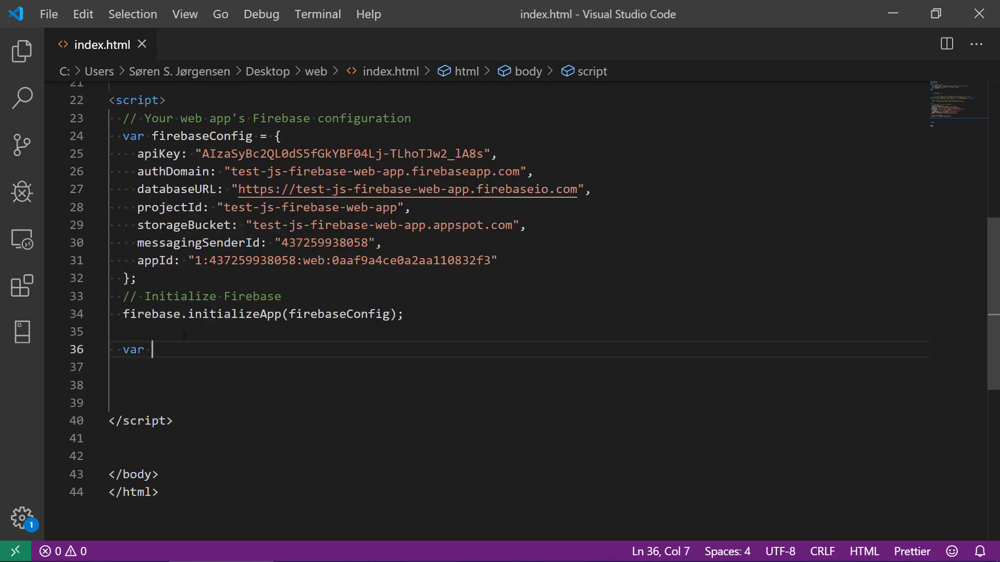
text(bigOne =)
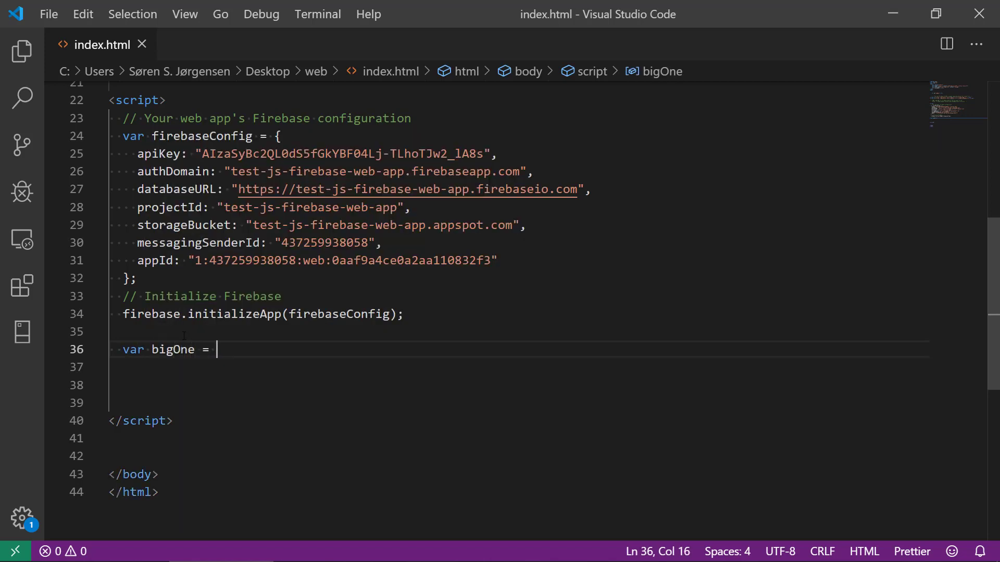
text(docu)
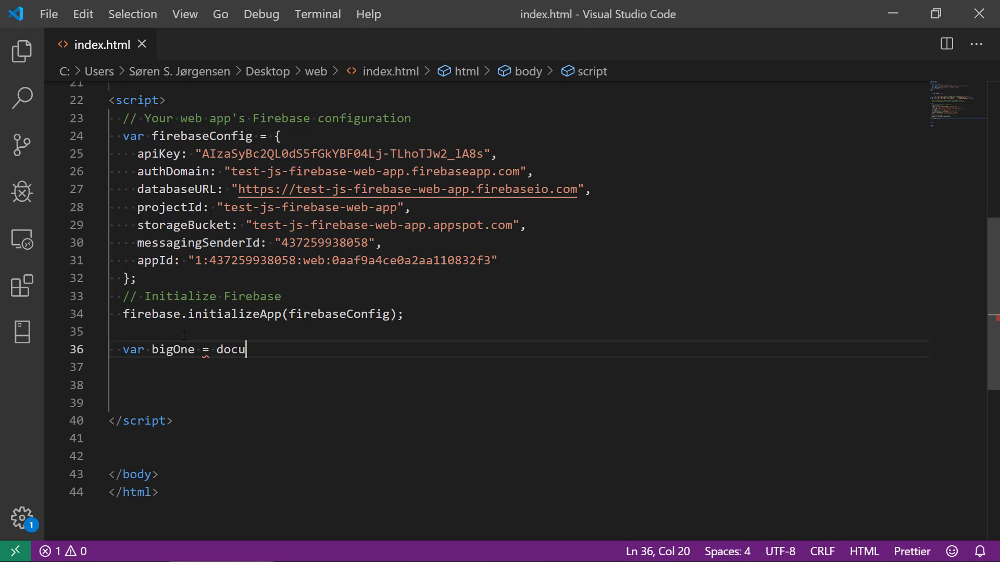
text(ment.)
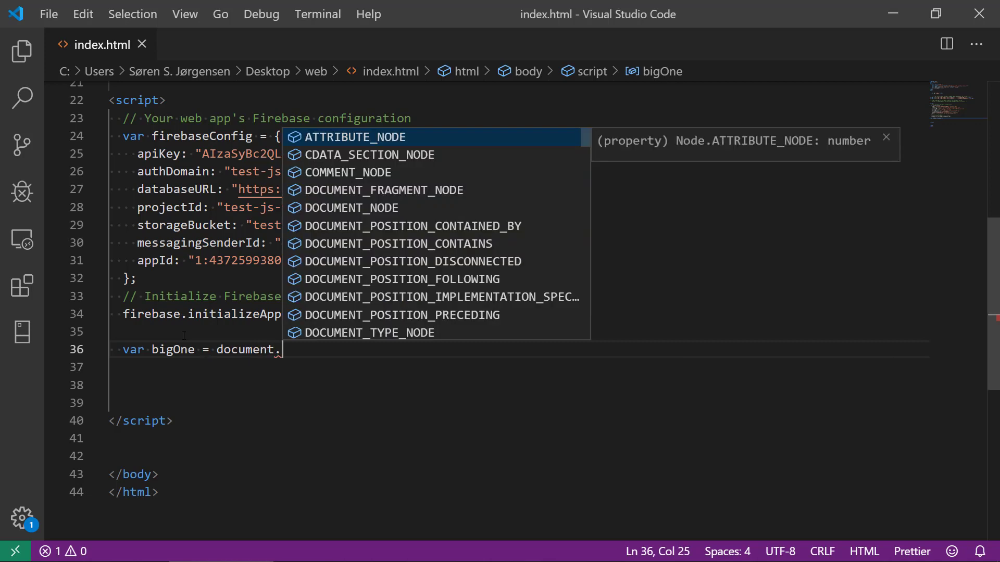
text(getElementById)
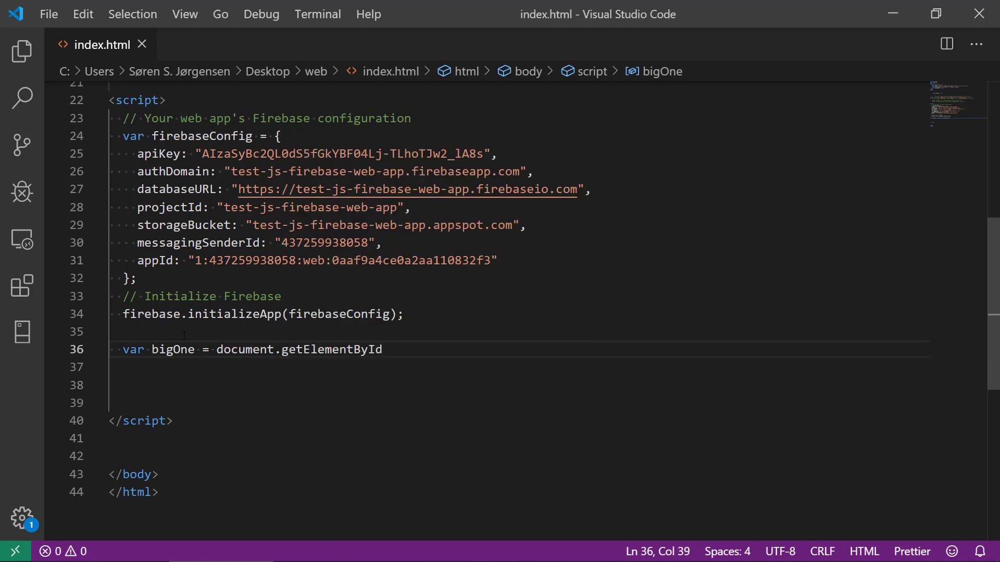
text(('bigOne)
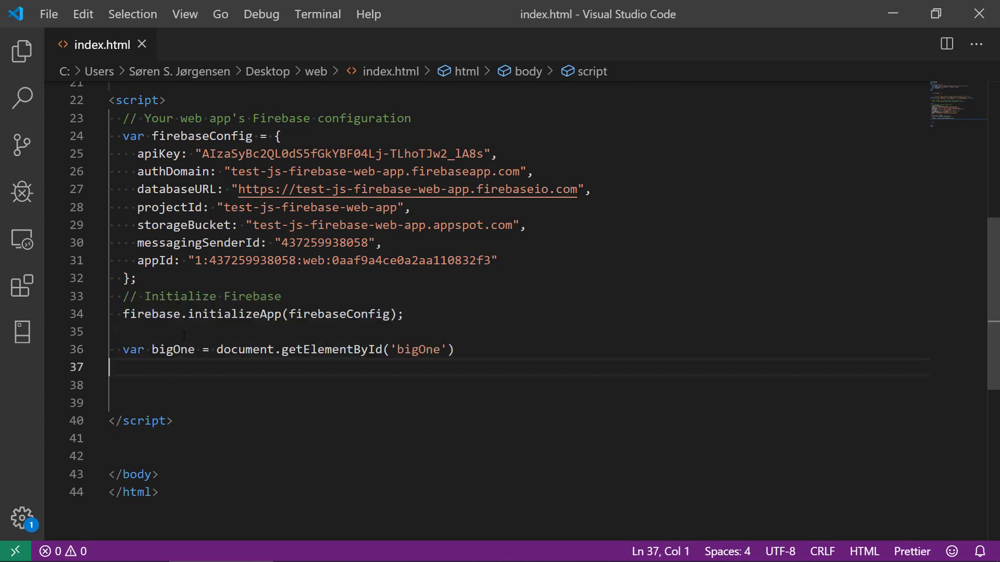
text(;)
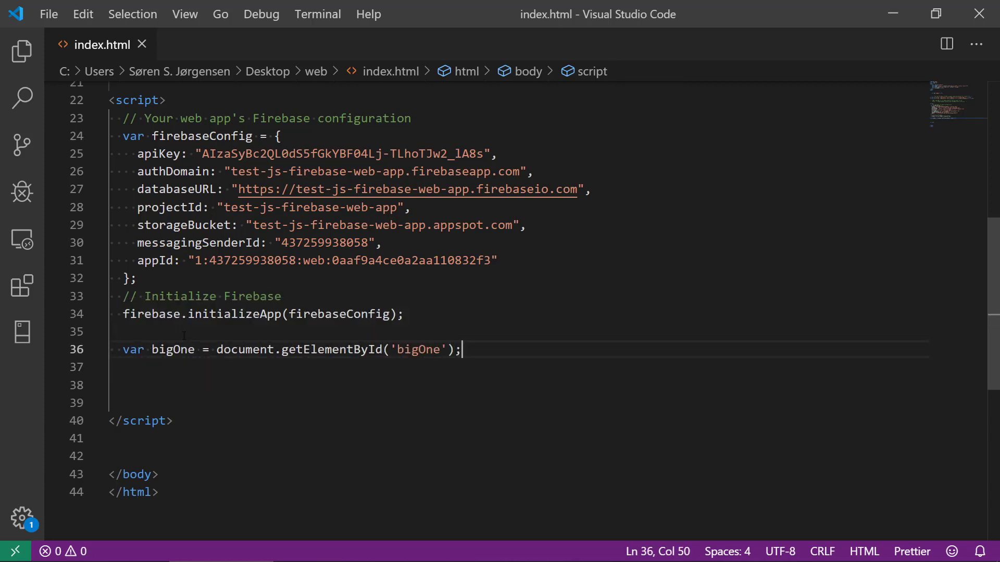
Declare var dbRef = firebase.database().ref().child('text'); and start a new line.
text(var d)
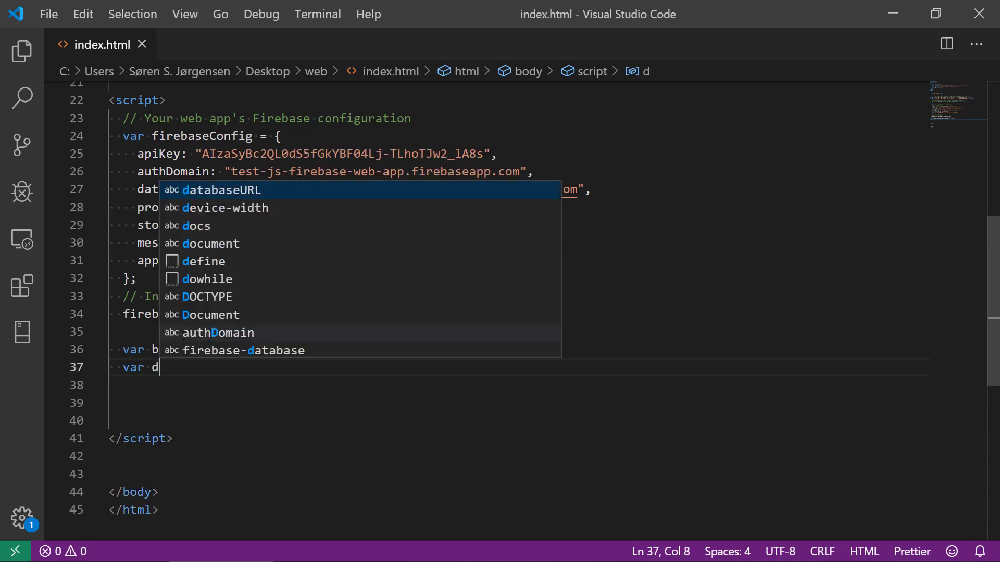
text(b)
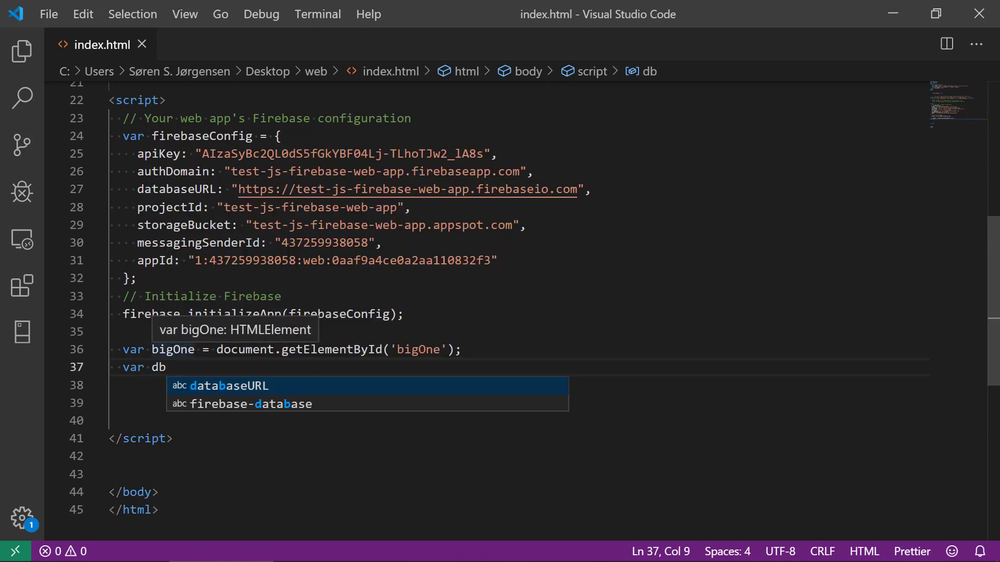
text(Ref =)
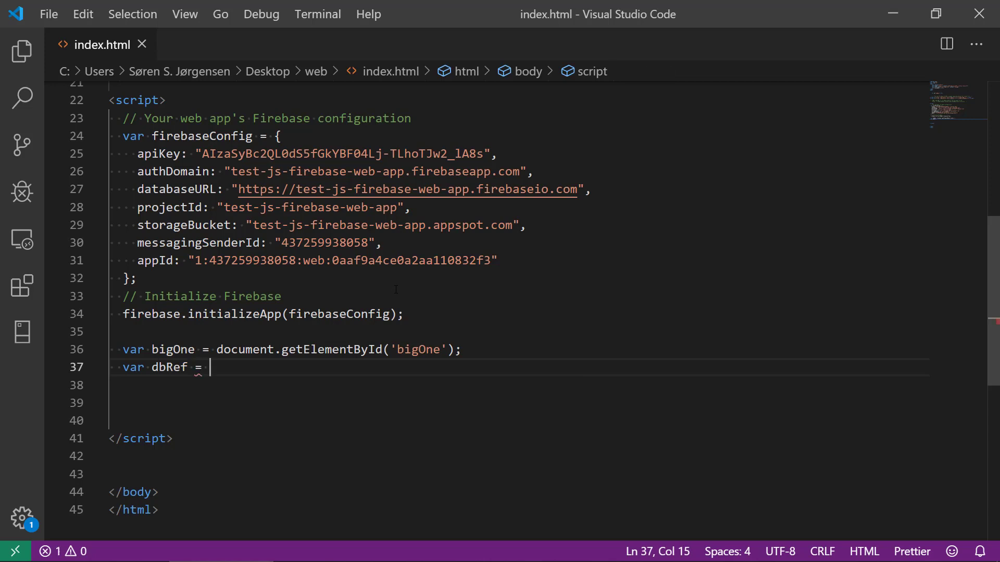
text(firebase.database()
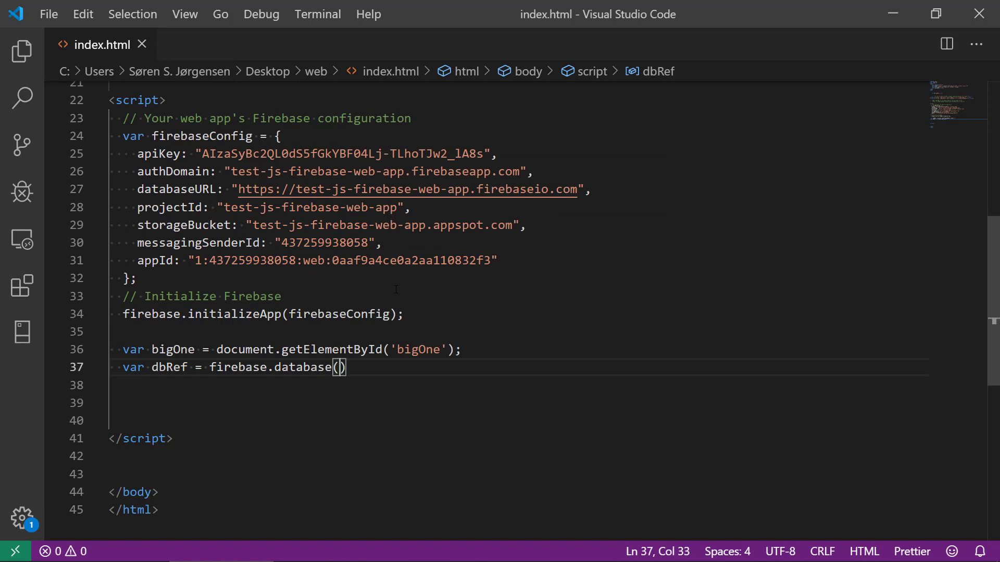
text(.ref)
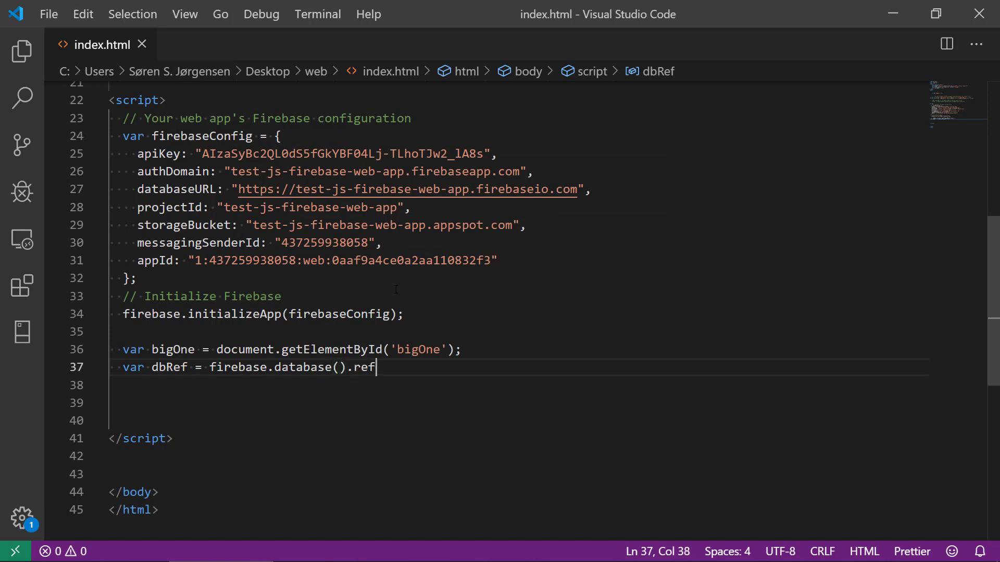
text(().c)
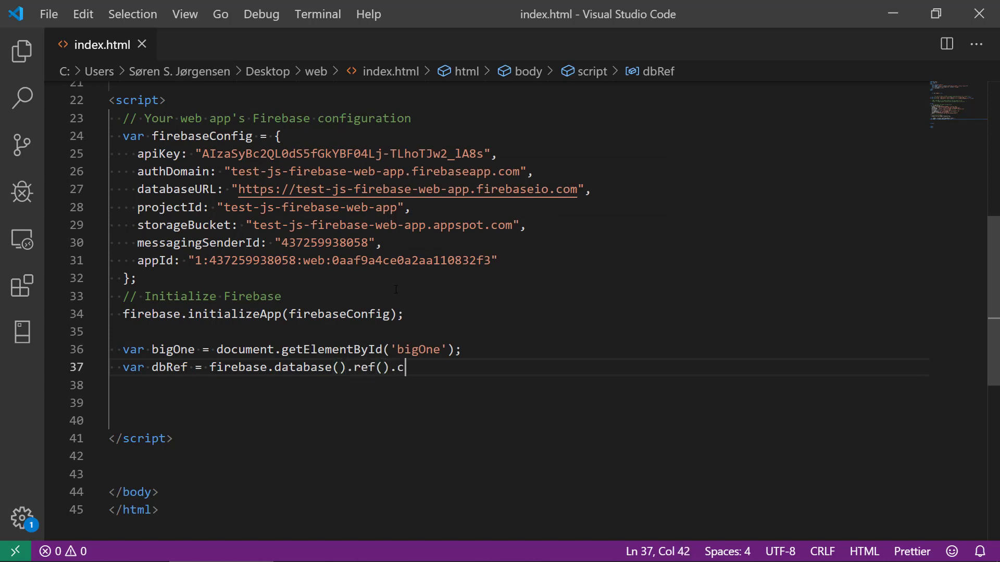
text(hild())
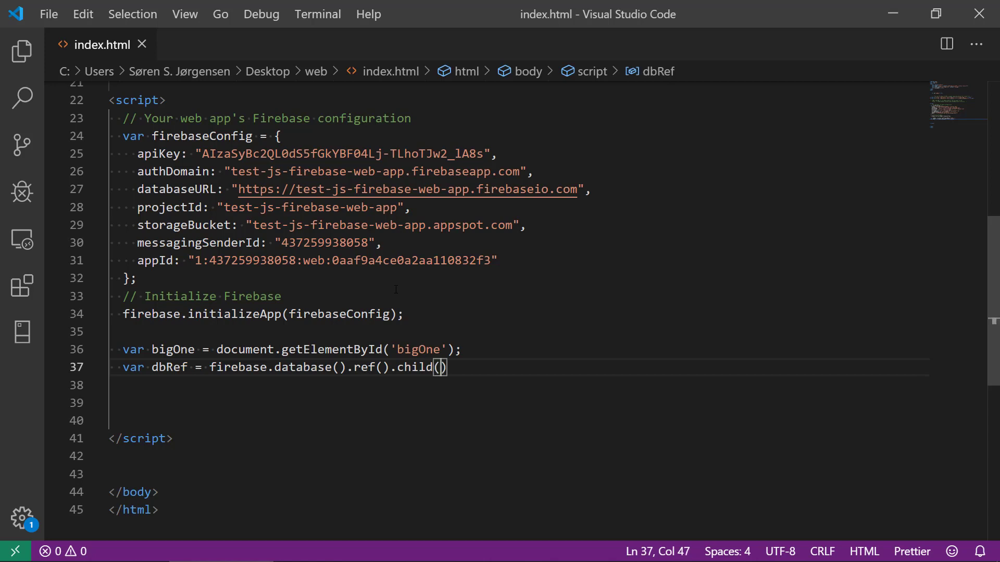
text('te')
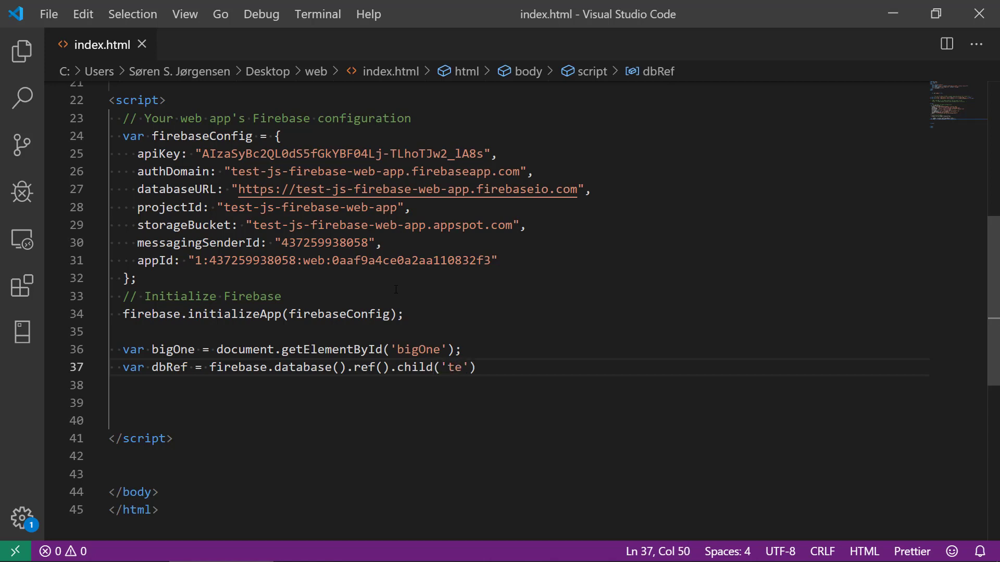
text(xt');)
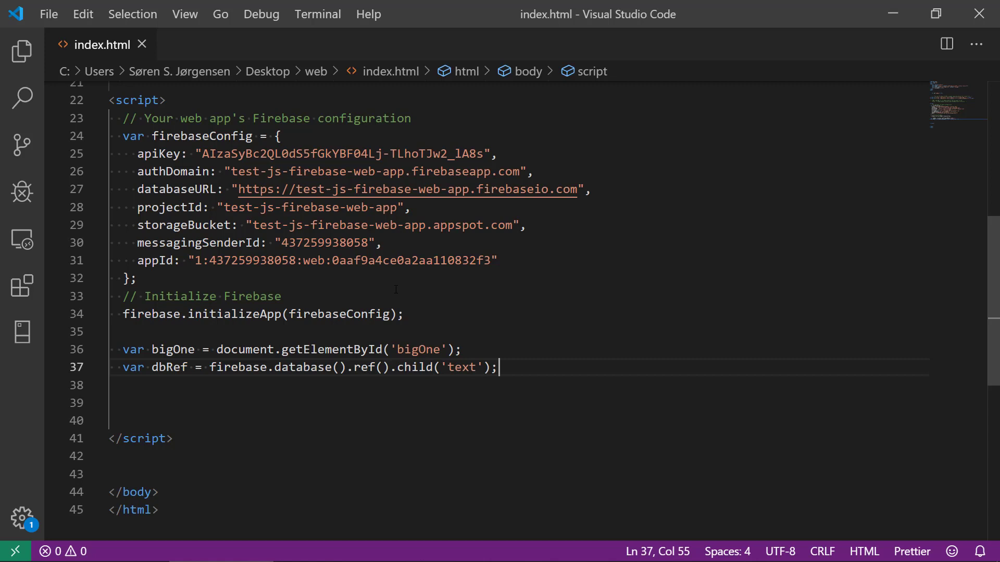
key(Return)
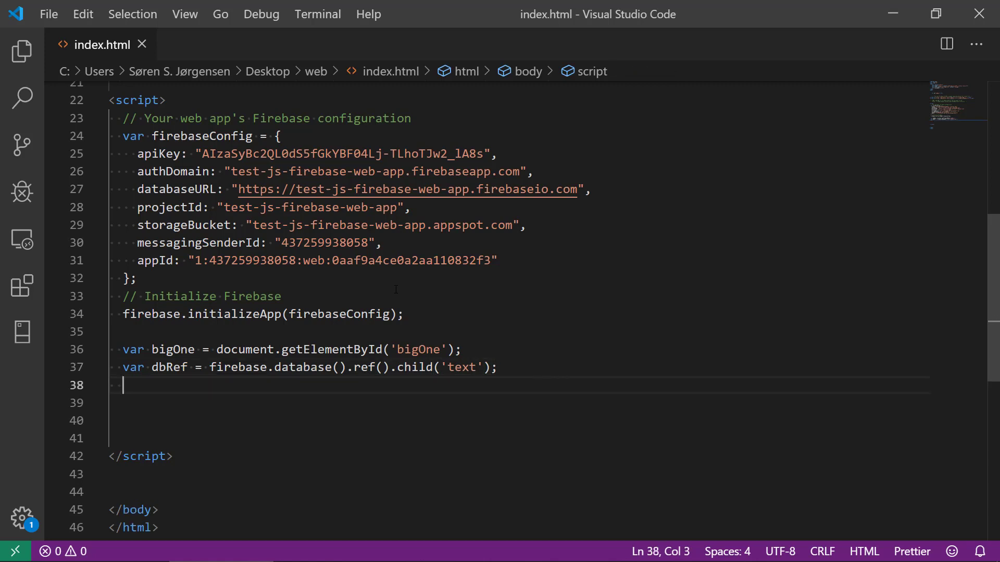
text(dbRef.)
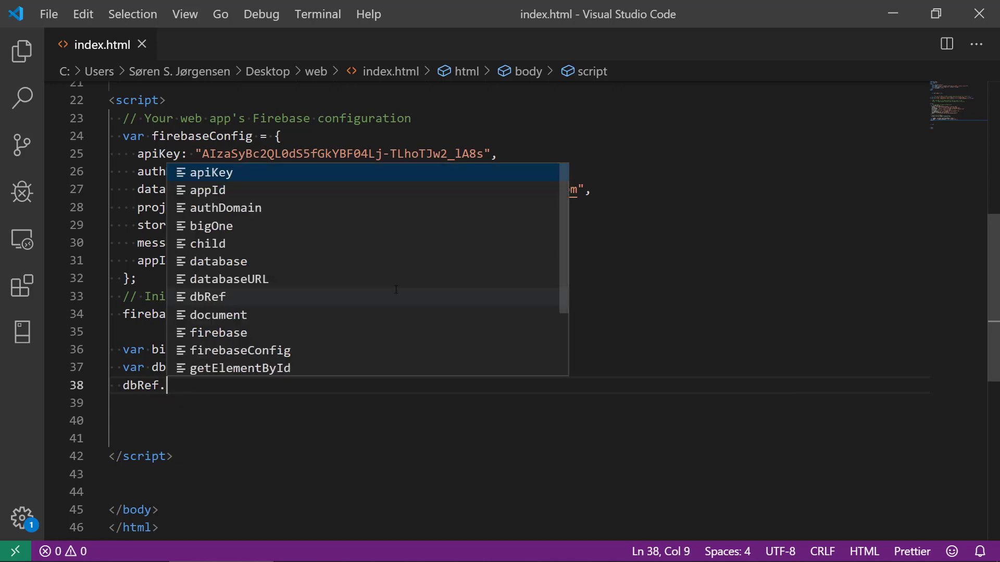
Add dbRef.on('') below the dbRef declaration, then review the h1 and script.
text(on()
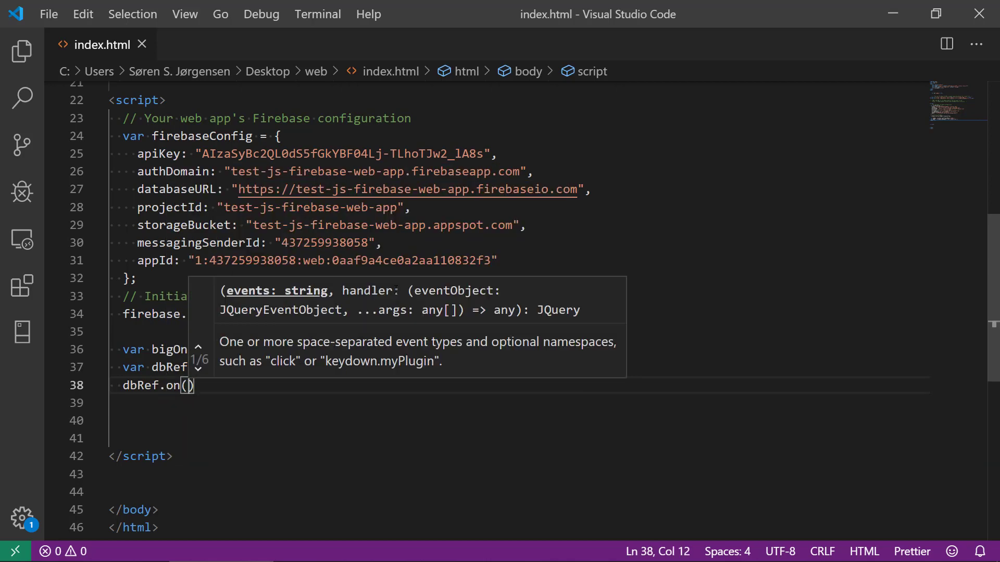
text(')
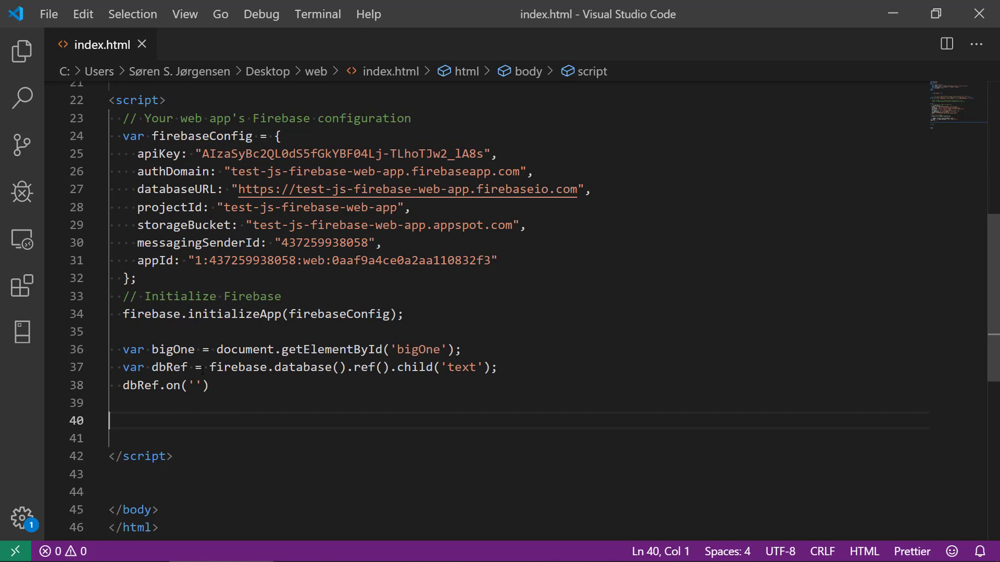
scroll(up, 3)
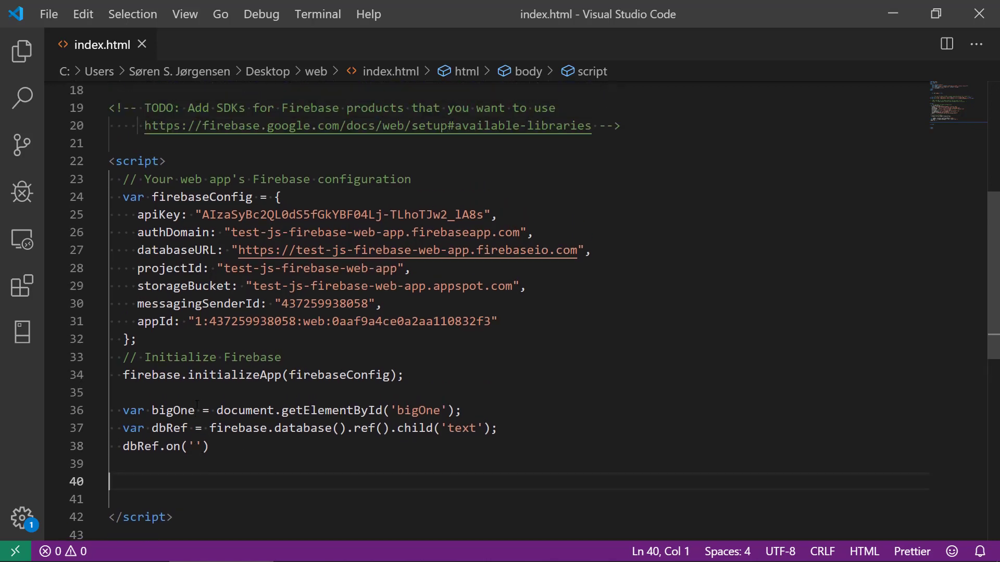
scroll(up, 3)
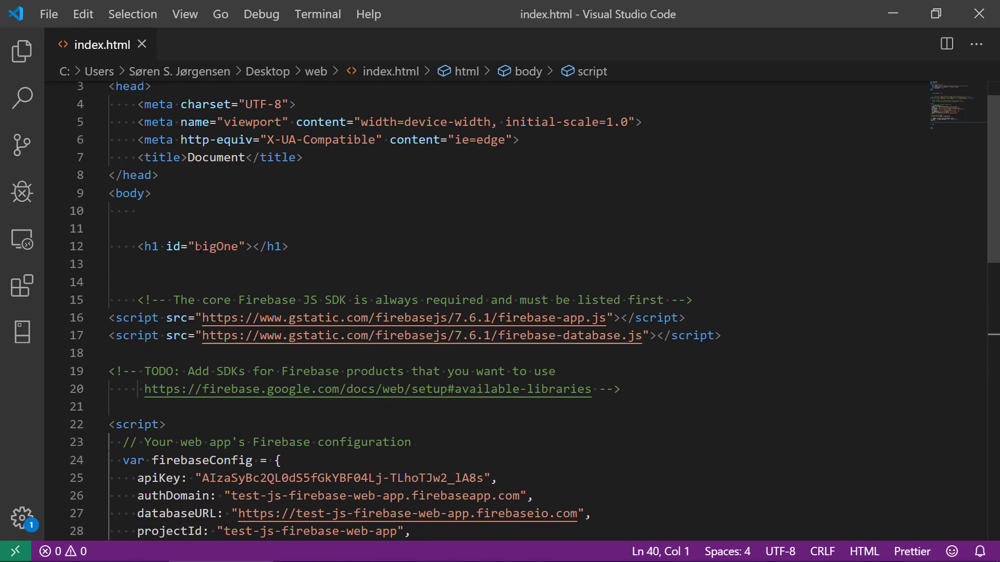
scroll(down, 3)
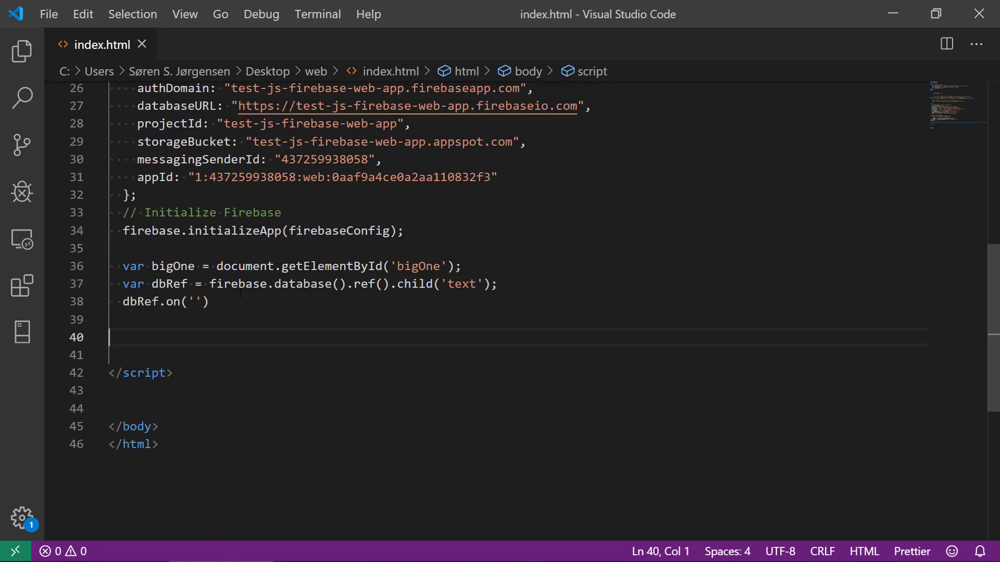
Complete the listener as dbRef.on('value', snap => bigOne.innerText = snap.val());.
double_click(172, 266)
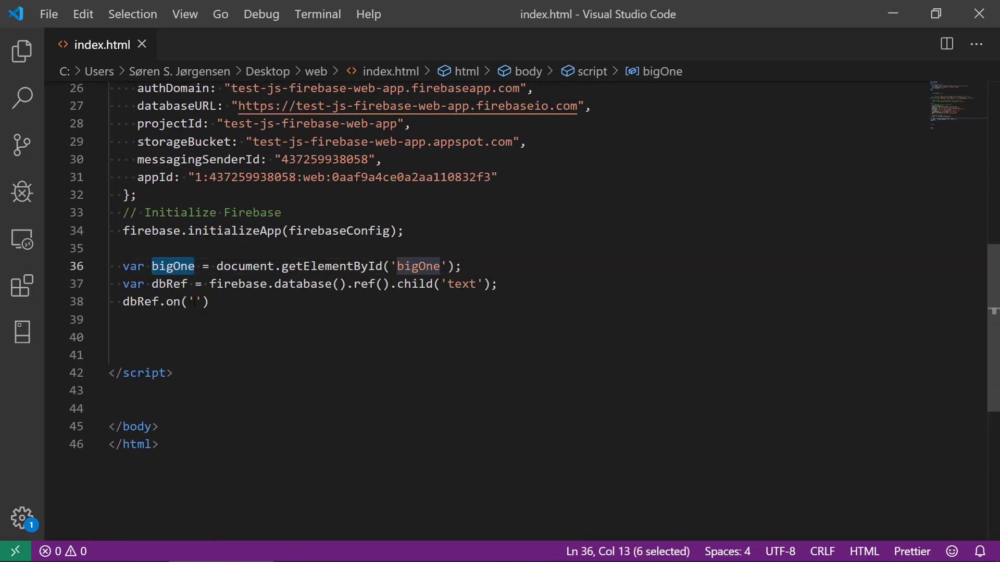
text(valu)
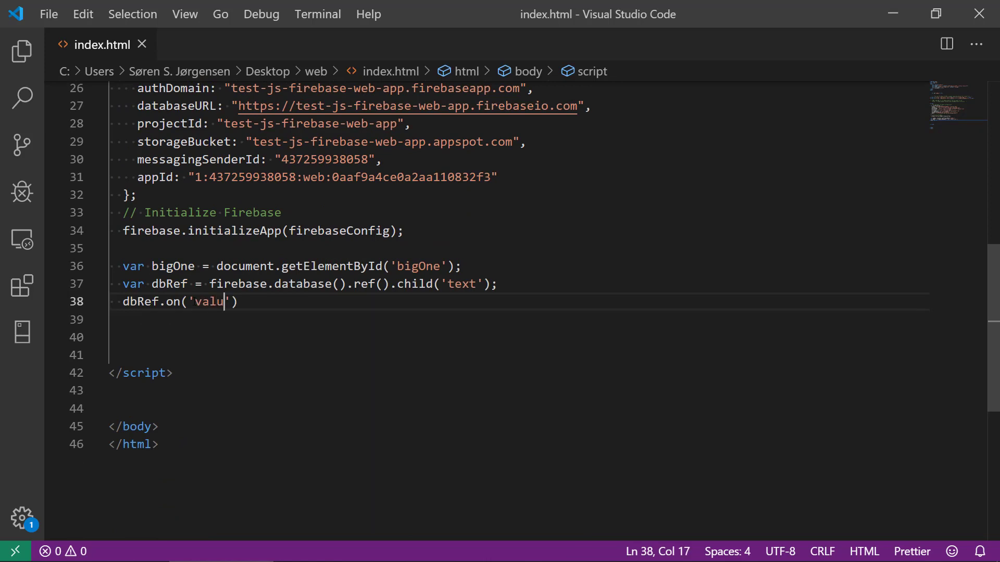
text(e)
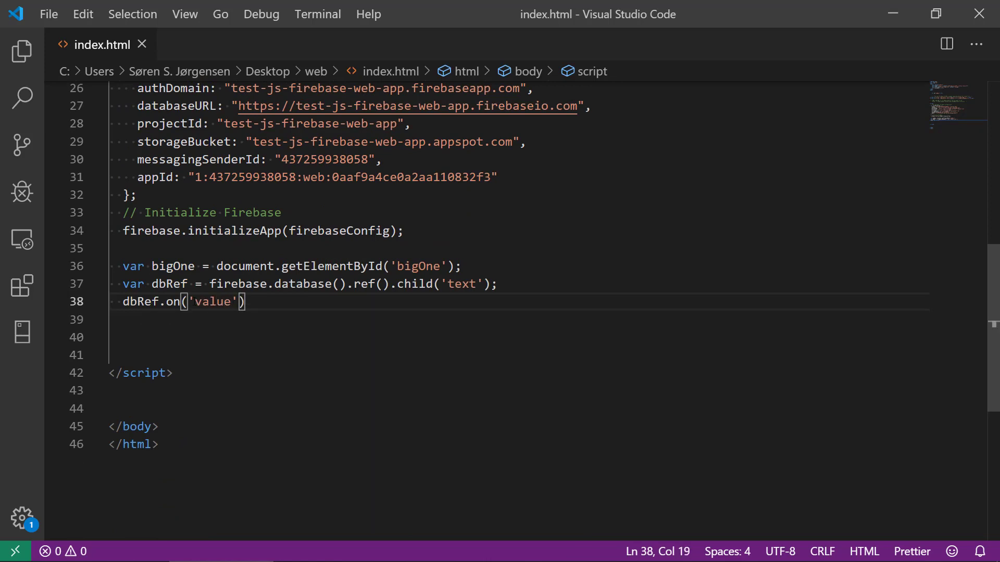
text(, snap => bigOne)
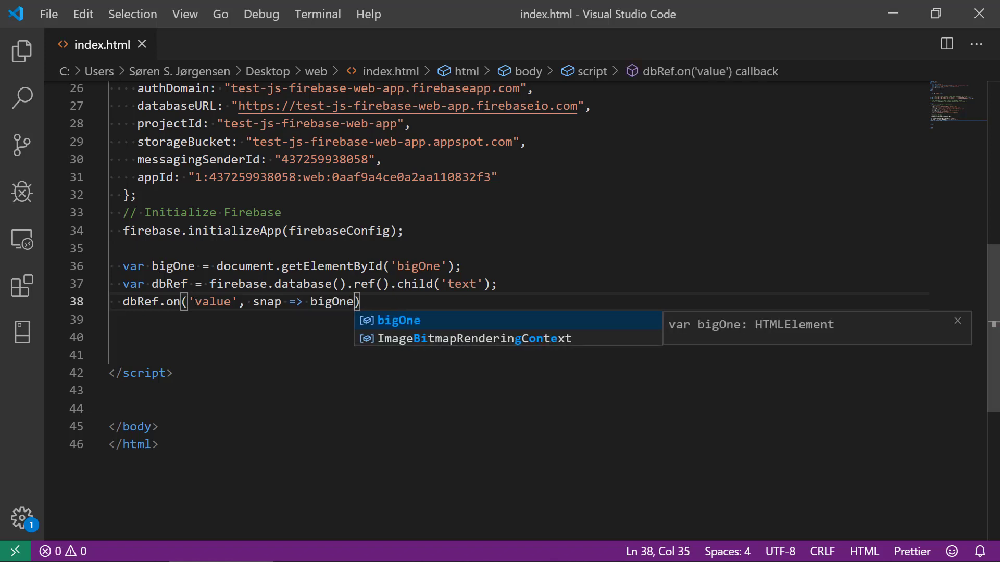
text(.)
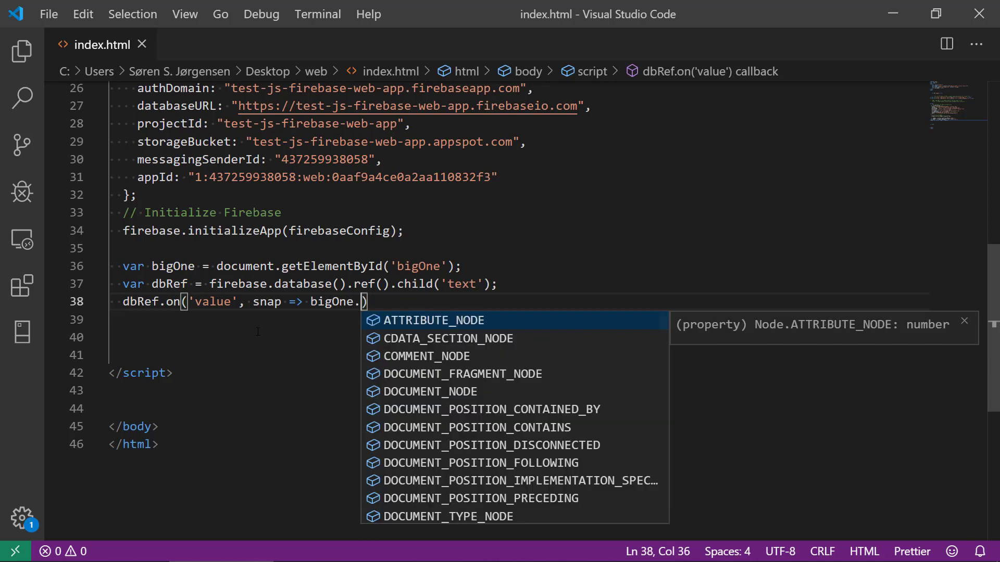
text(innerH)
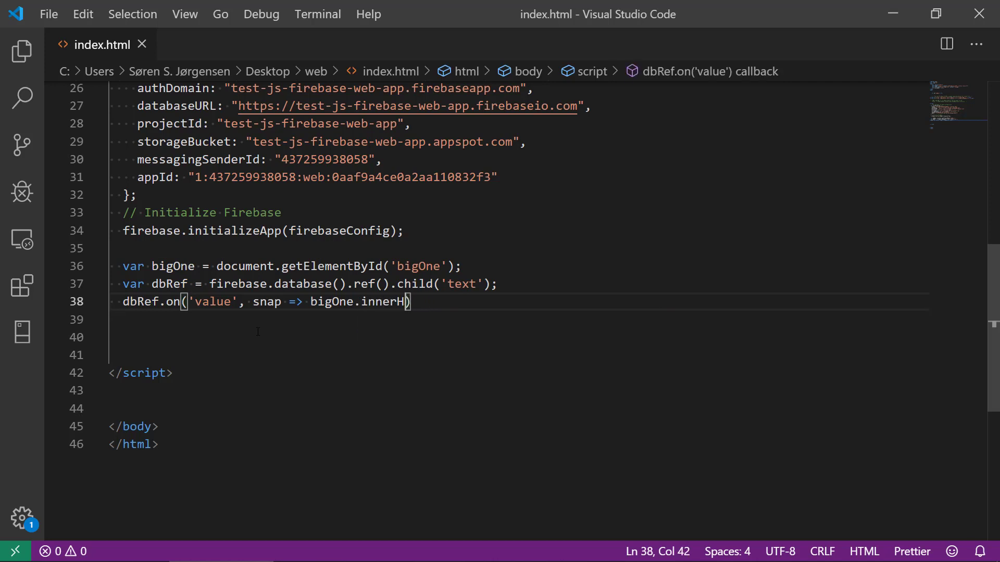
text(Text)
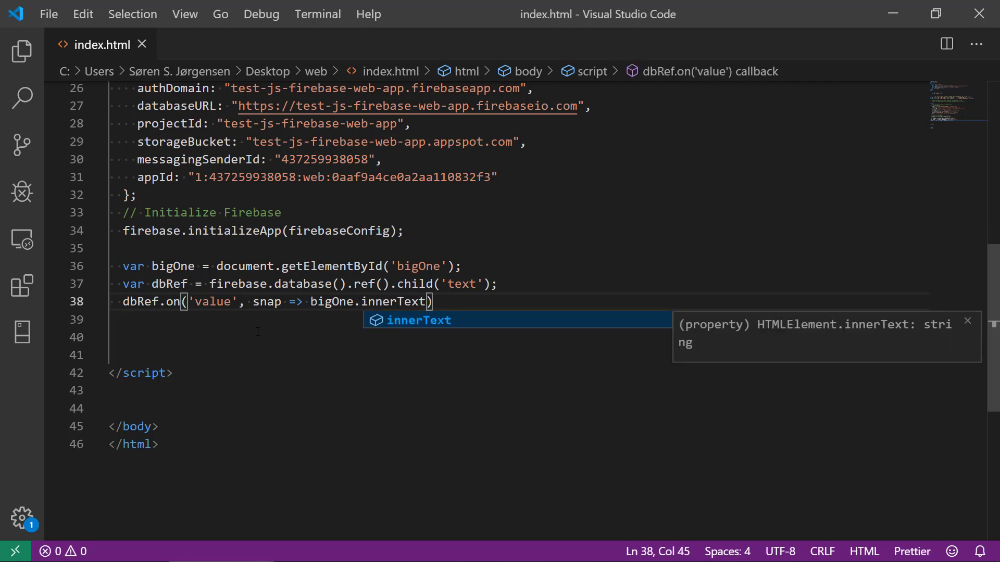
text(=)
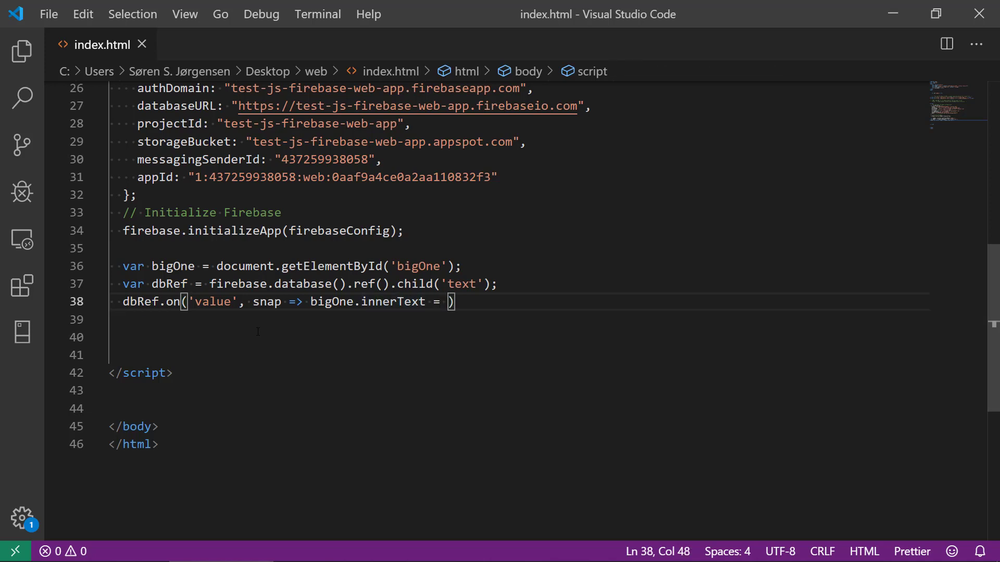
text(snap.va)
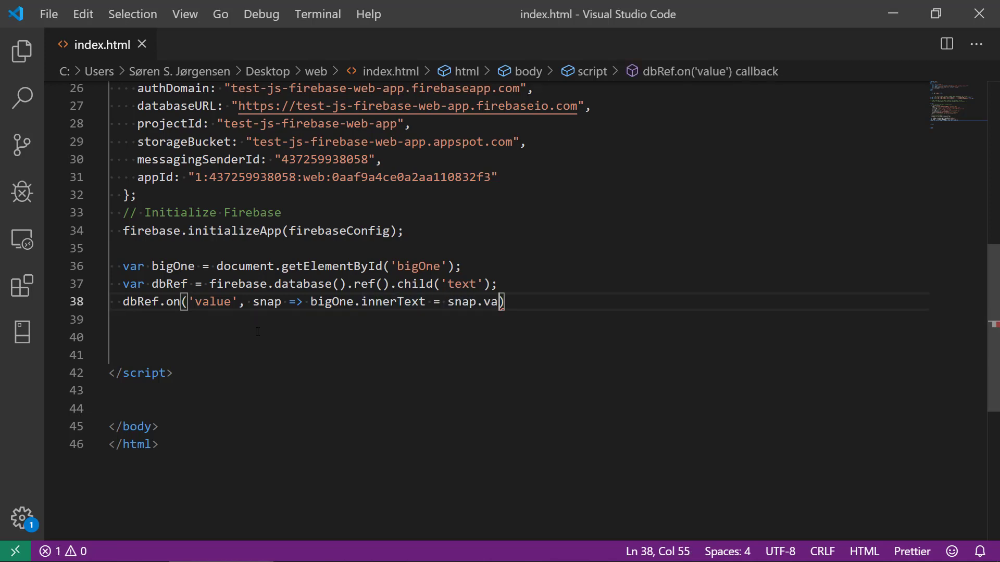
text(l())
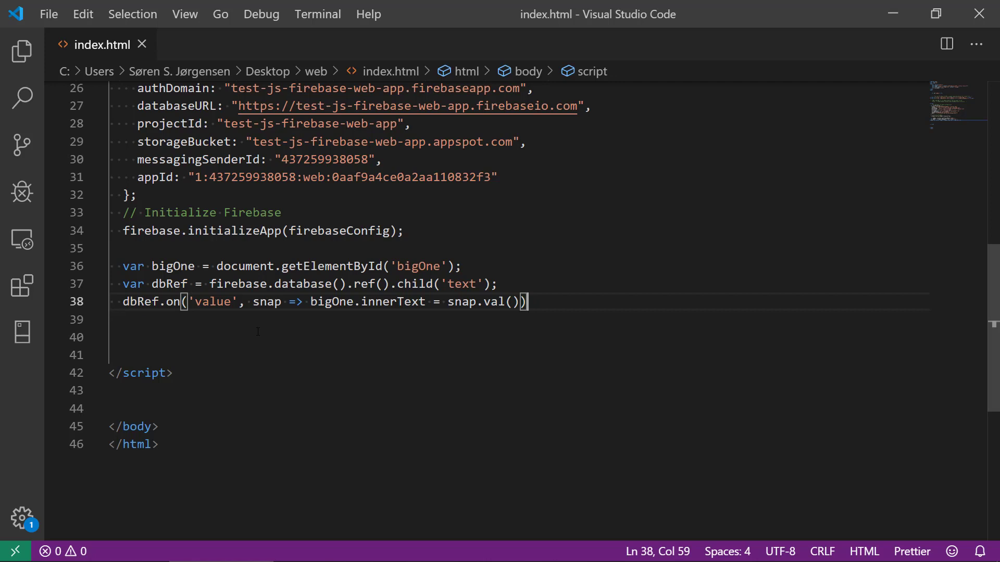
text(;)
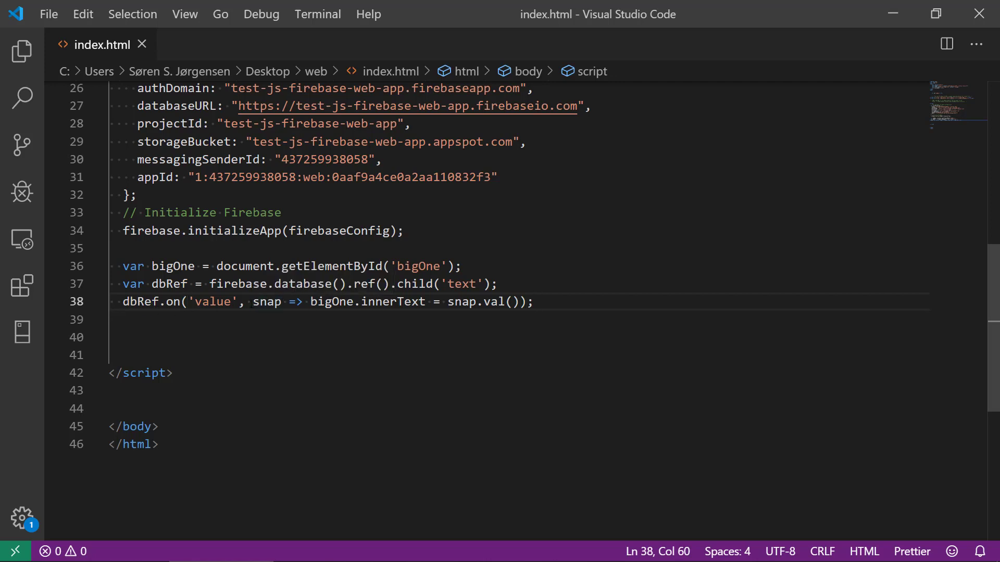
Delete the extra empty line after the script code.
double_click(475, 301)
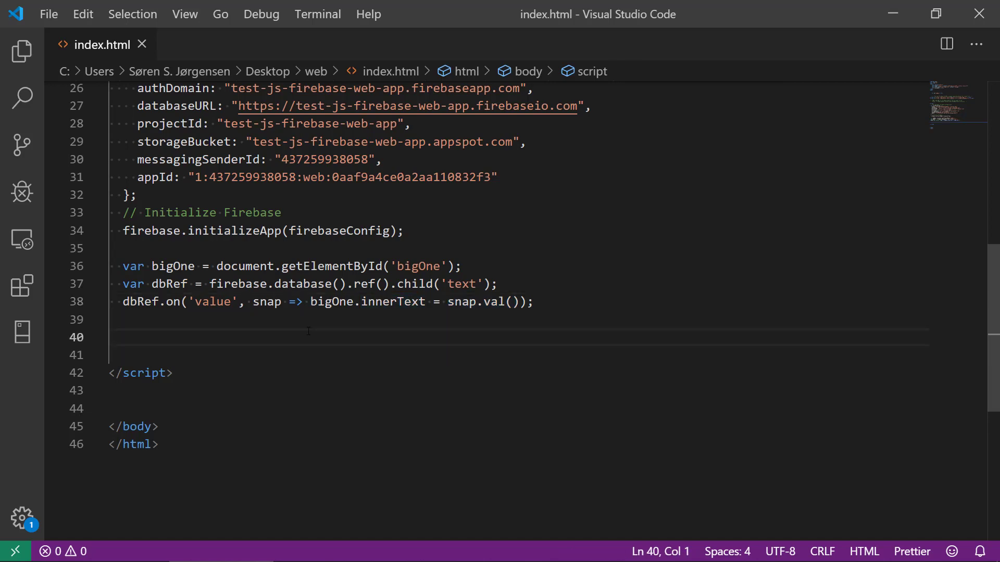
key(Backspace)
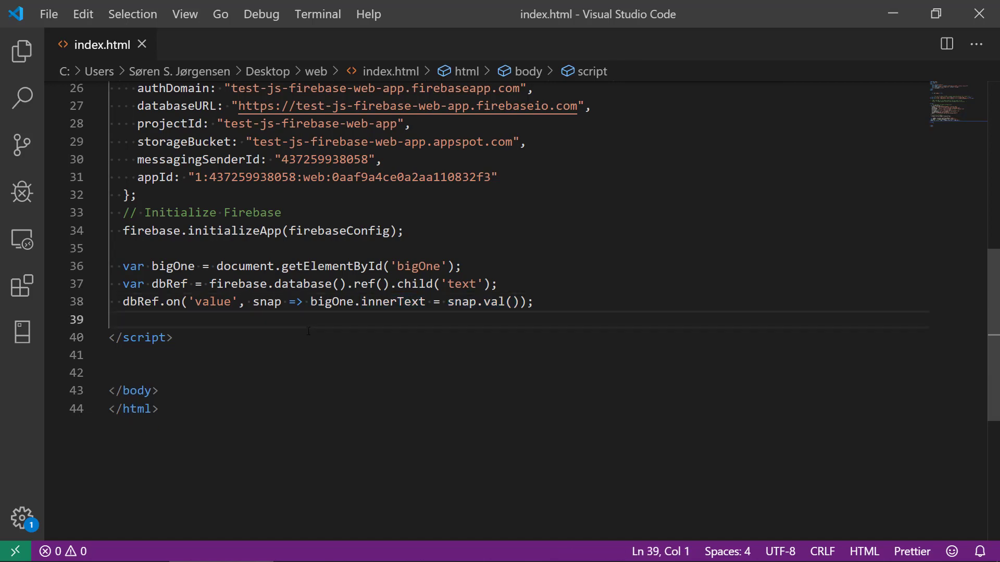
scroll(up, 3)
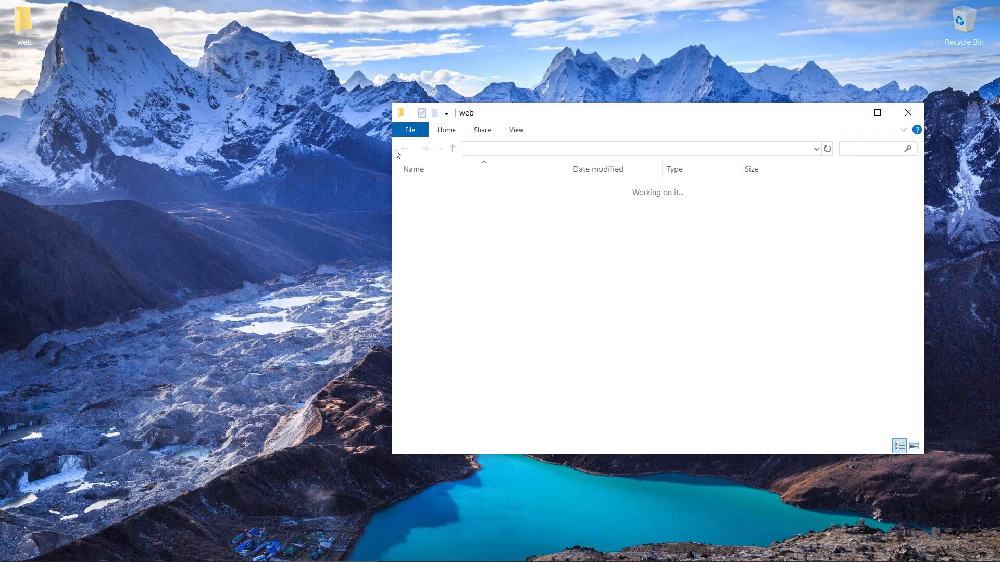
Open the web folder's index.html in Chrome, showing a blank page, and right-click it.
click(425, 189)
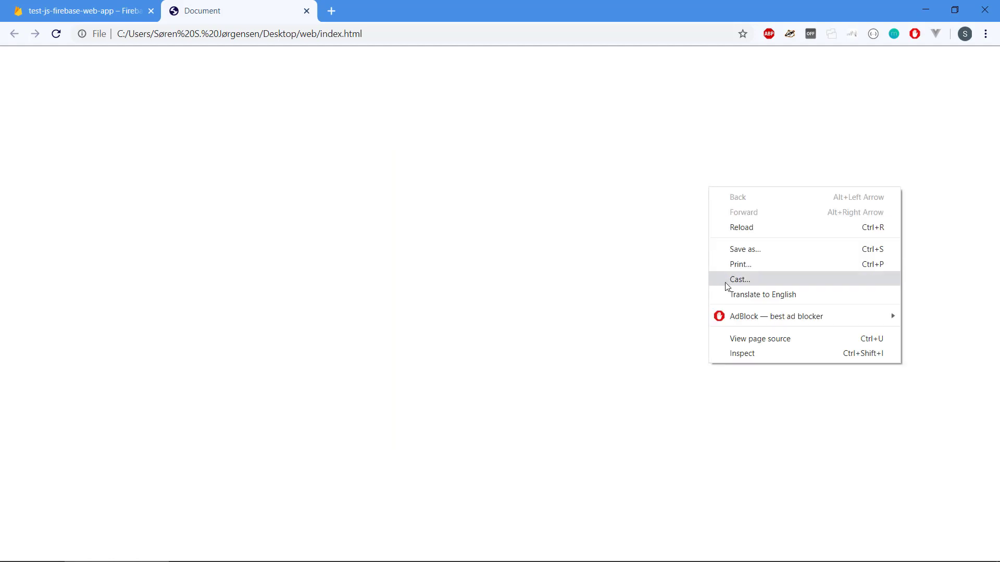
click(741, 353)
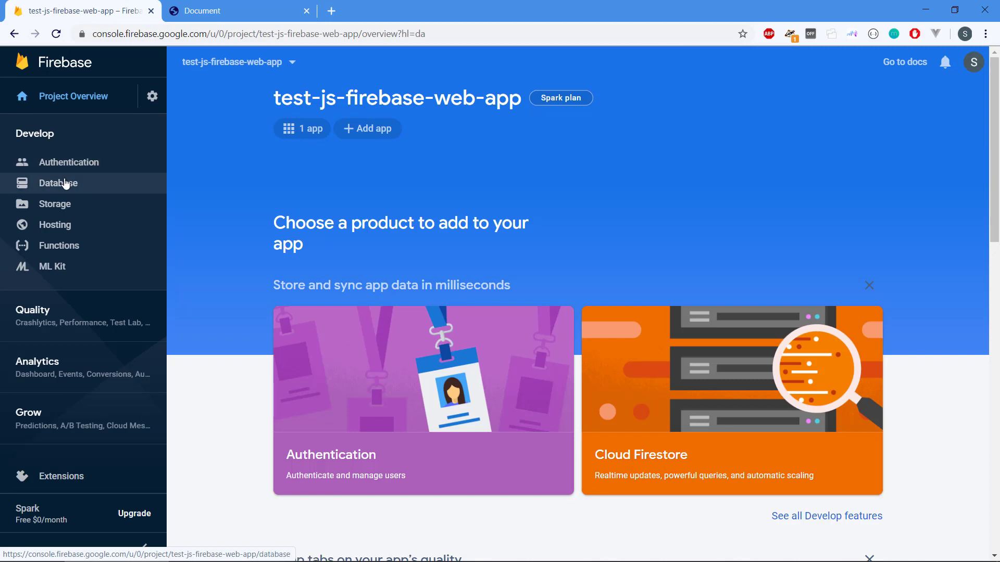
Open Database under Develop and scroll to the Realtime Database card.
click(58, 183)
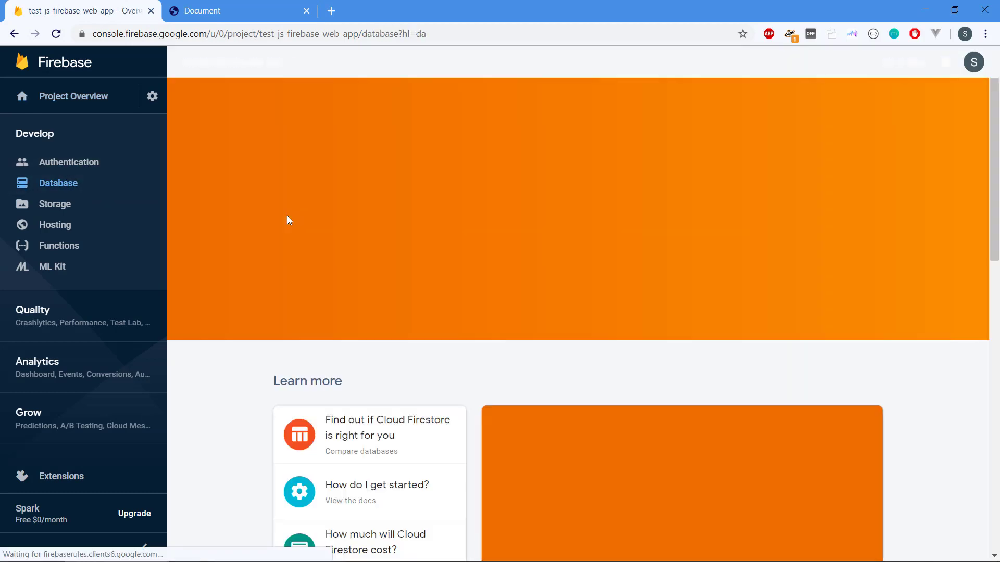
scroll(down, 3)
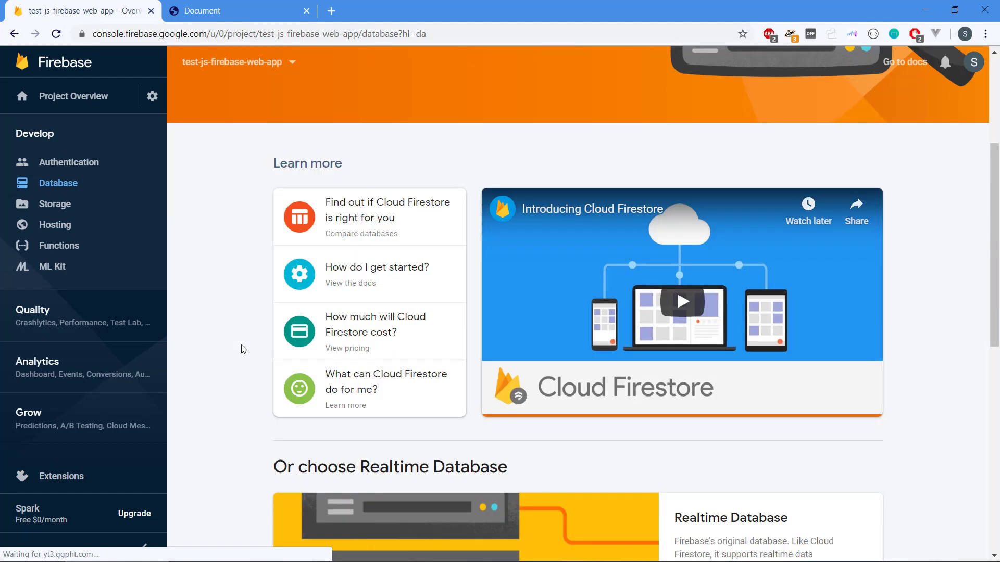
scroll(up, 3)
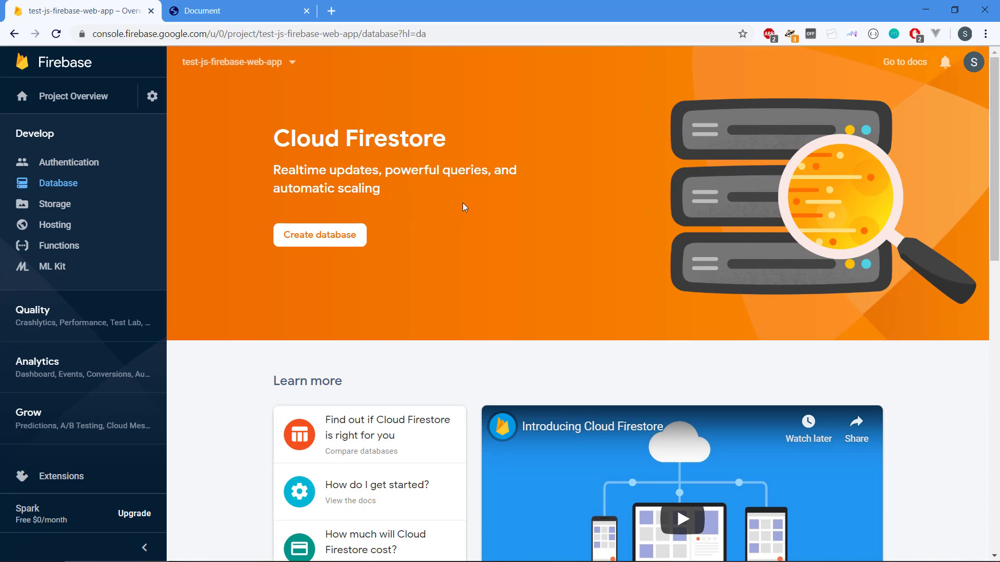
mouse_move(172, 227)
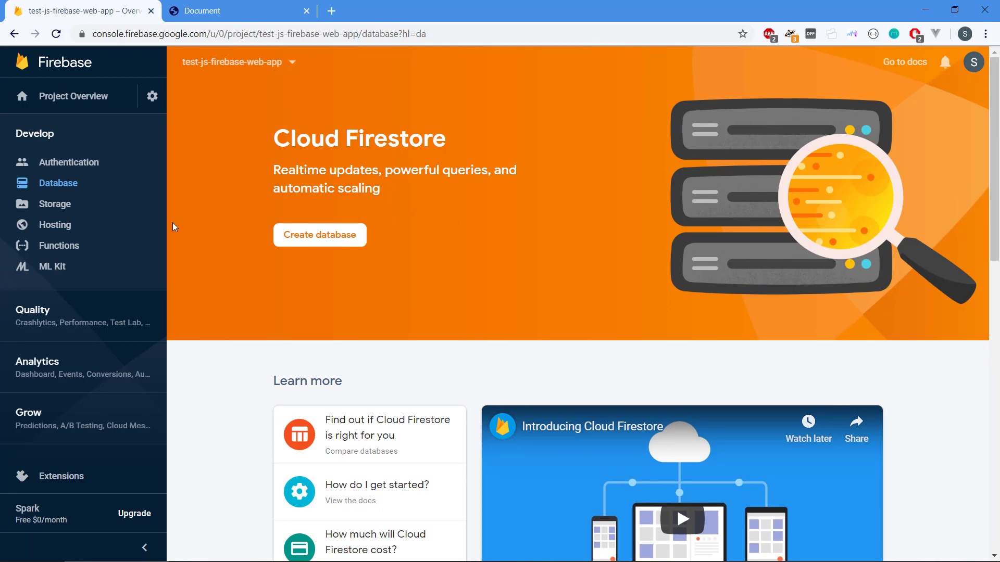
mouse_move(373, 265)
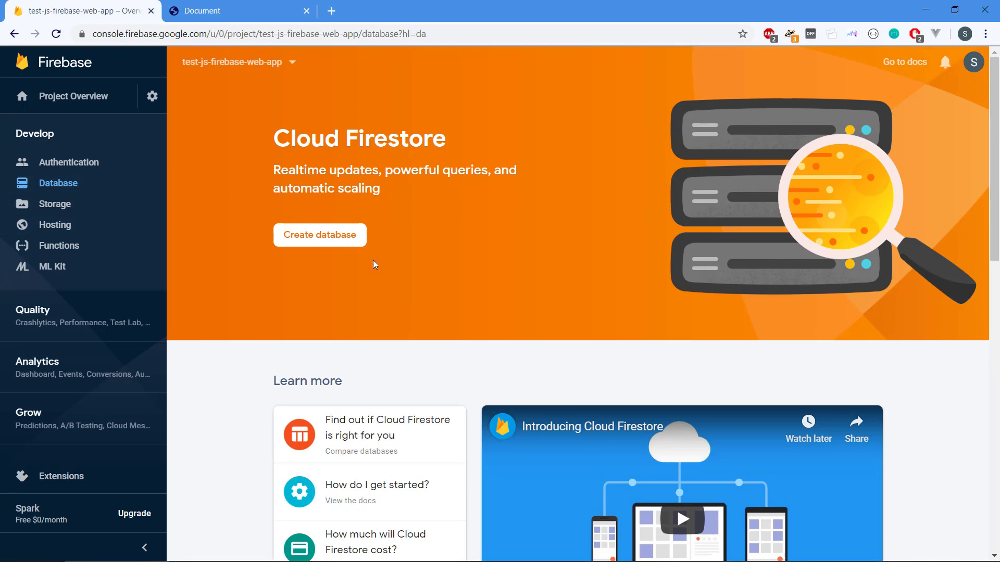
scroll(down, 3)
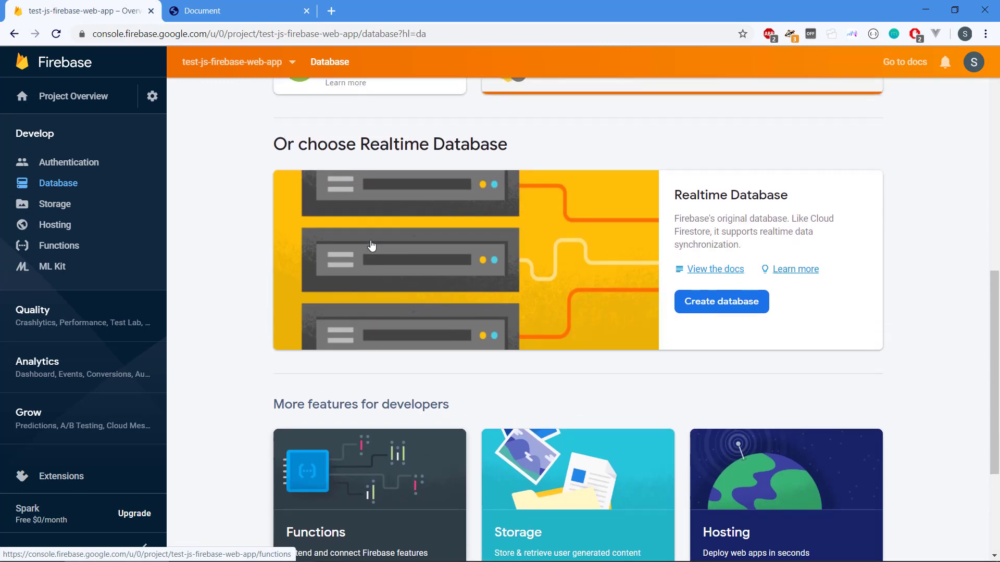
scroll(up, 3)
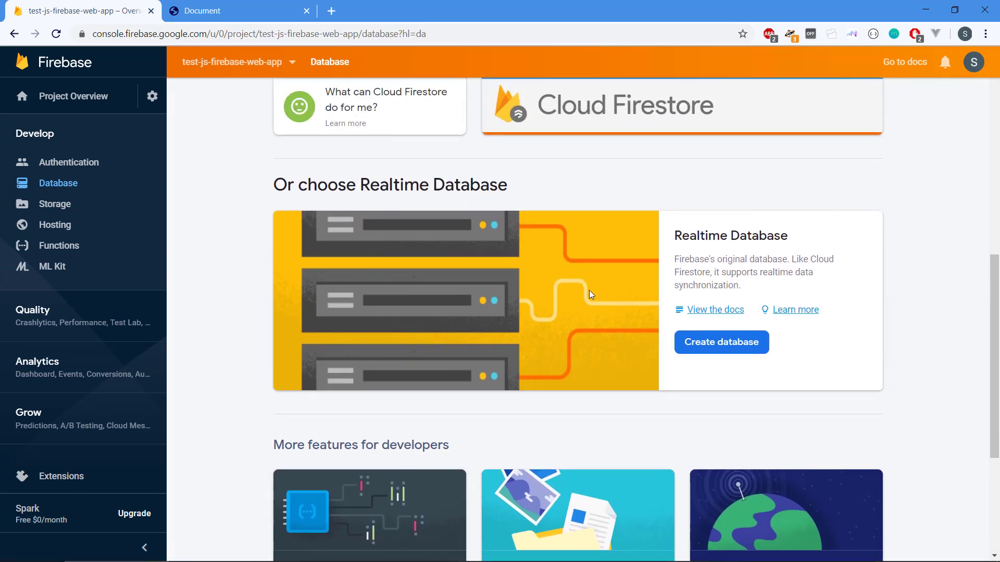
mouse_move(578, 196)
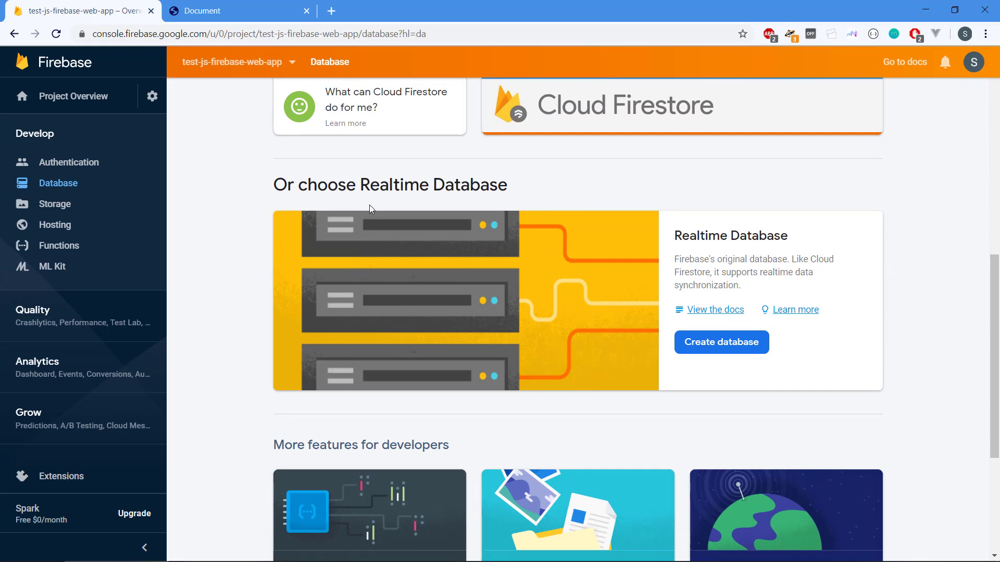
mouse_move(604, 186)
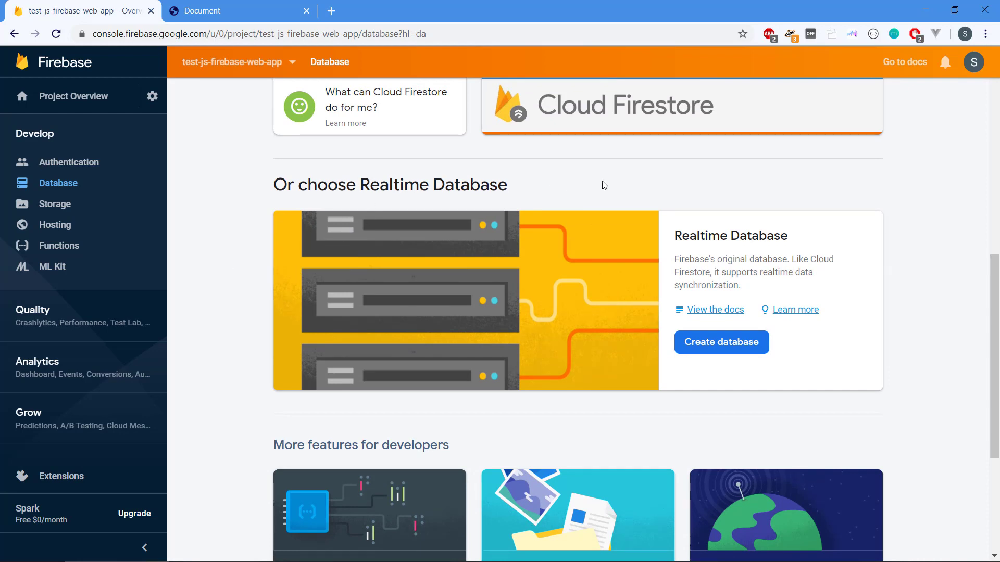
mouse_move(241, 270)
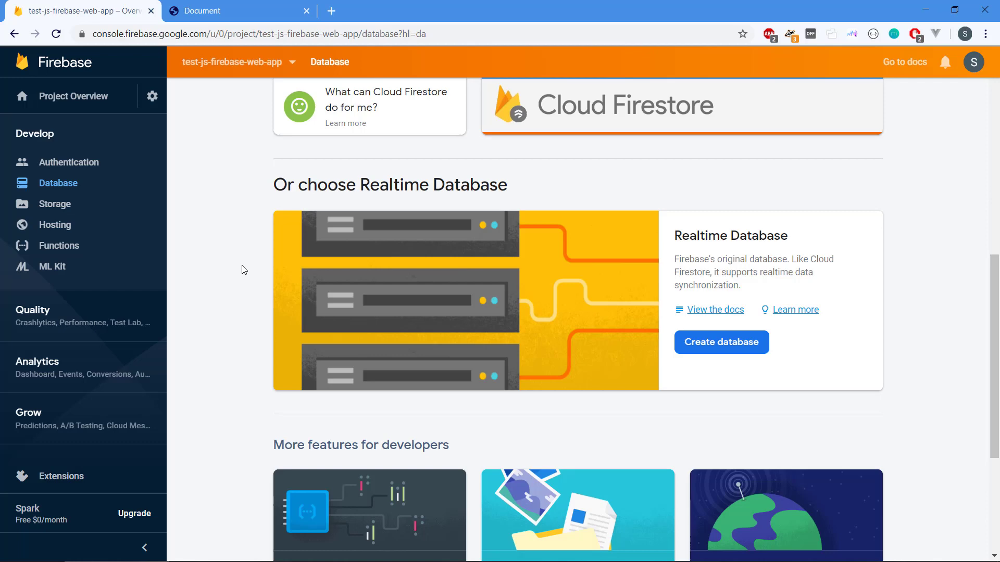
scroll(up, 3)
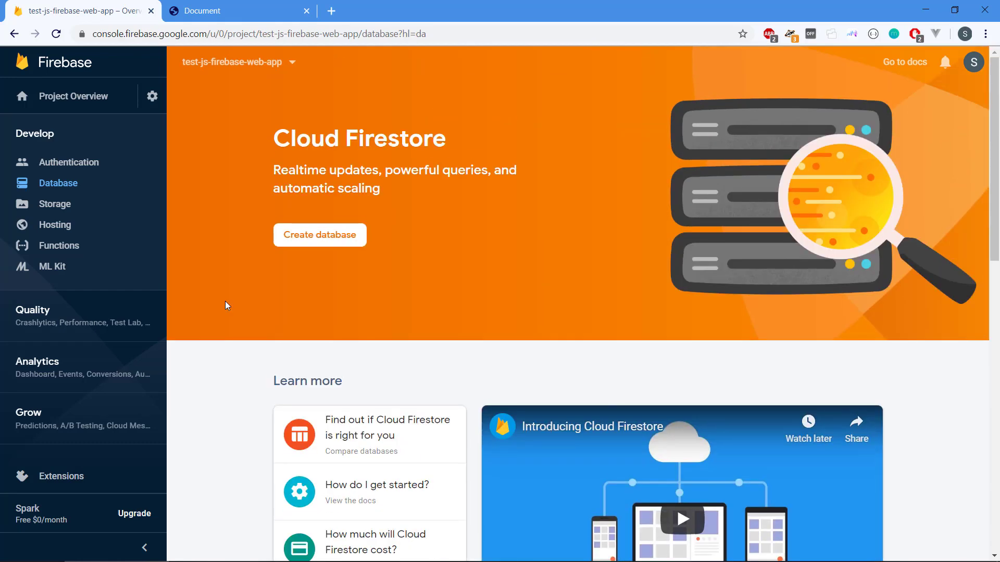
scroll(down, 3)
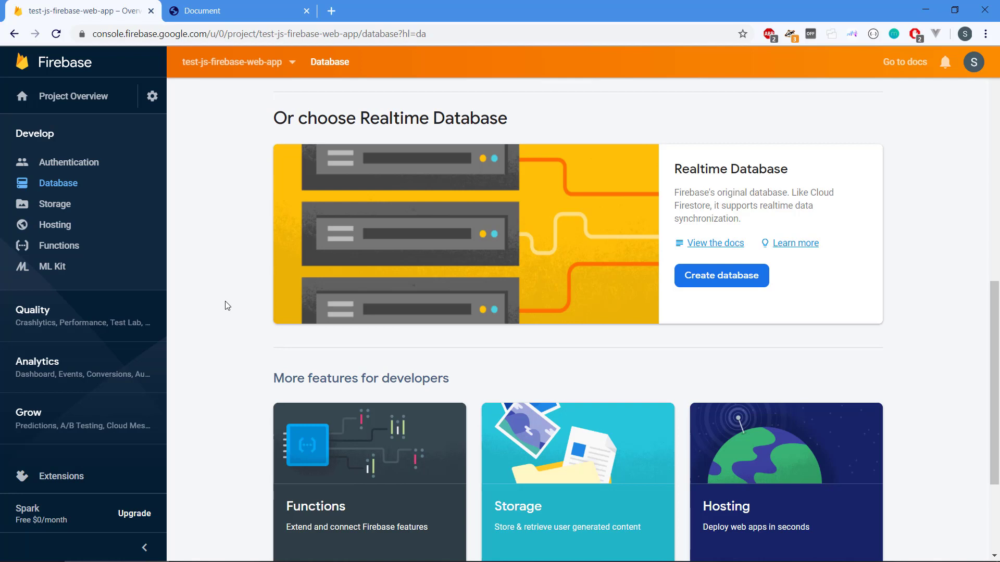
mouse_move(741, 308)
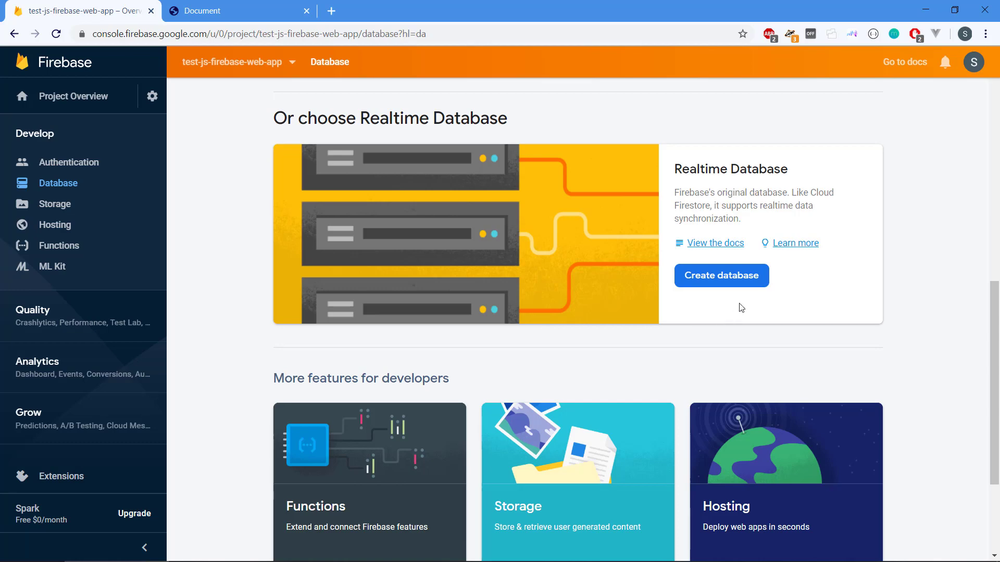
mouse_move(721, 276)
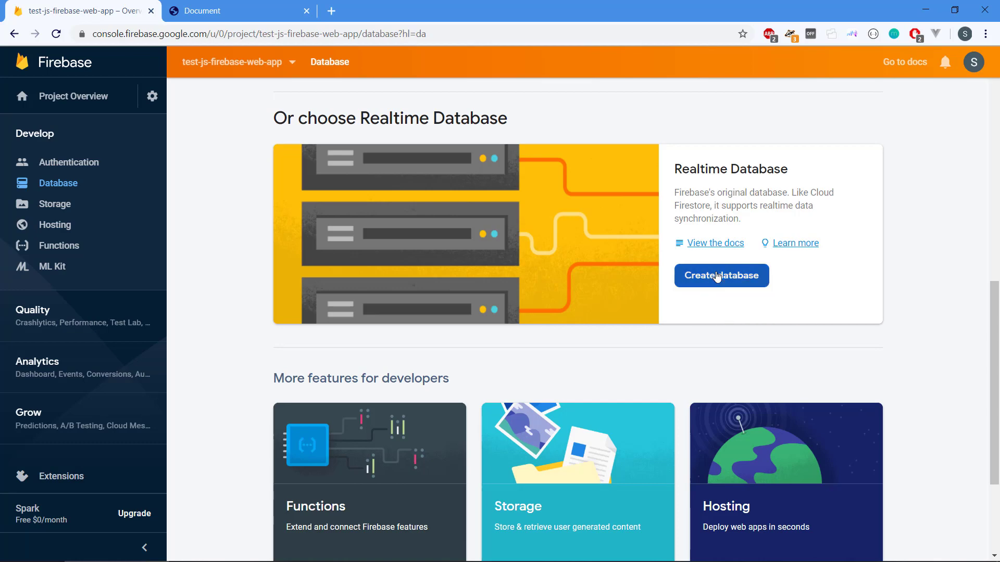
Create a Realtime Database with 'Start in test mode' security rules enabled.
click(721, 276)
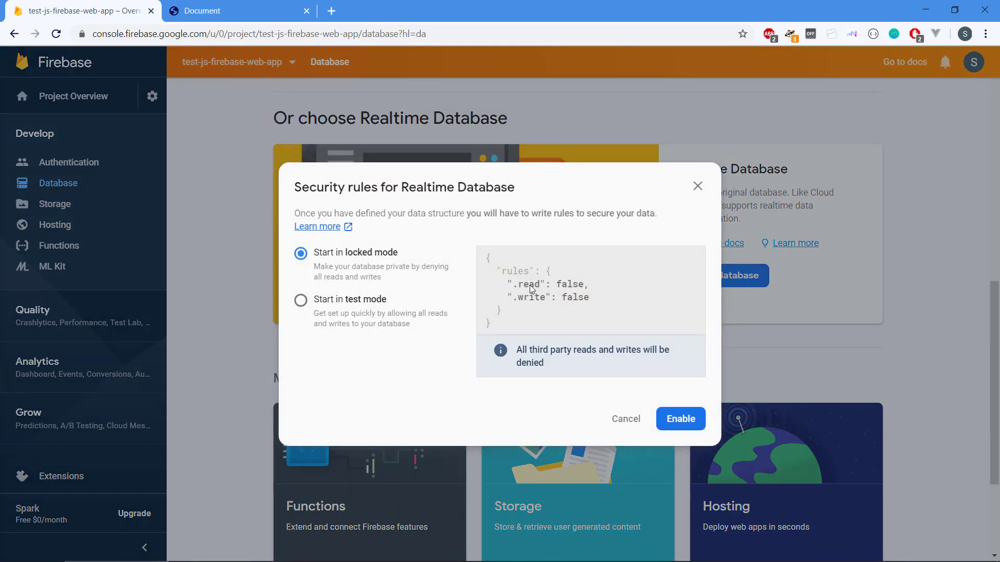
mouse_move(377, 260)
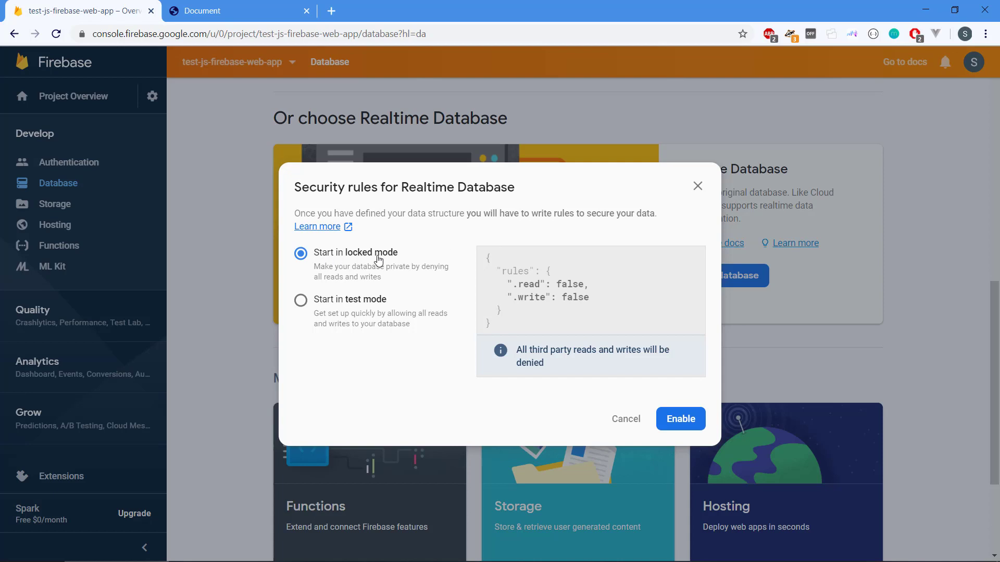
mouse_move(363, 270)
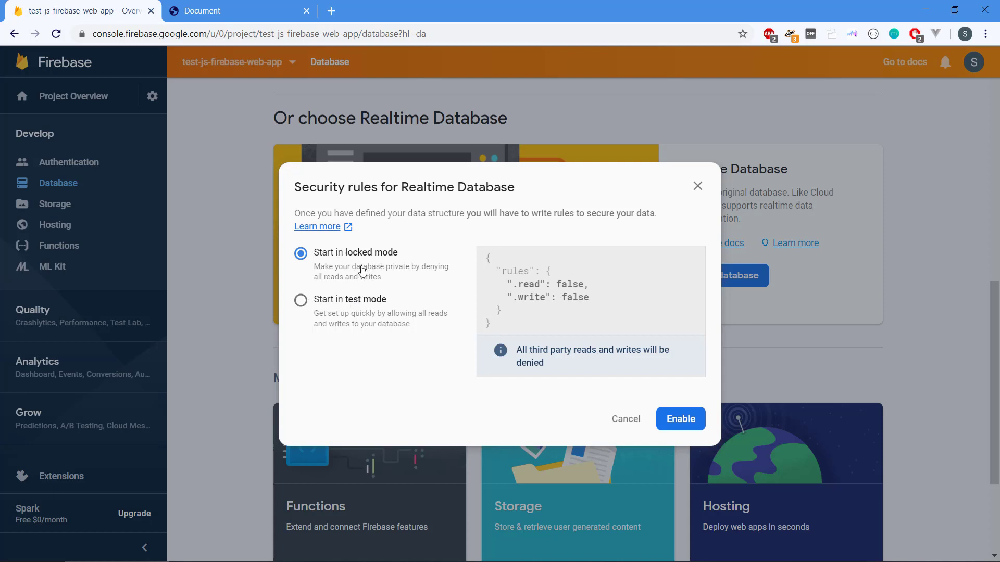
mouse_move(593, 284)
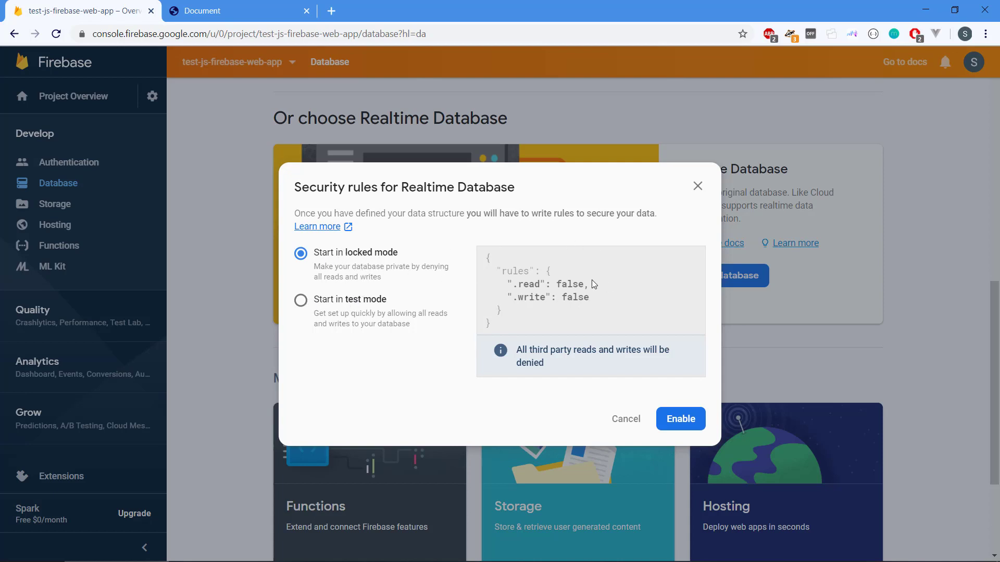
mouse_move(582, 326)
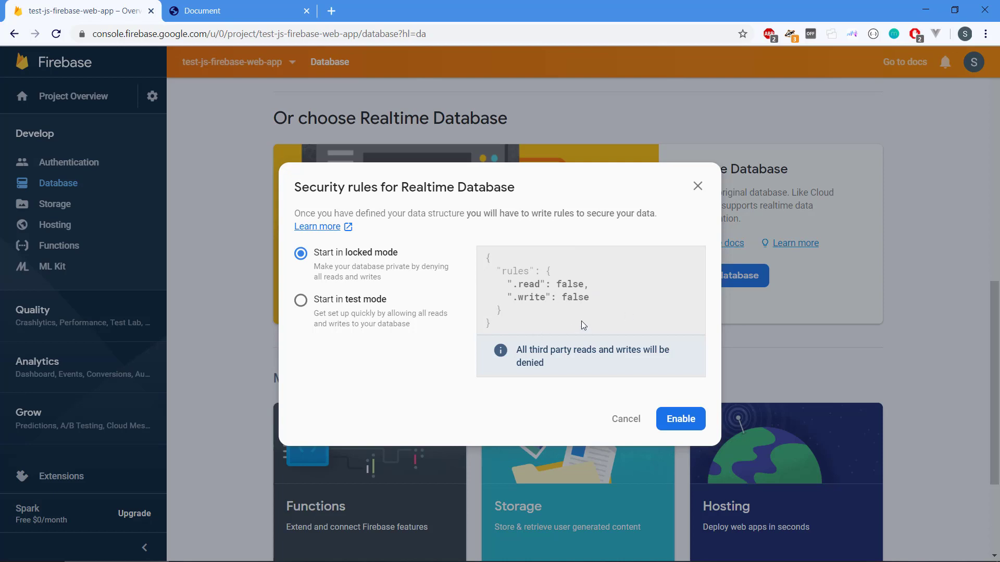
mouse_move(326, 295)
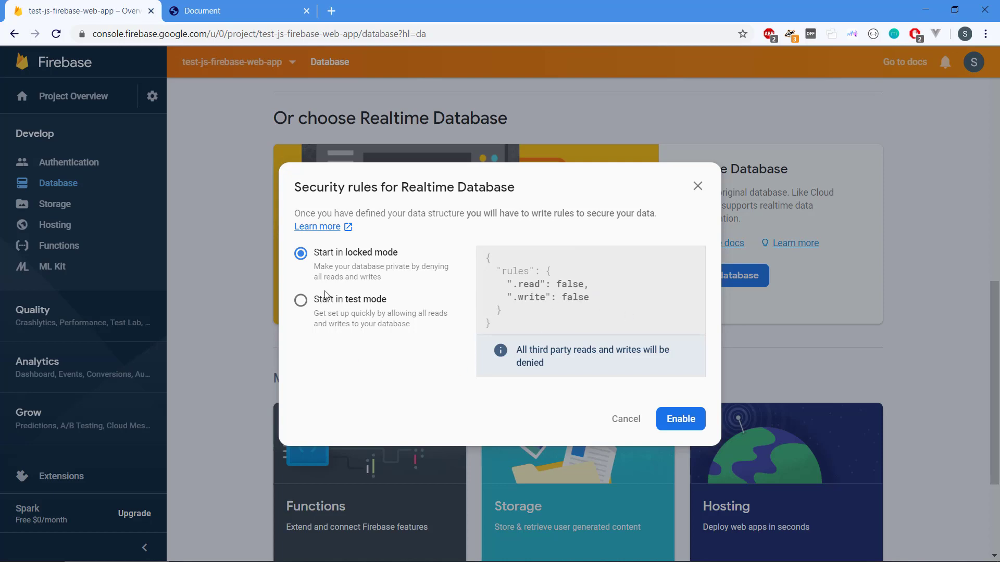
mouse_move(423, 247)
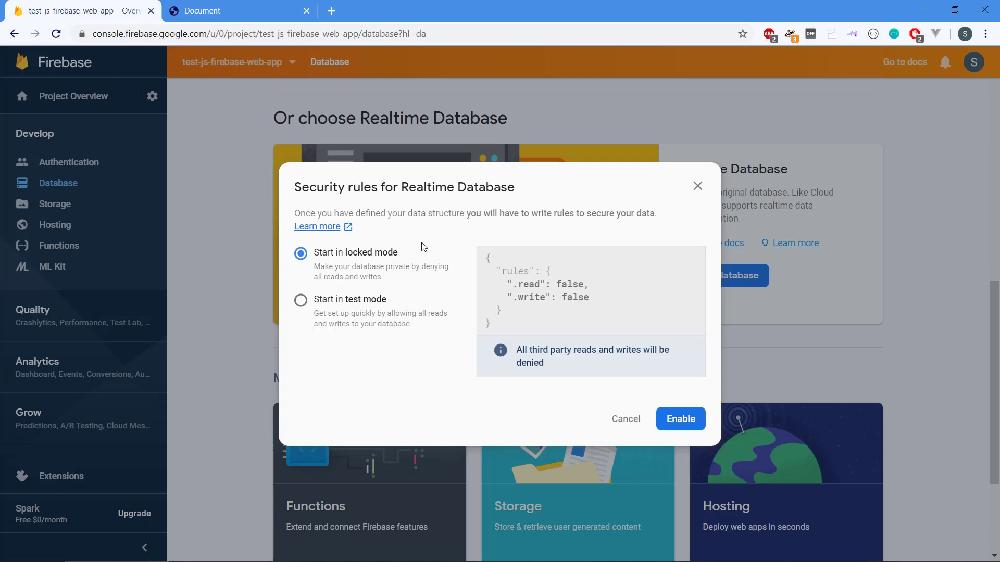
mouse_move(407, 385)
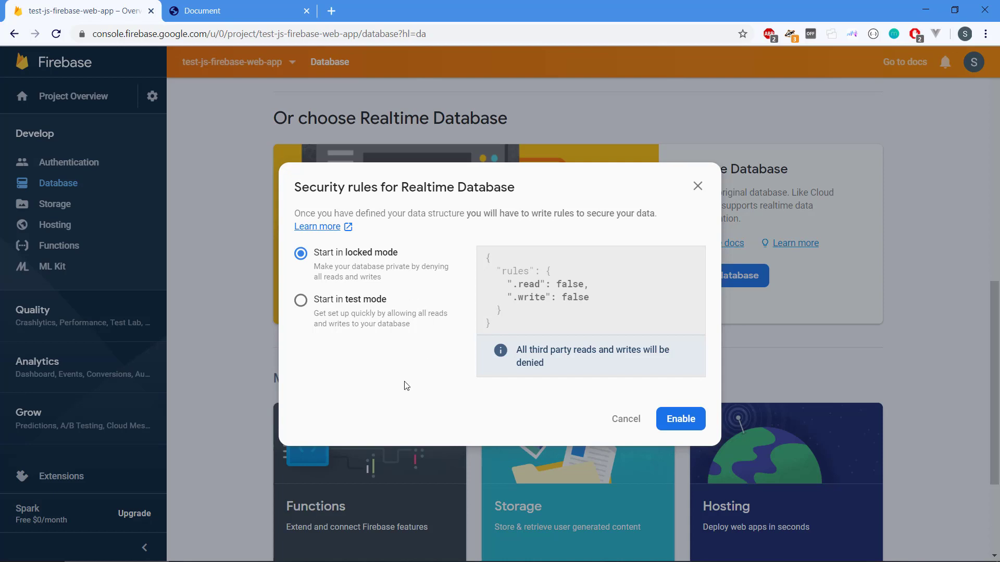
mouse_move(300, 301)
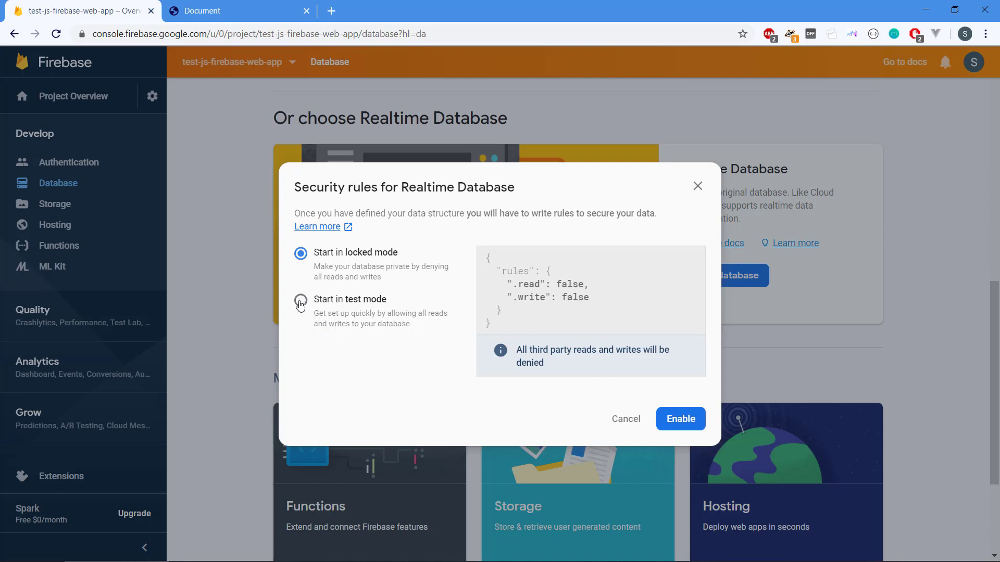
click(300, 301)
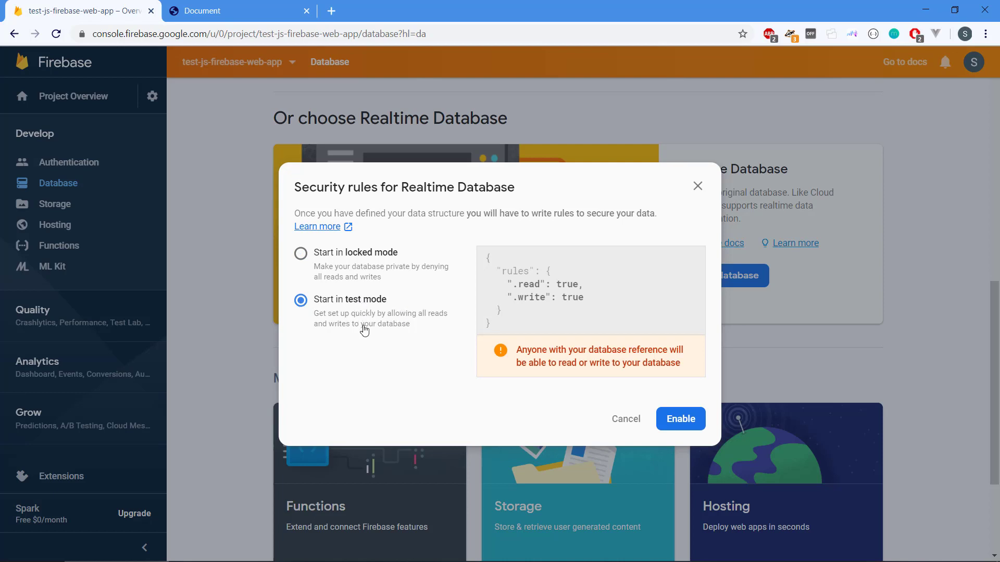
mouse_move(349, 310)
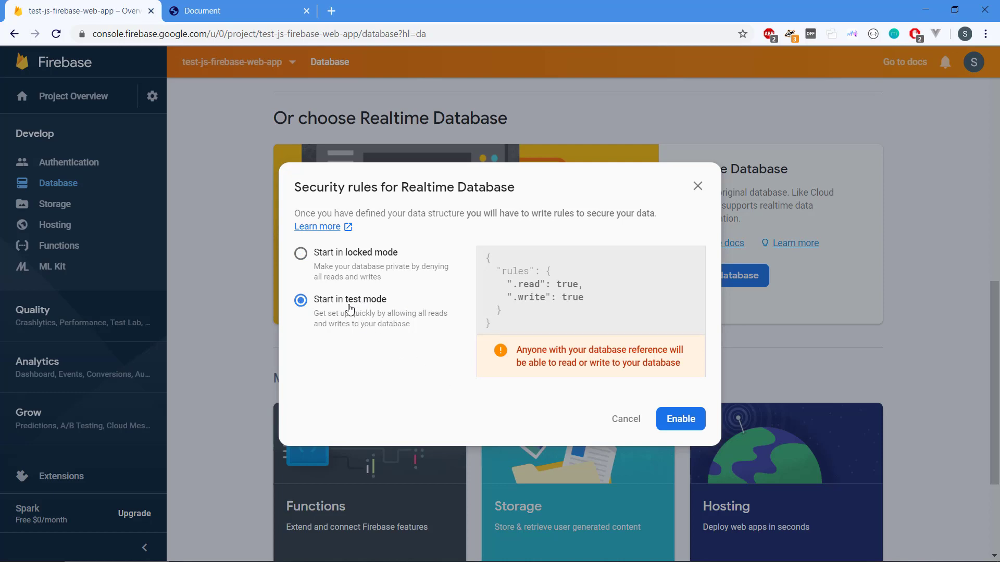
mouse_move(588, 272)
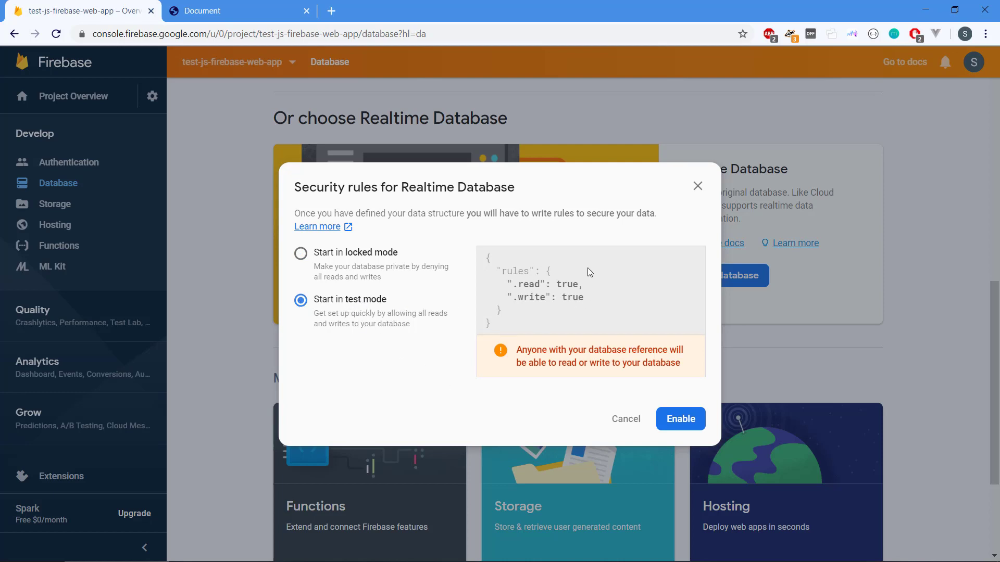
mouse_move(600, 281)
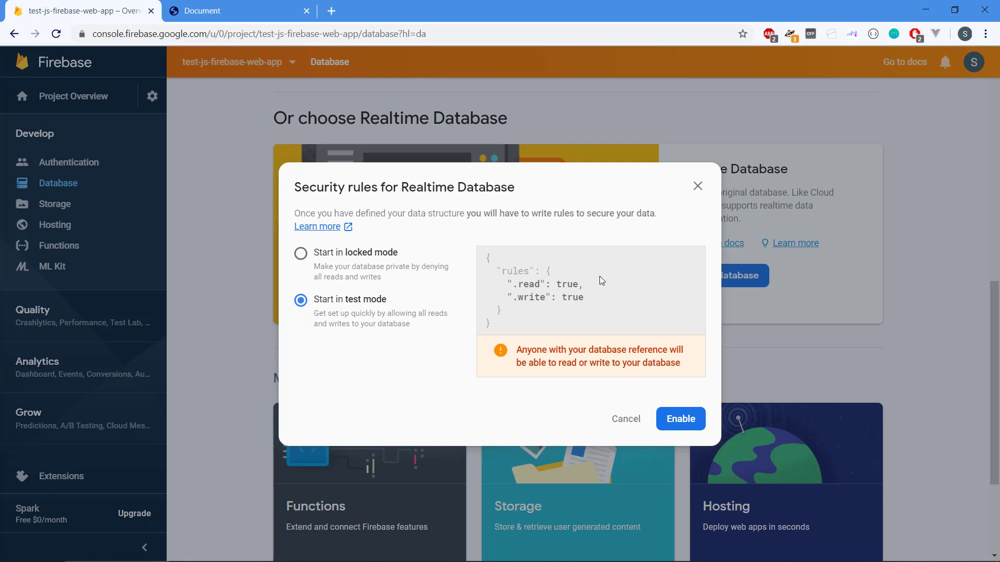
mouse_move(680, 418)
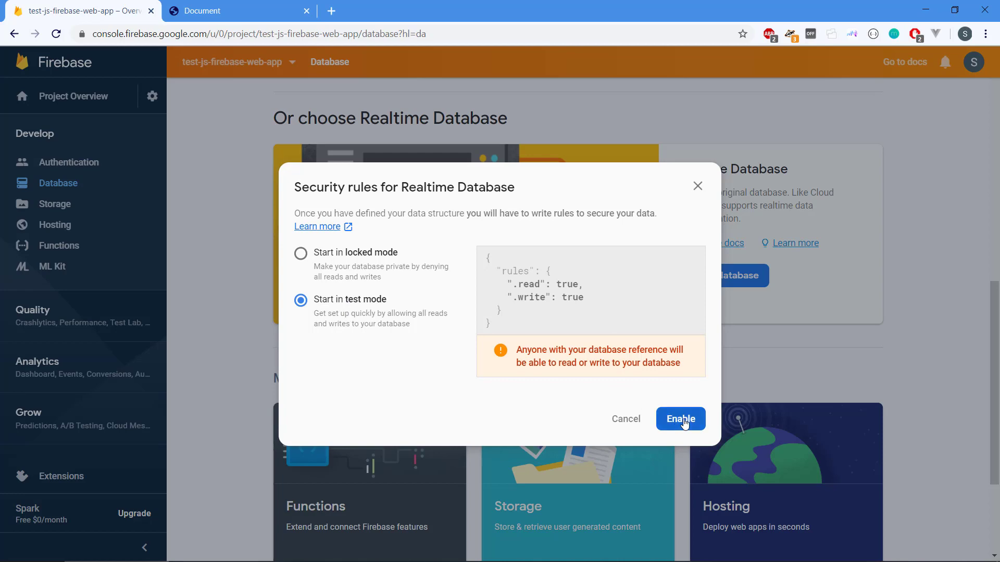
click(679, 418)
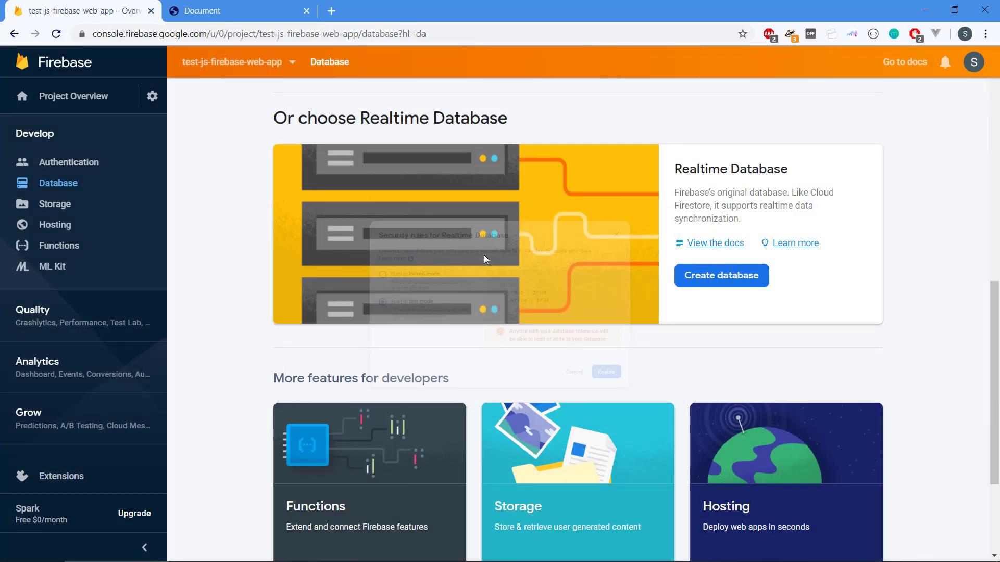
Dismiss the rules warning and add root child 'text' with value 'Awesome realtime!'.
click(721, 275)
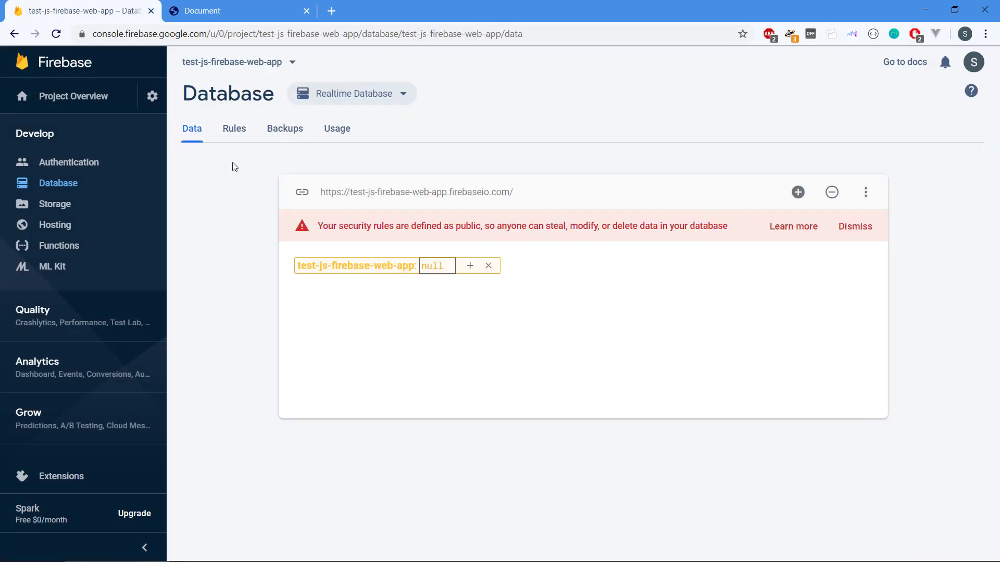
mouse_move(854, 225)
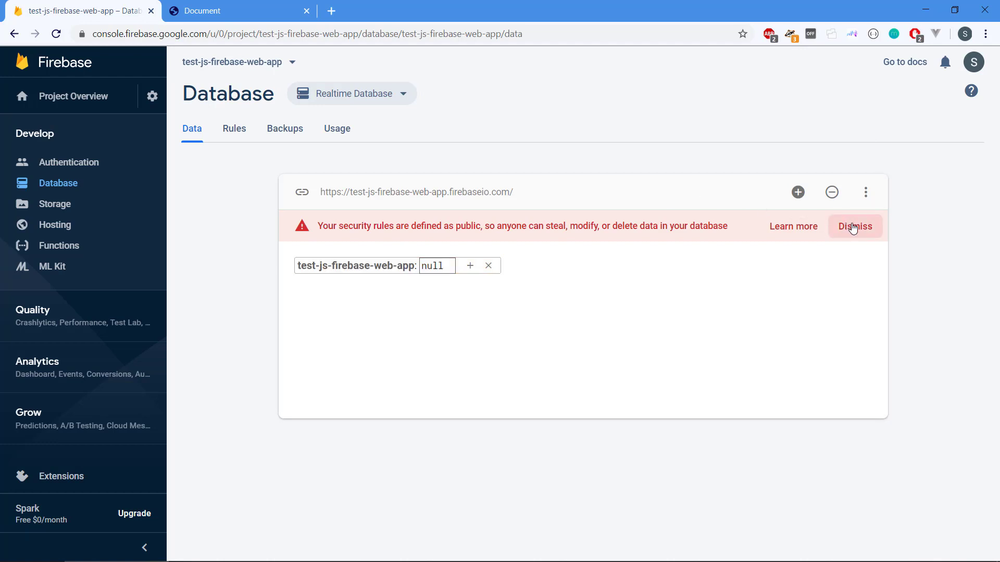
mouse_move(656, 230)
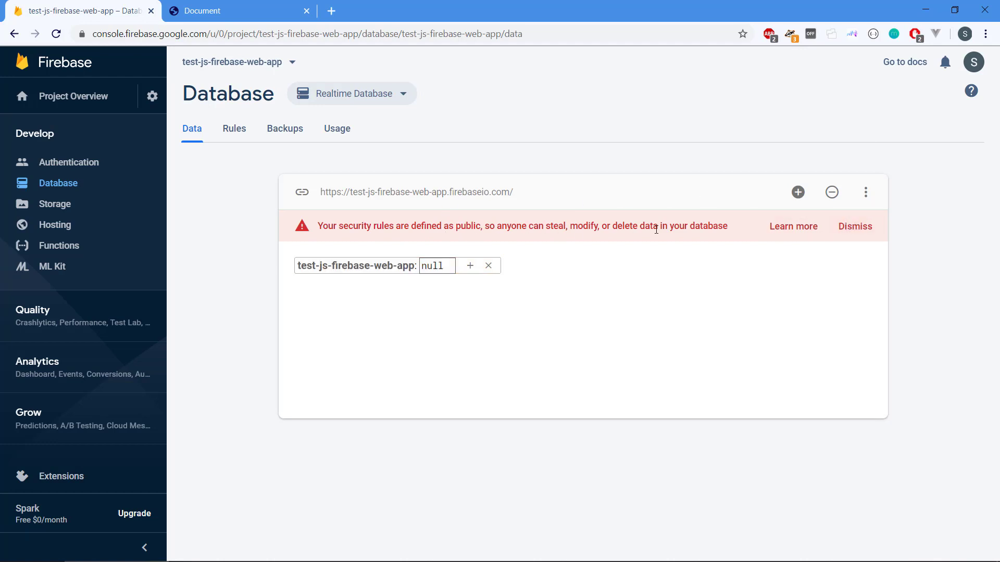
mouse_move(854, 227)
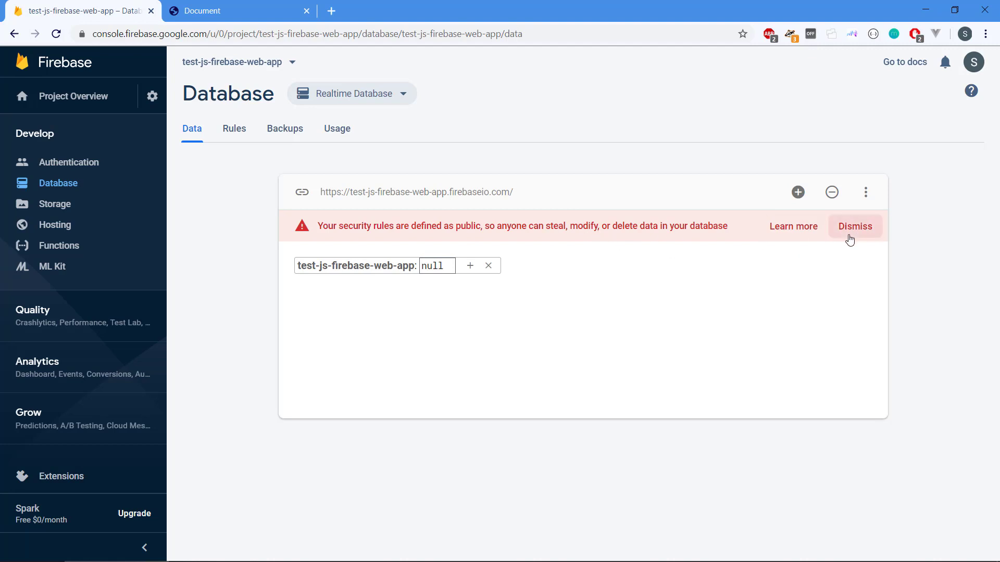
click(854, 226)
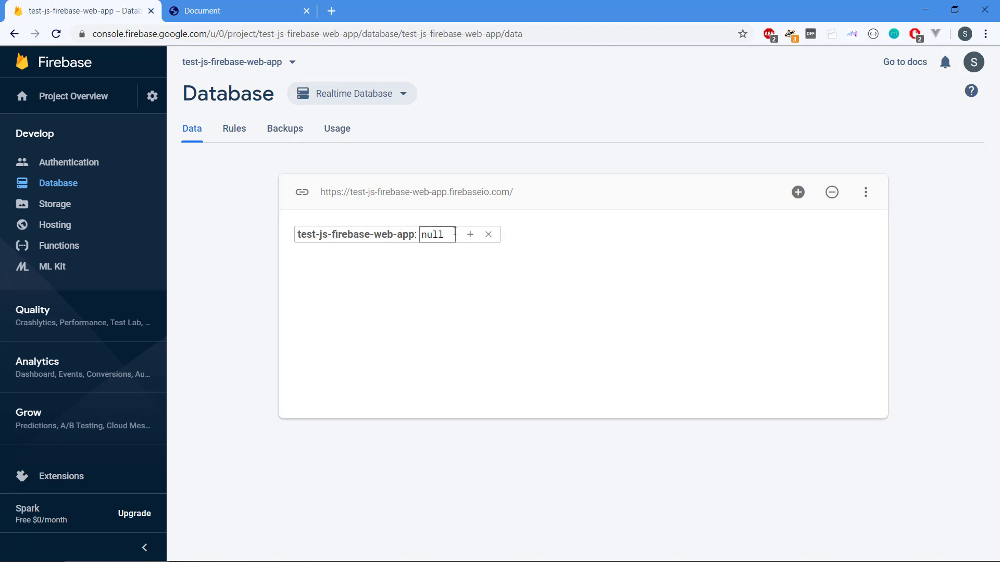
click(253, 233)
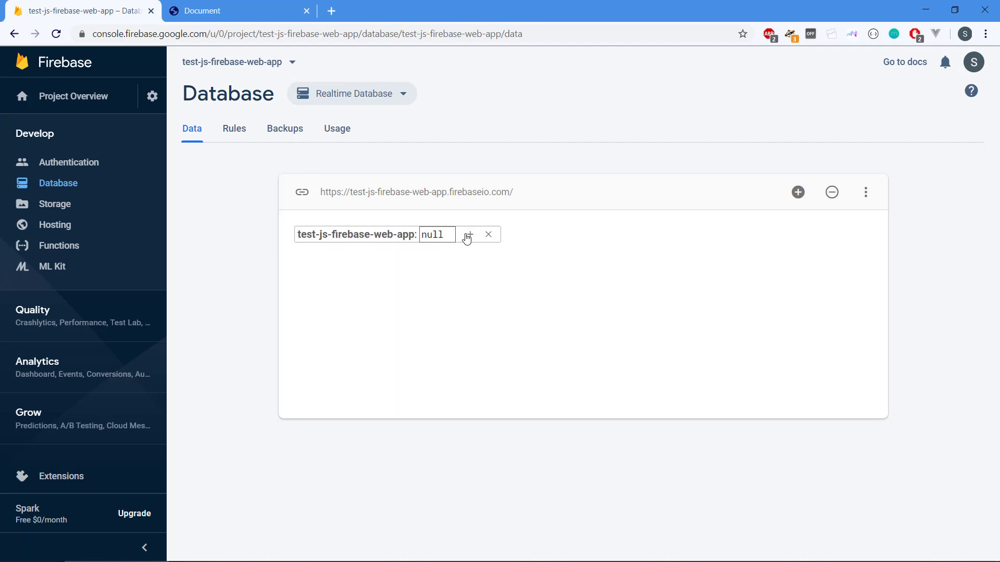
click(468, 234)
text(t)
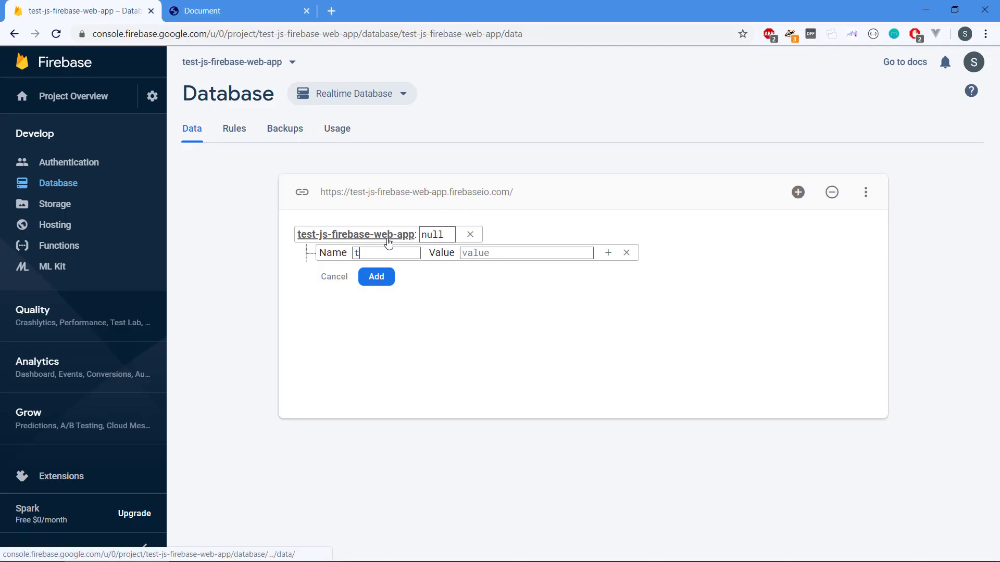
text(ext)
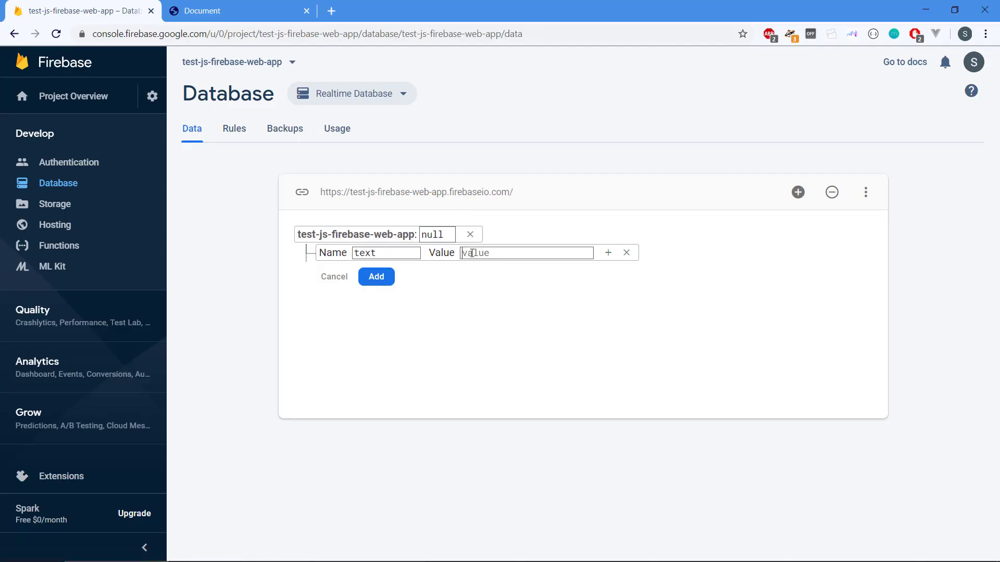
text(Awesome)
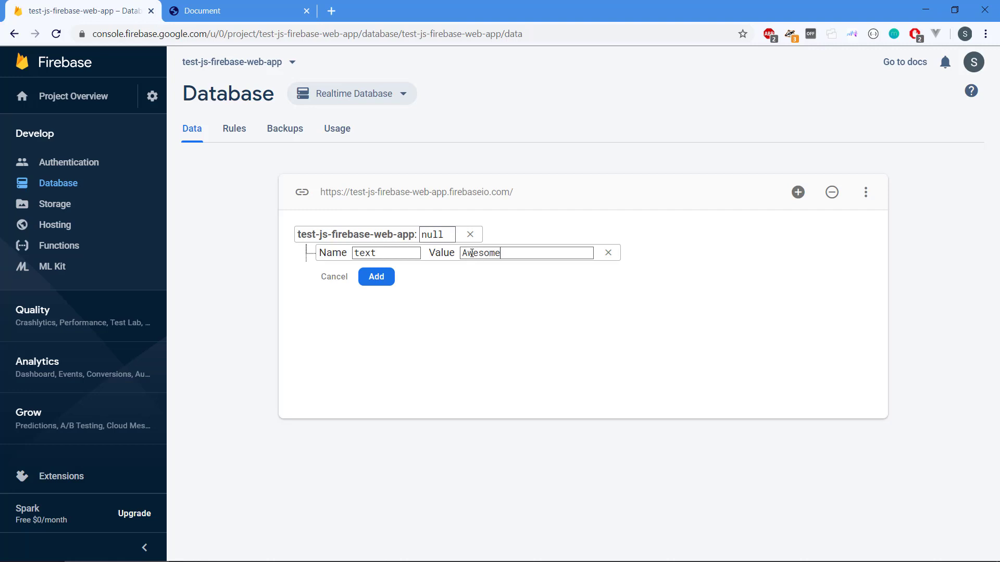
text(realtime!)
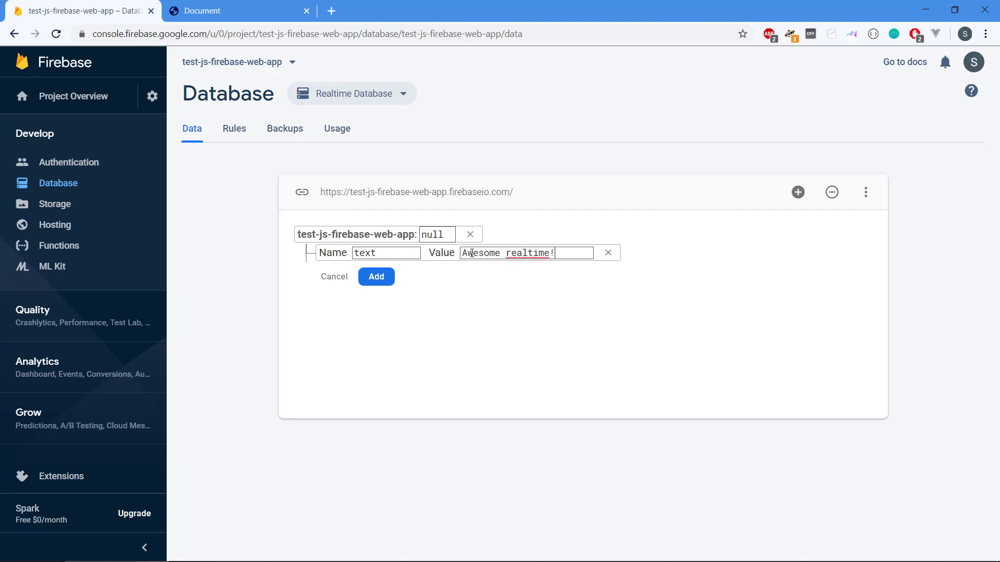
click(375, 276)
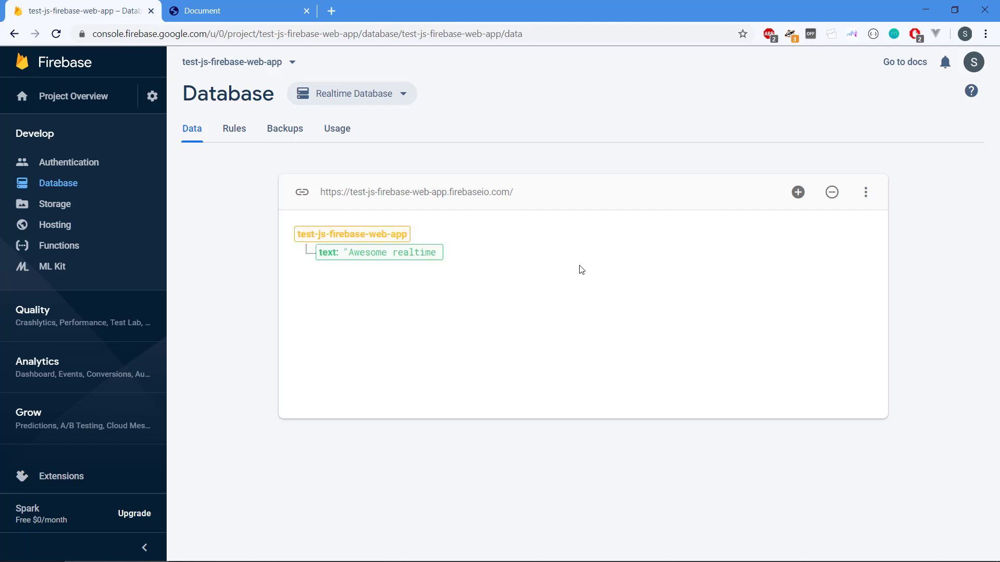
Switch to the local index.html tab and drag it into its own window.
click(390, 252)
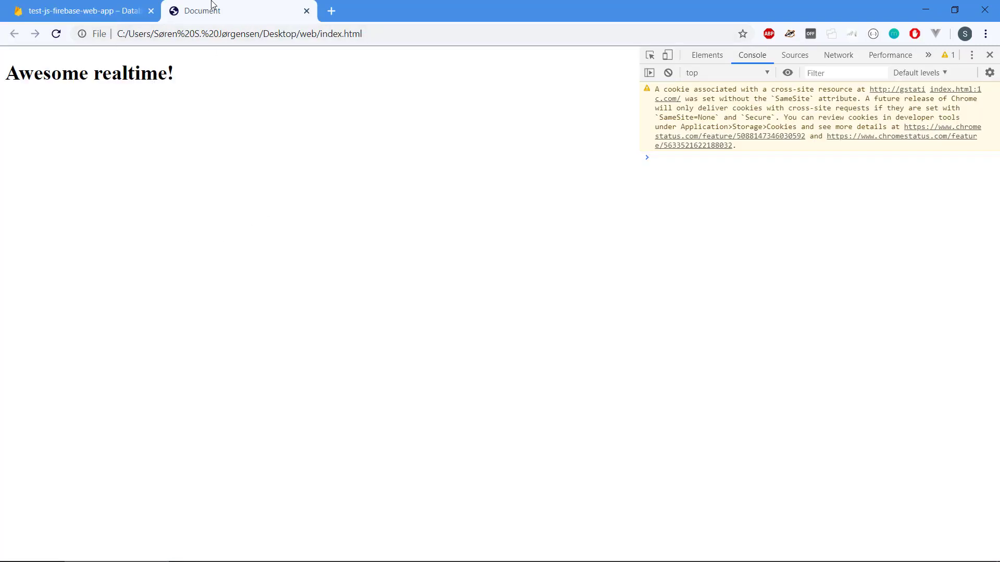
click(151, 11)
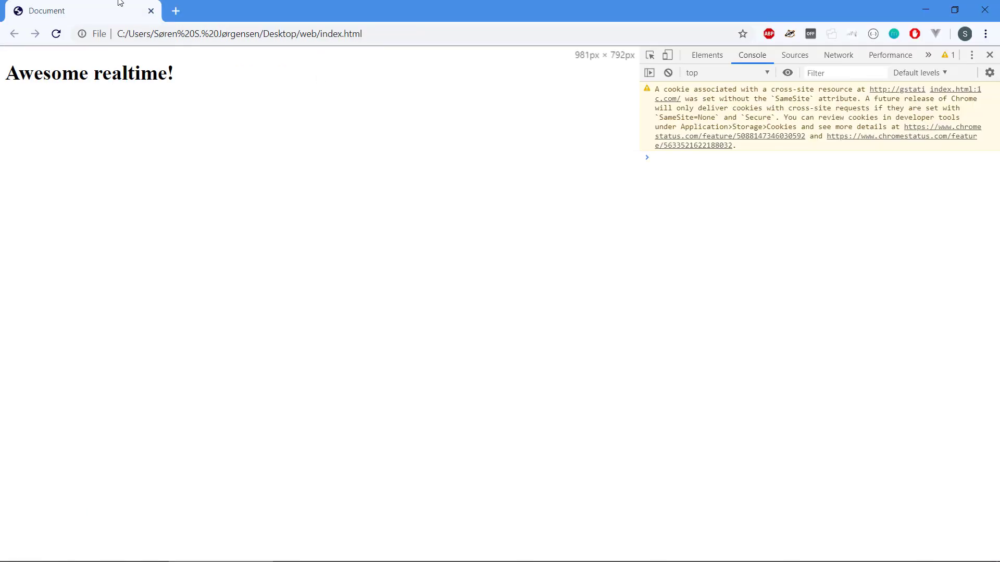
mouse_move(277, 93)
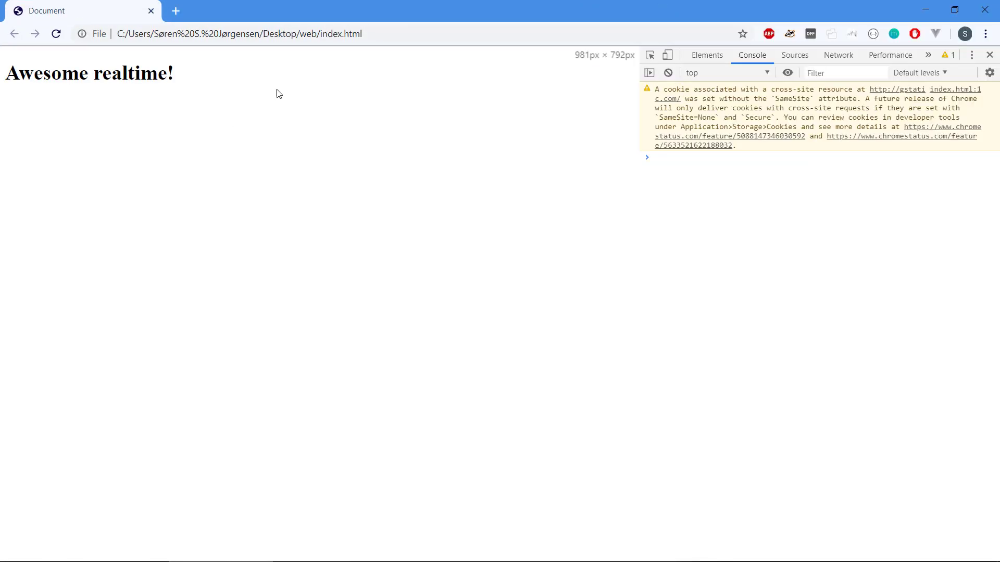
mouse_move(358, 202)
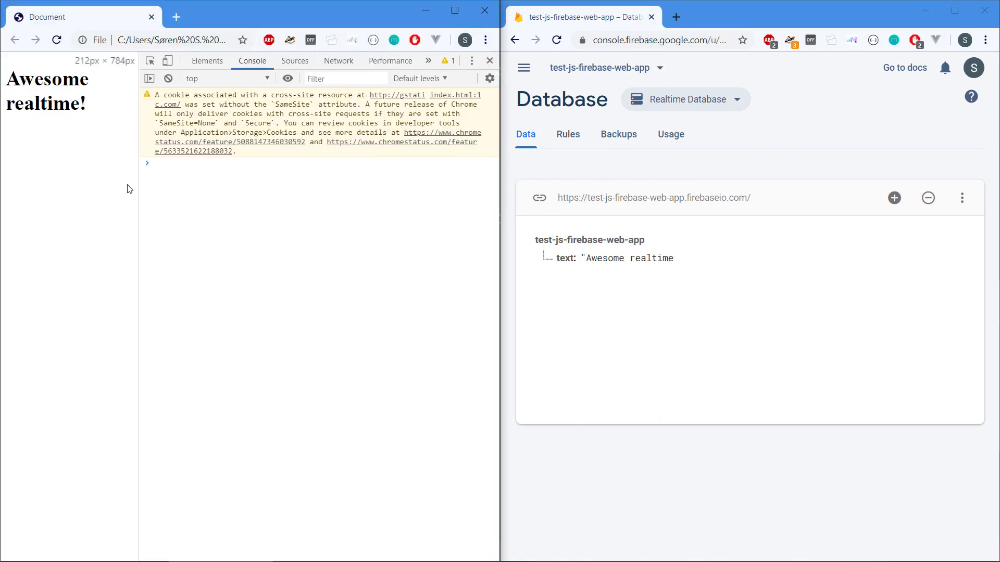
Resize the DevTools pane to fit the heading, then return to index.html in VS Code.
double_click(627, 258)
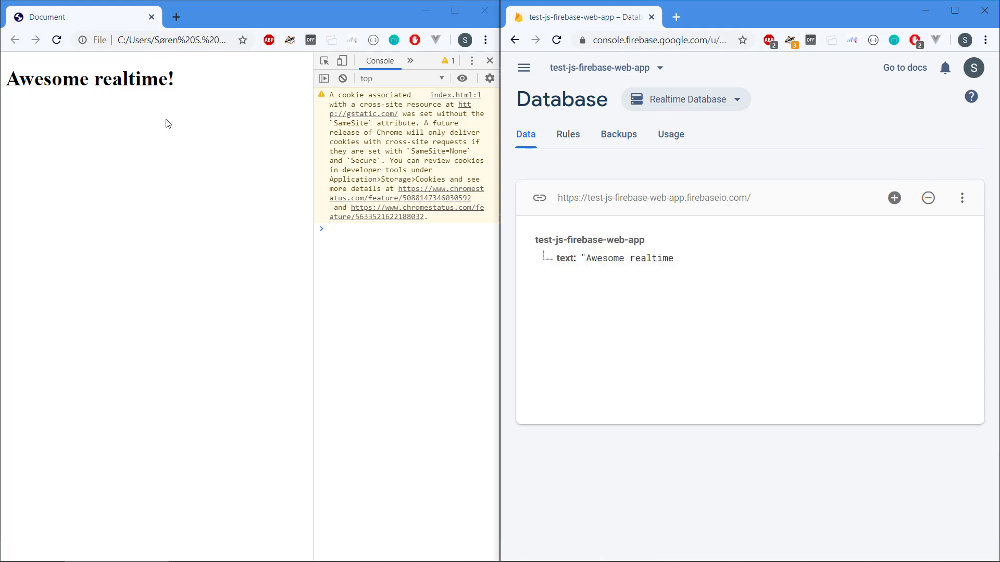
mouse_move(199, 102)
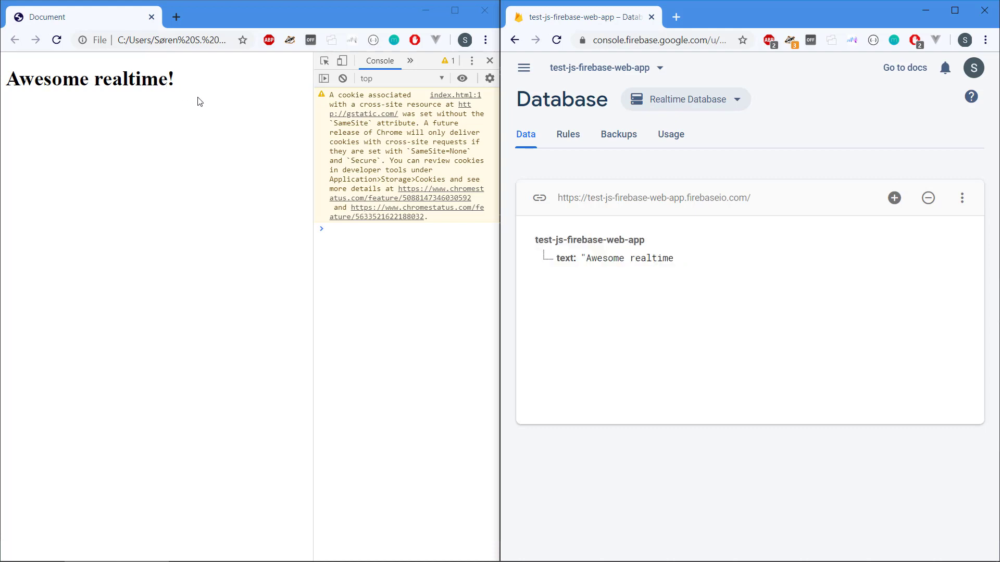
click(170, 40)
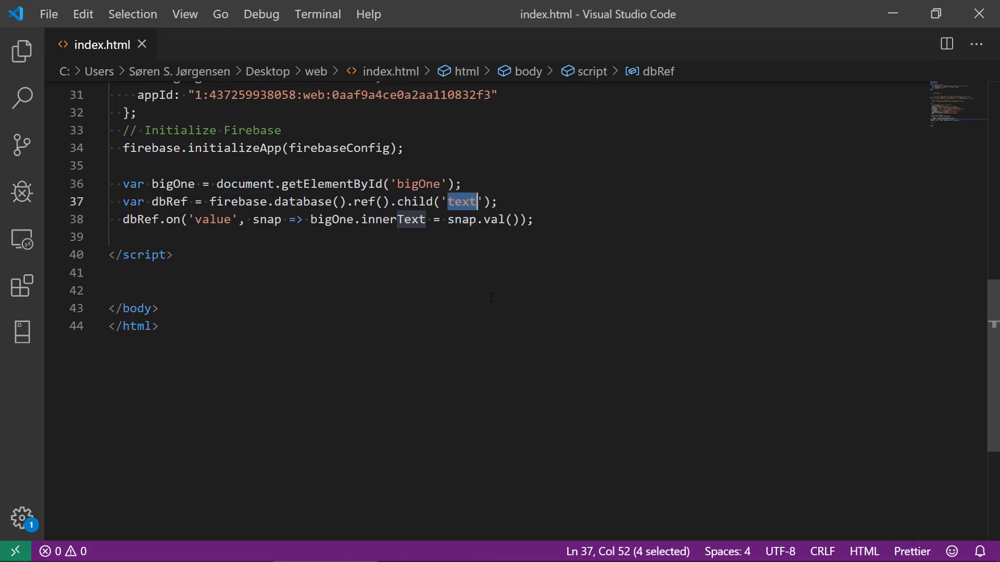
Scroll through index.html, then open the Firebase console's project navigation menu.
scroll(up, 3)
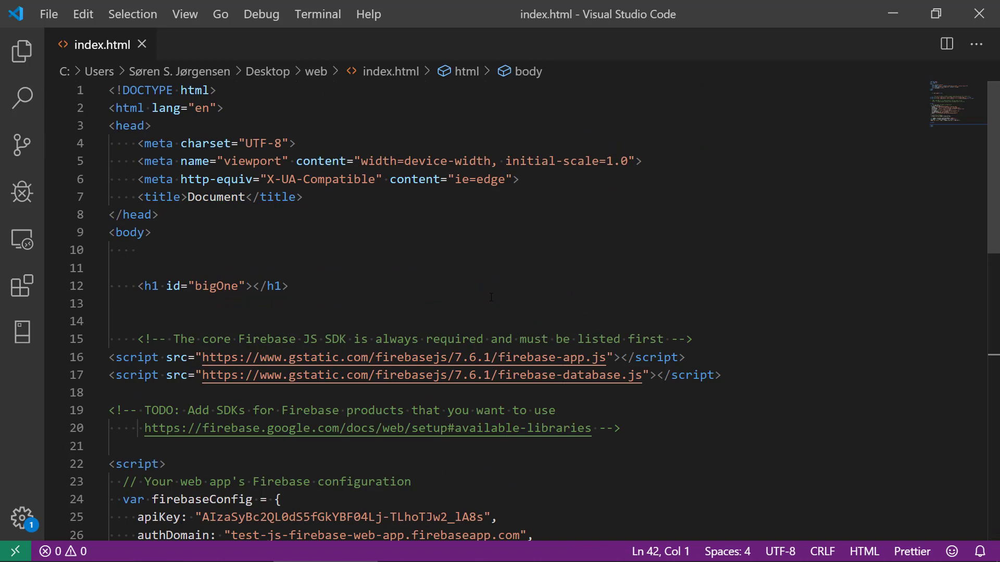
scroll(down, 3)
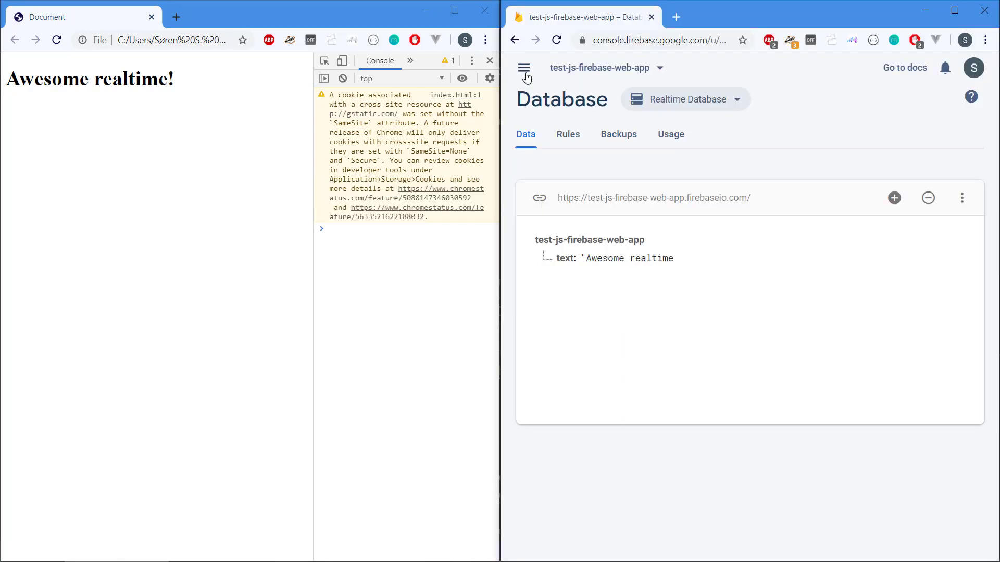
click(524, 68)
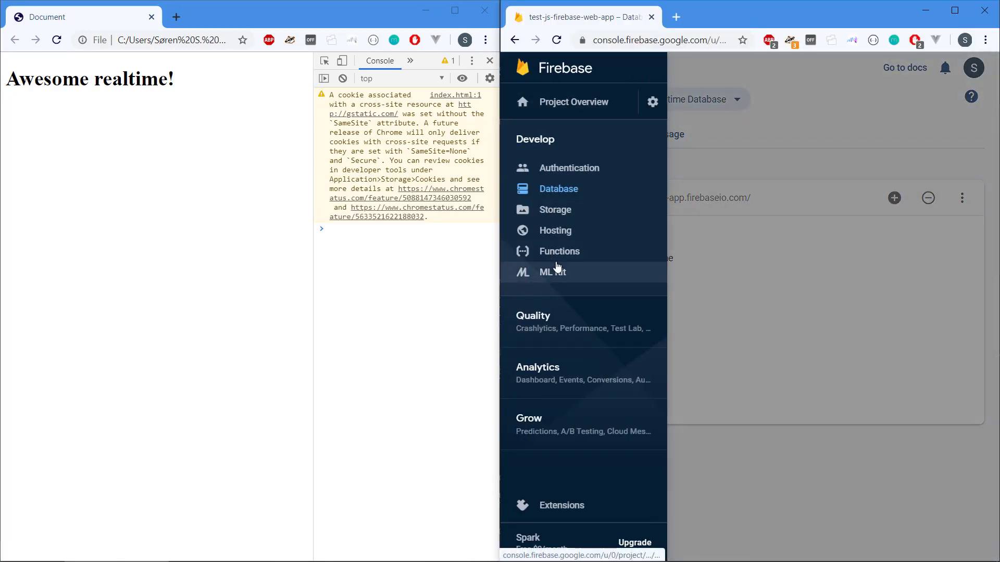
mouse_move(551, 273)
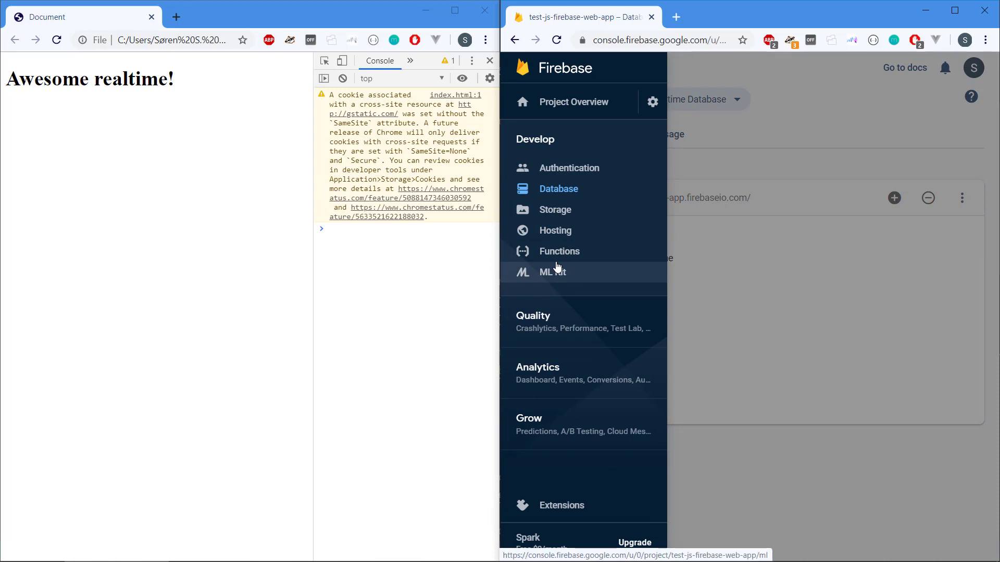